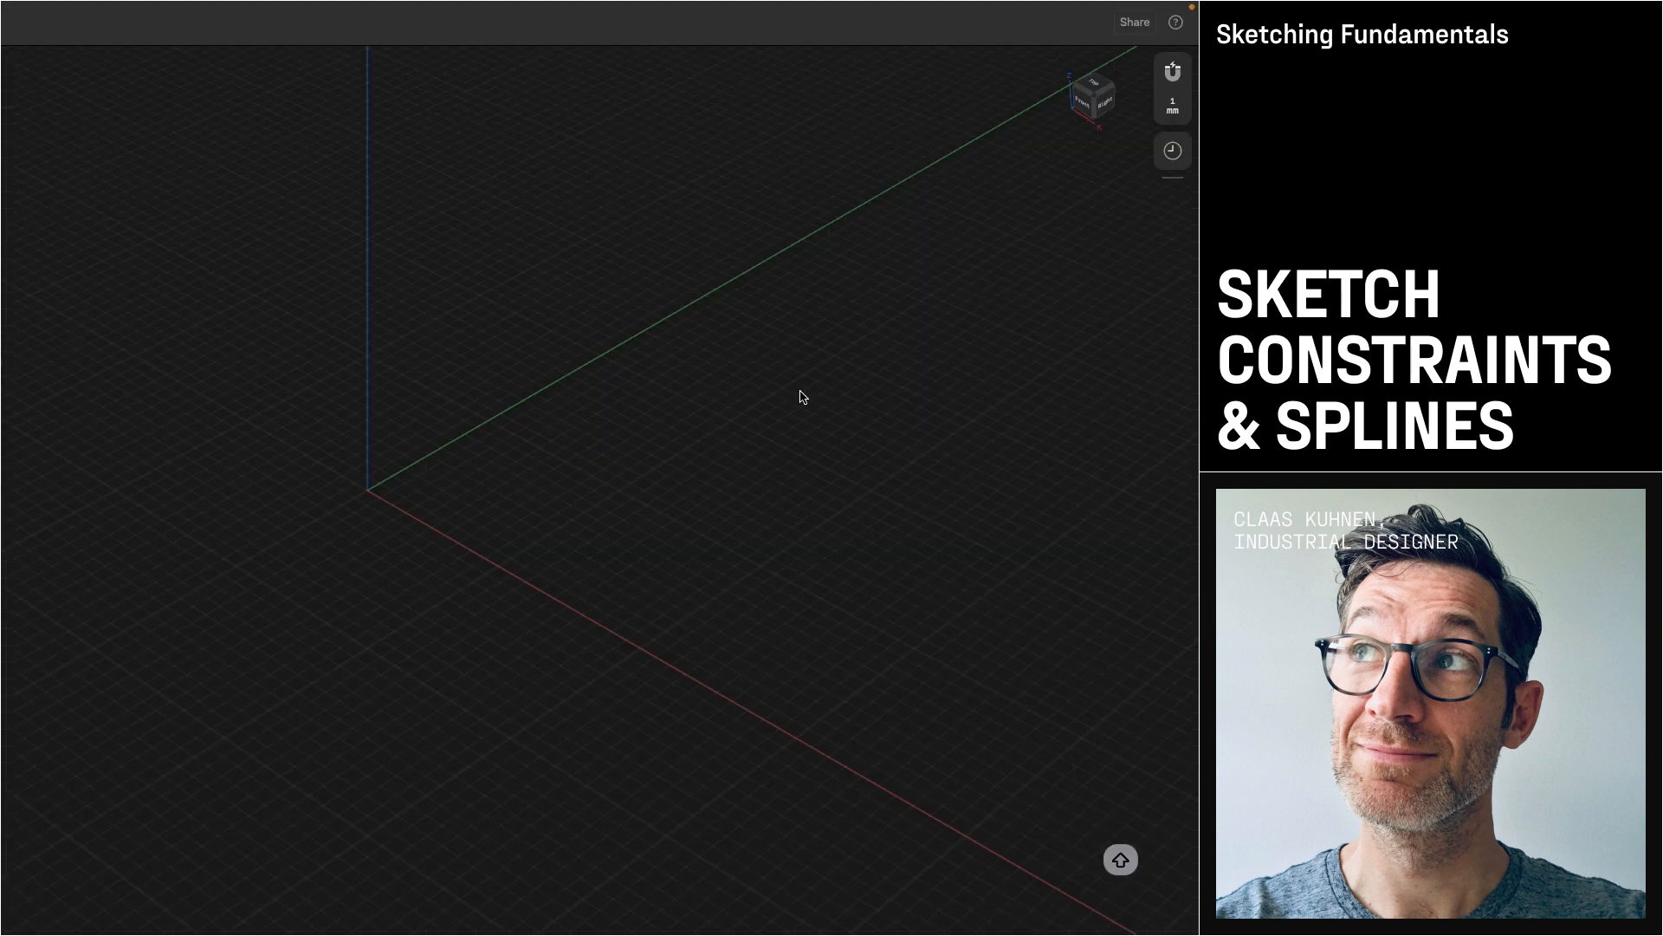
Align the workspace to the front orthographic view using the view cube.
click(1092, 93)
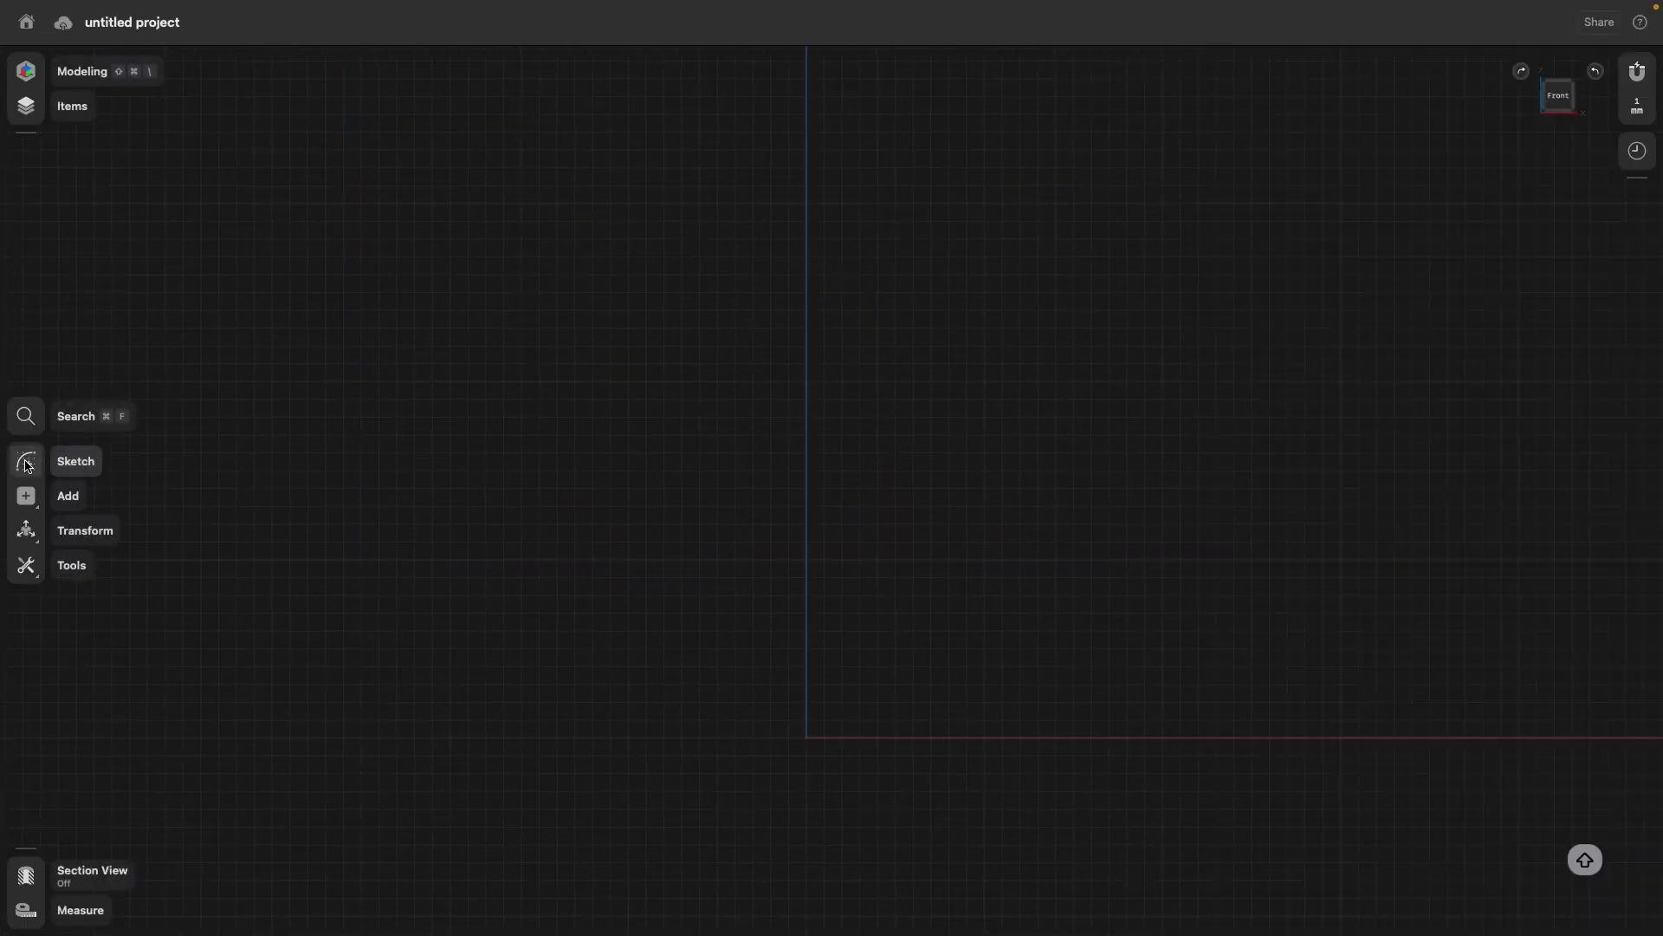
Sketch a 30 mm base line along the X axis and a 170 mm vertical centre line.
click(26, 461)
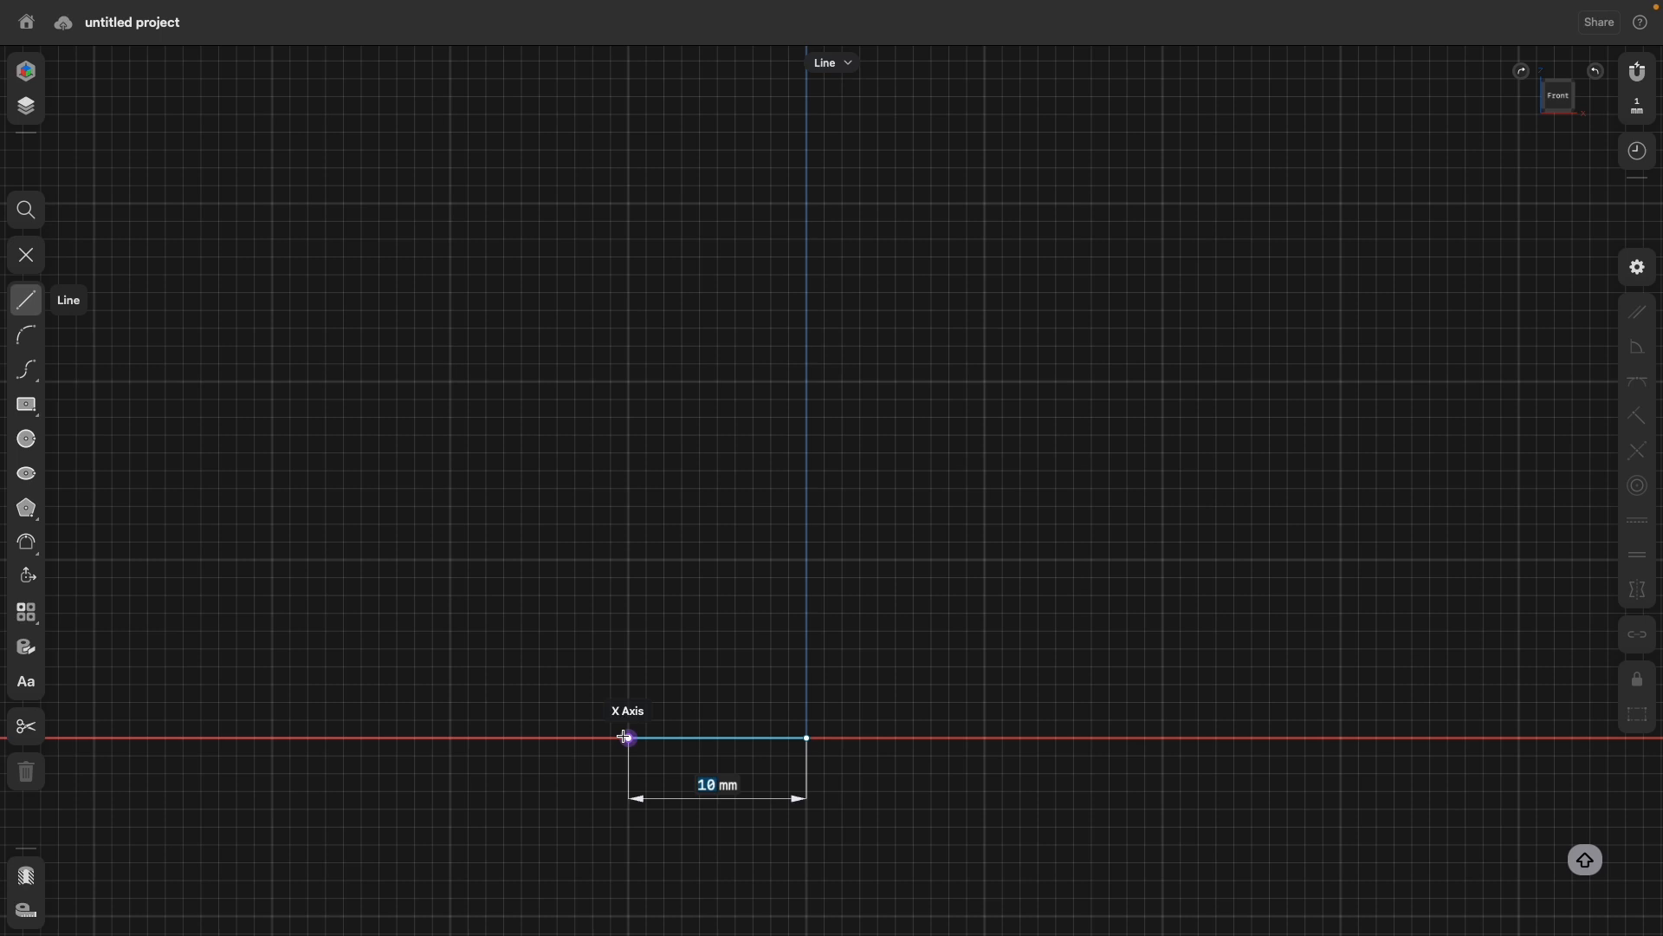
text(30)
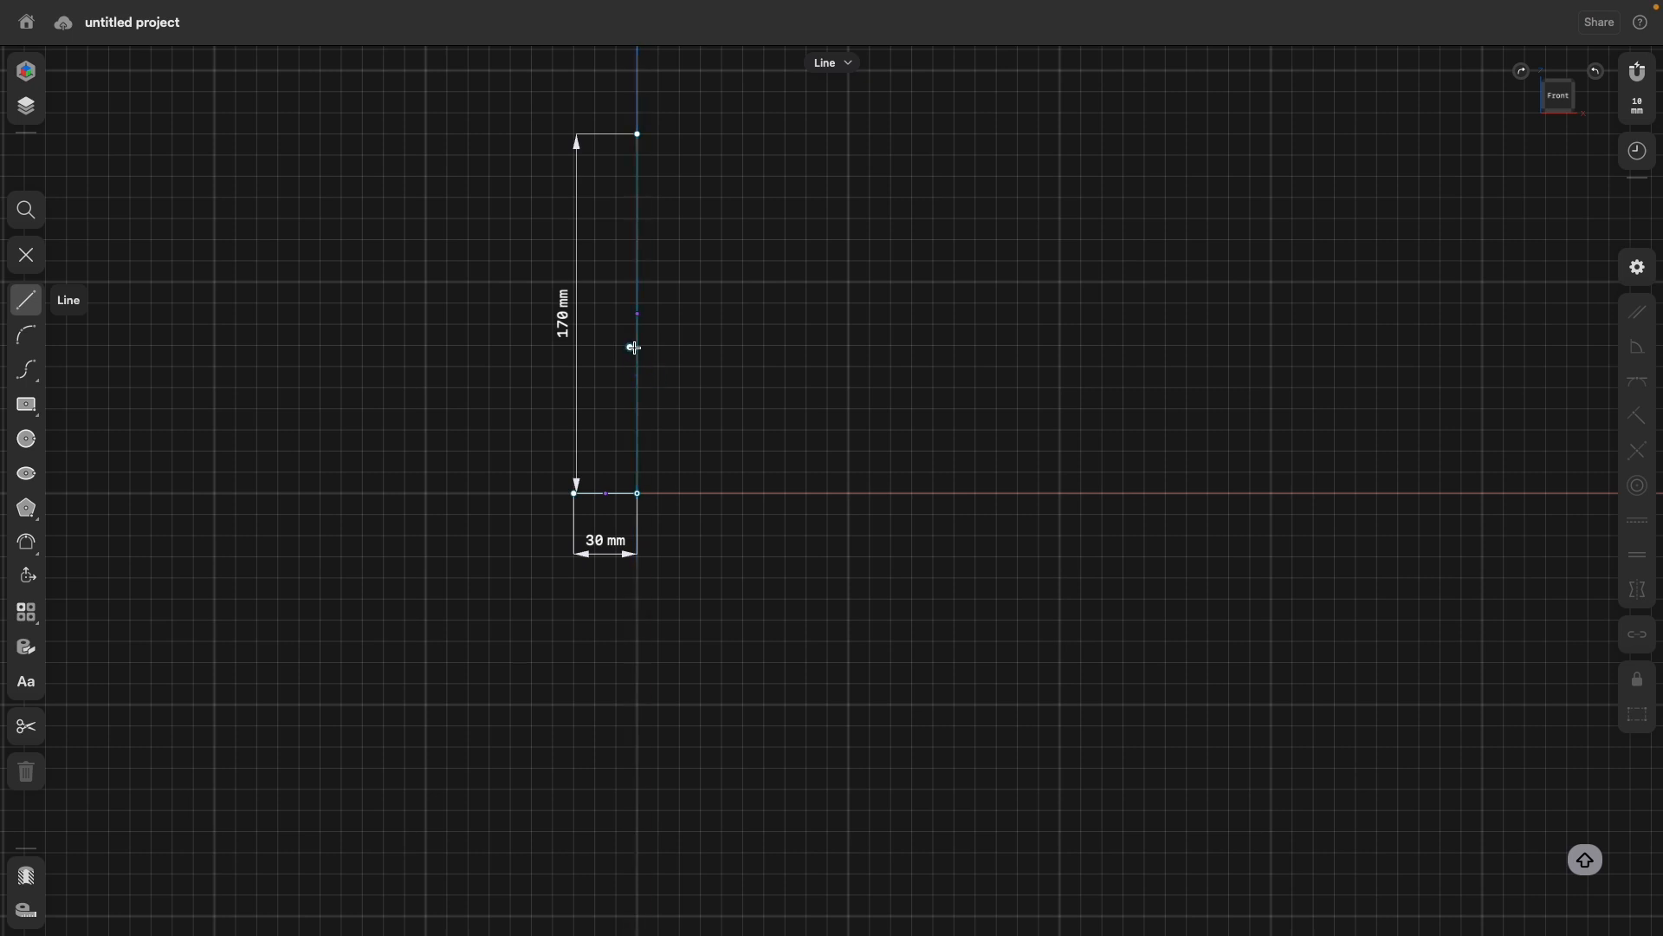
mouse_move(697, 212)
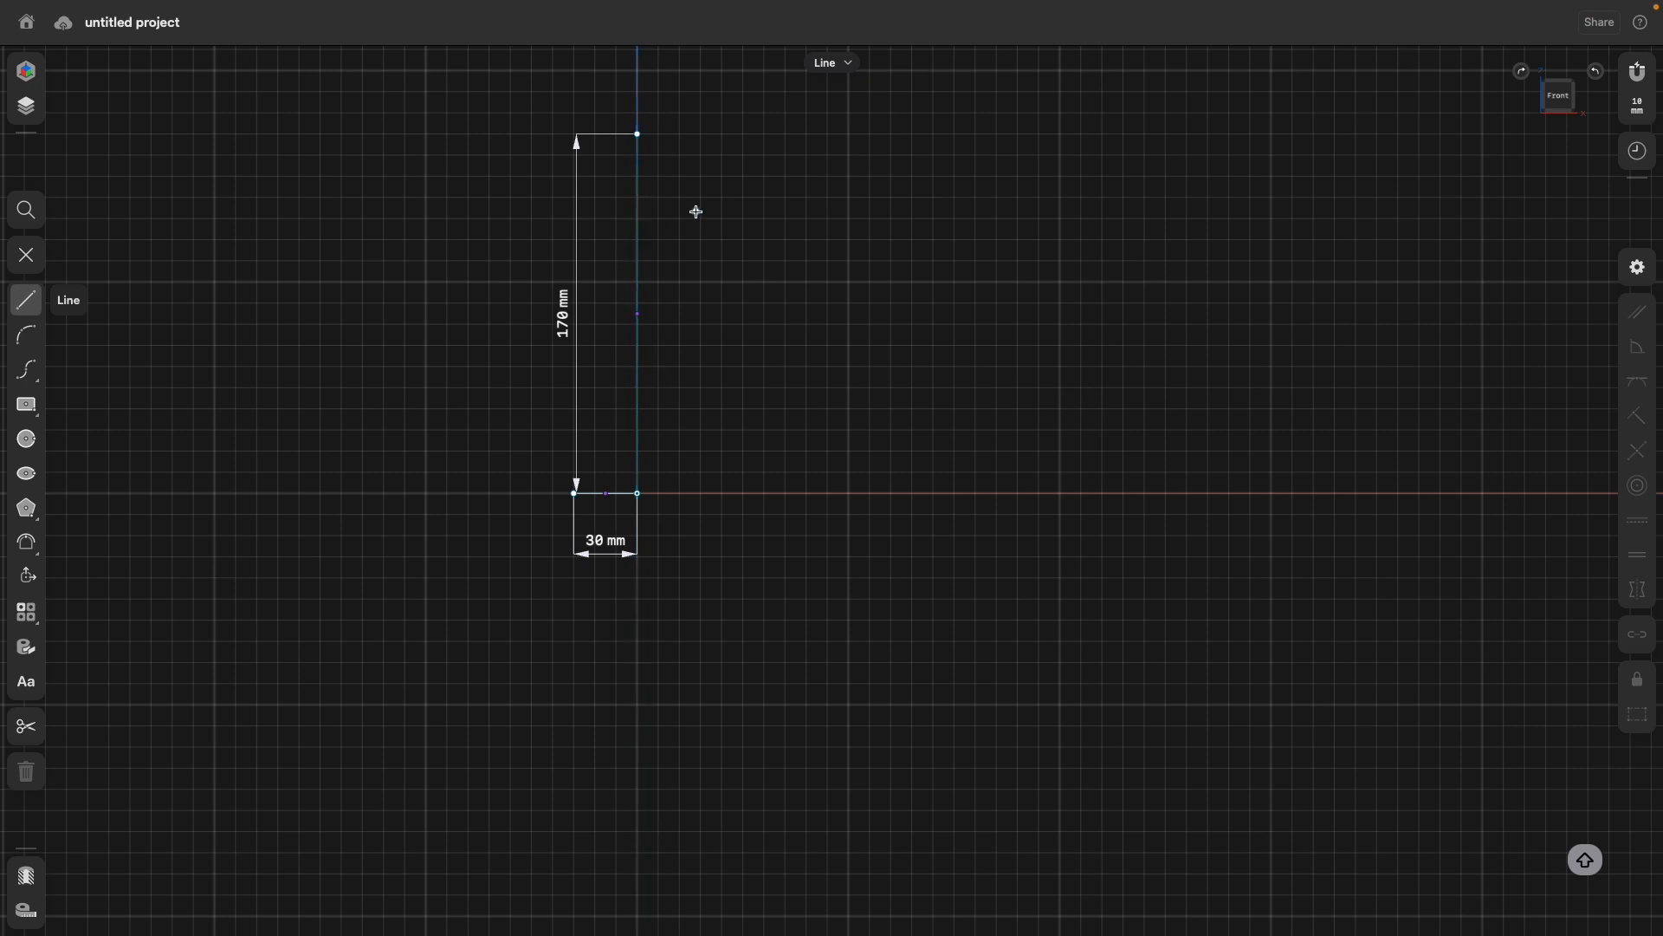
mouse_move(638, 135)
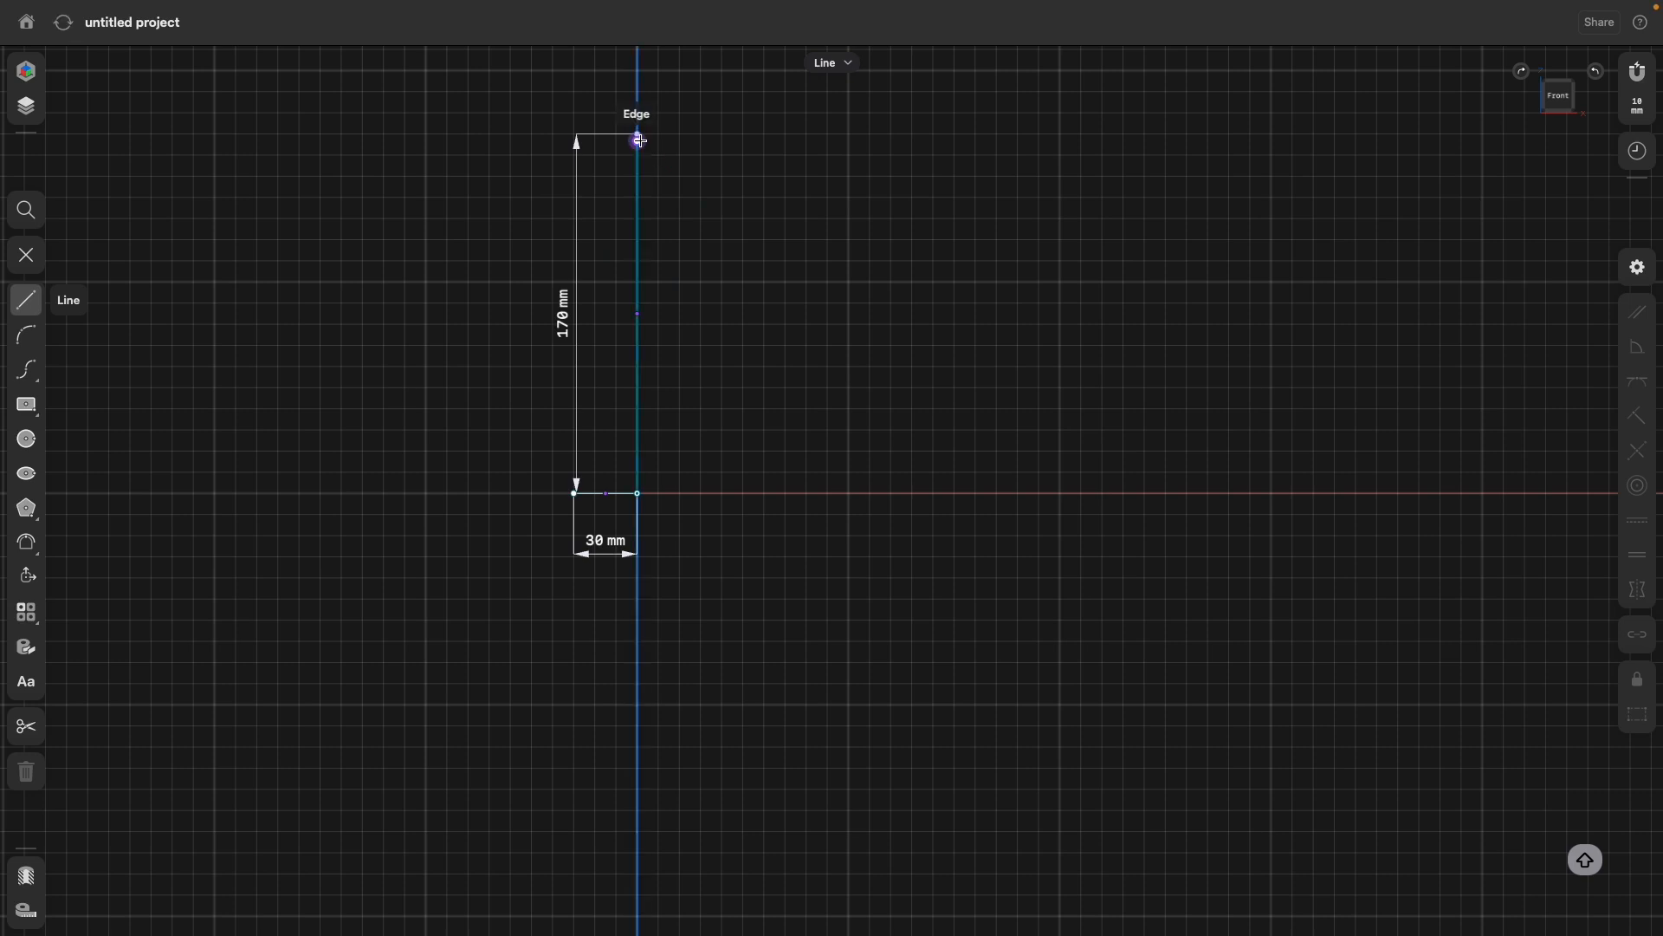
Draw a 10 mm top edge and 30 mm neck line, and set the overall height to 200 mm.
scroll(down, 3)
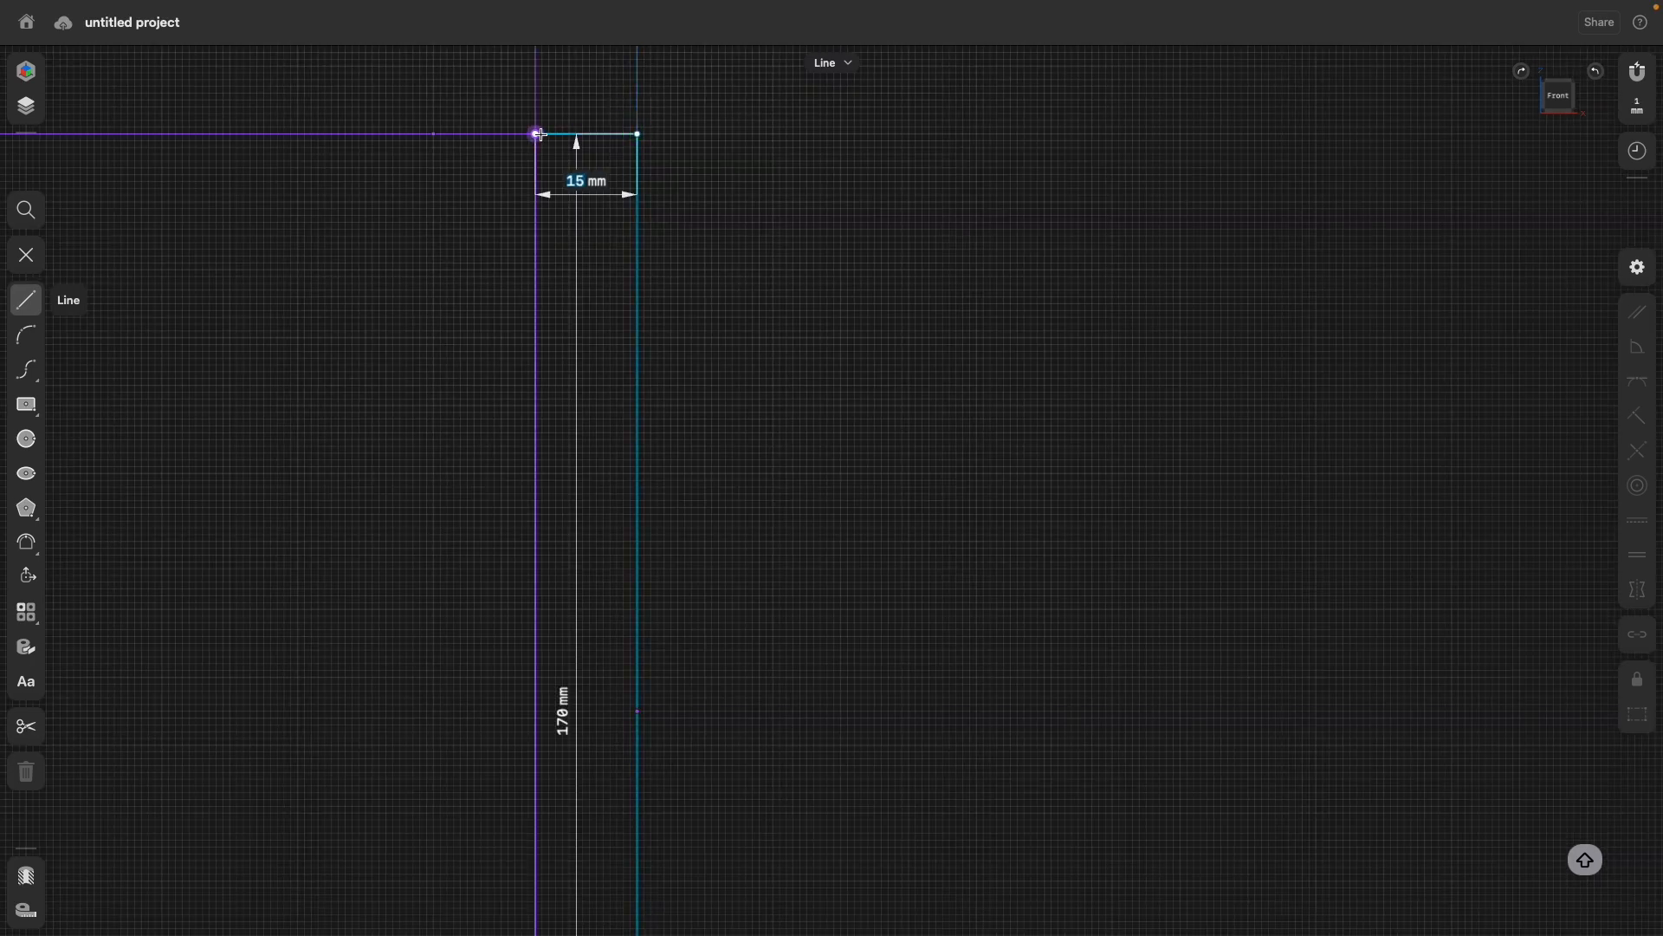
text(10)
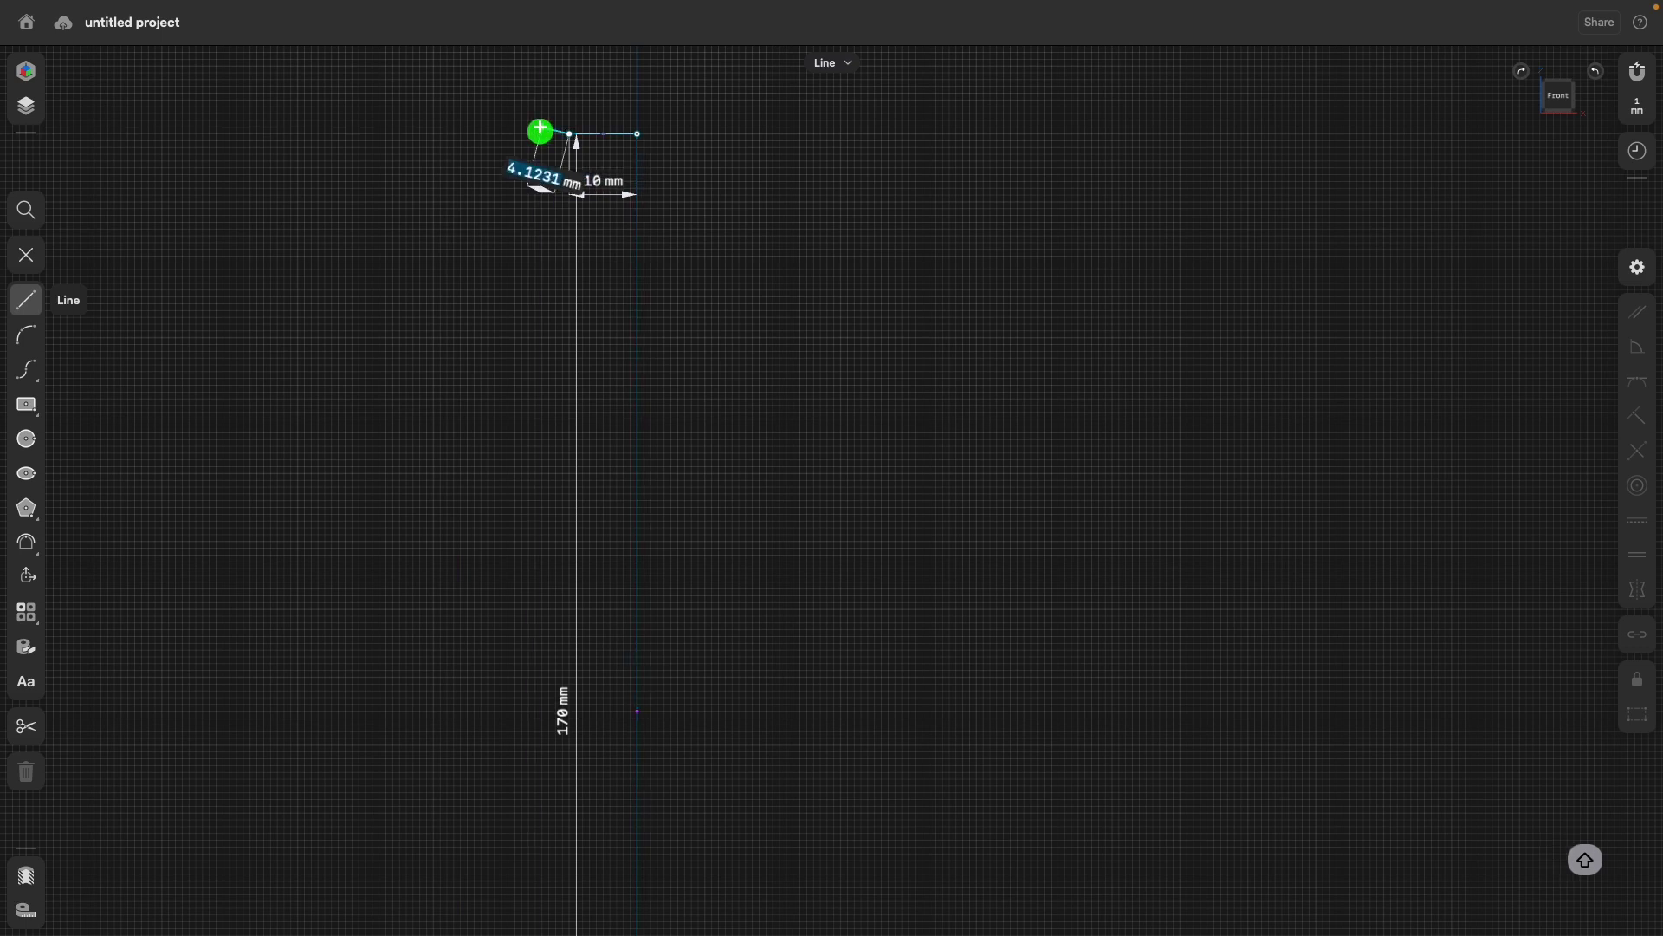
drag(569, 134, 568, 357)
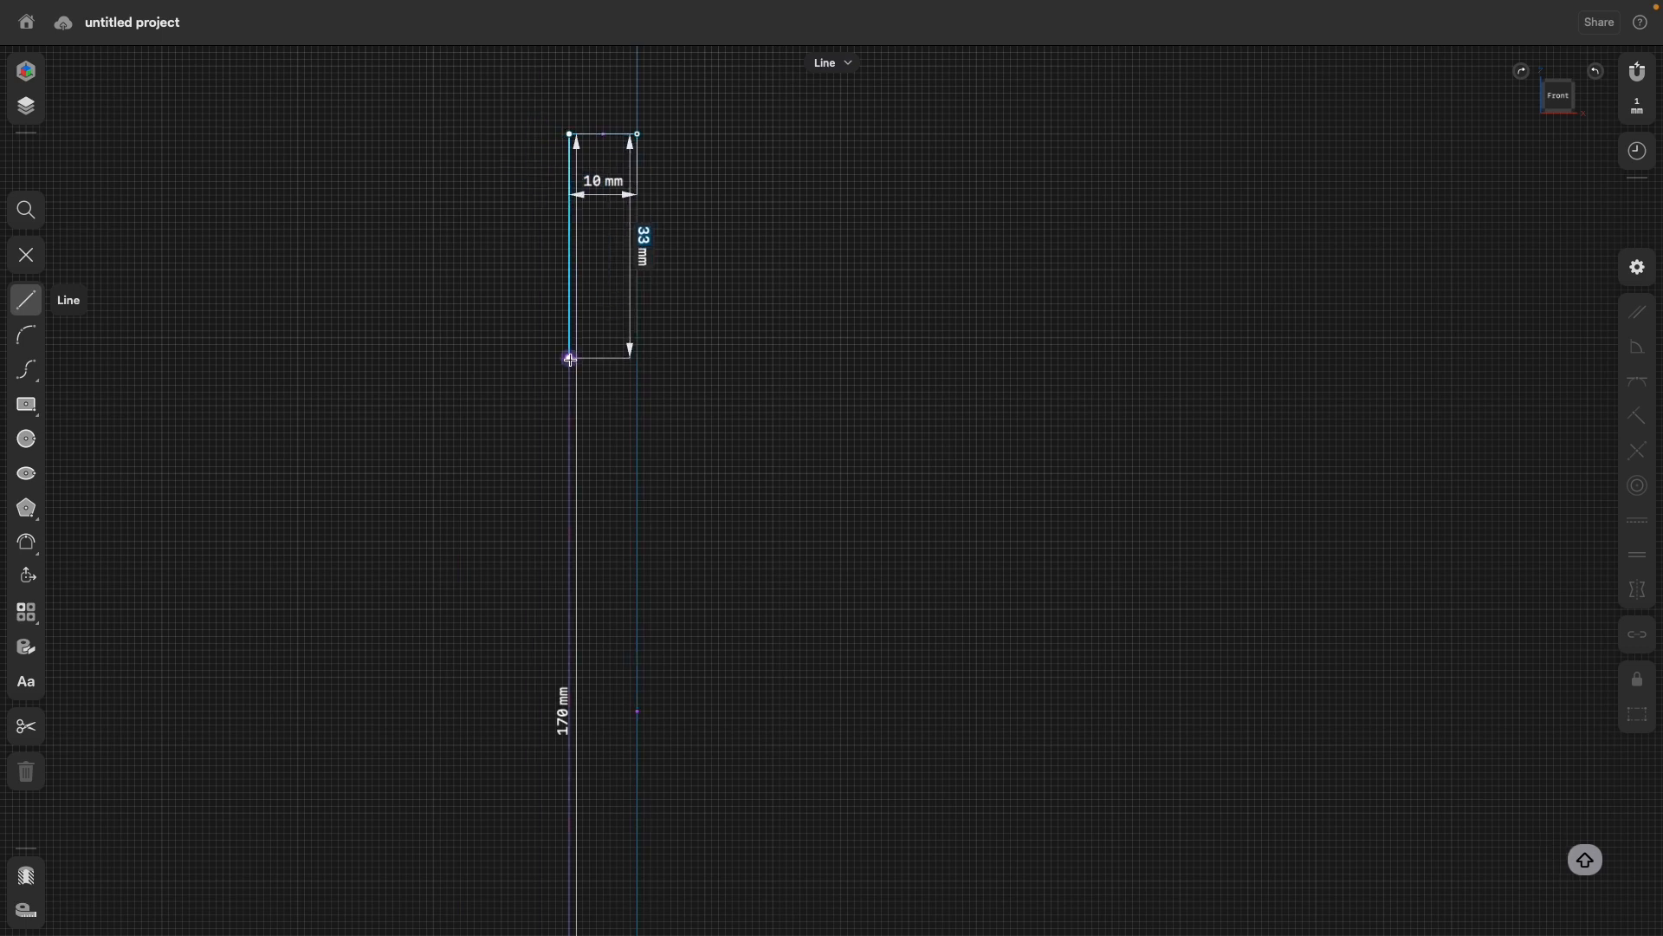
drag(570, 360, 570, 338)
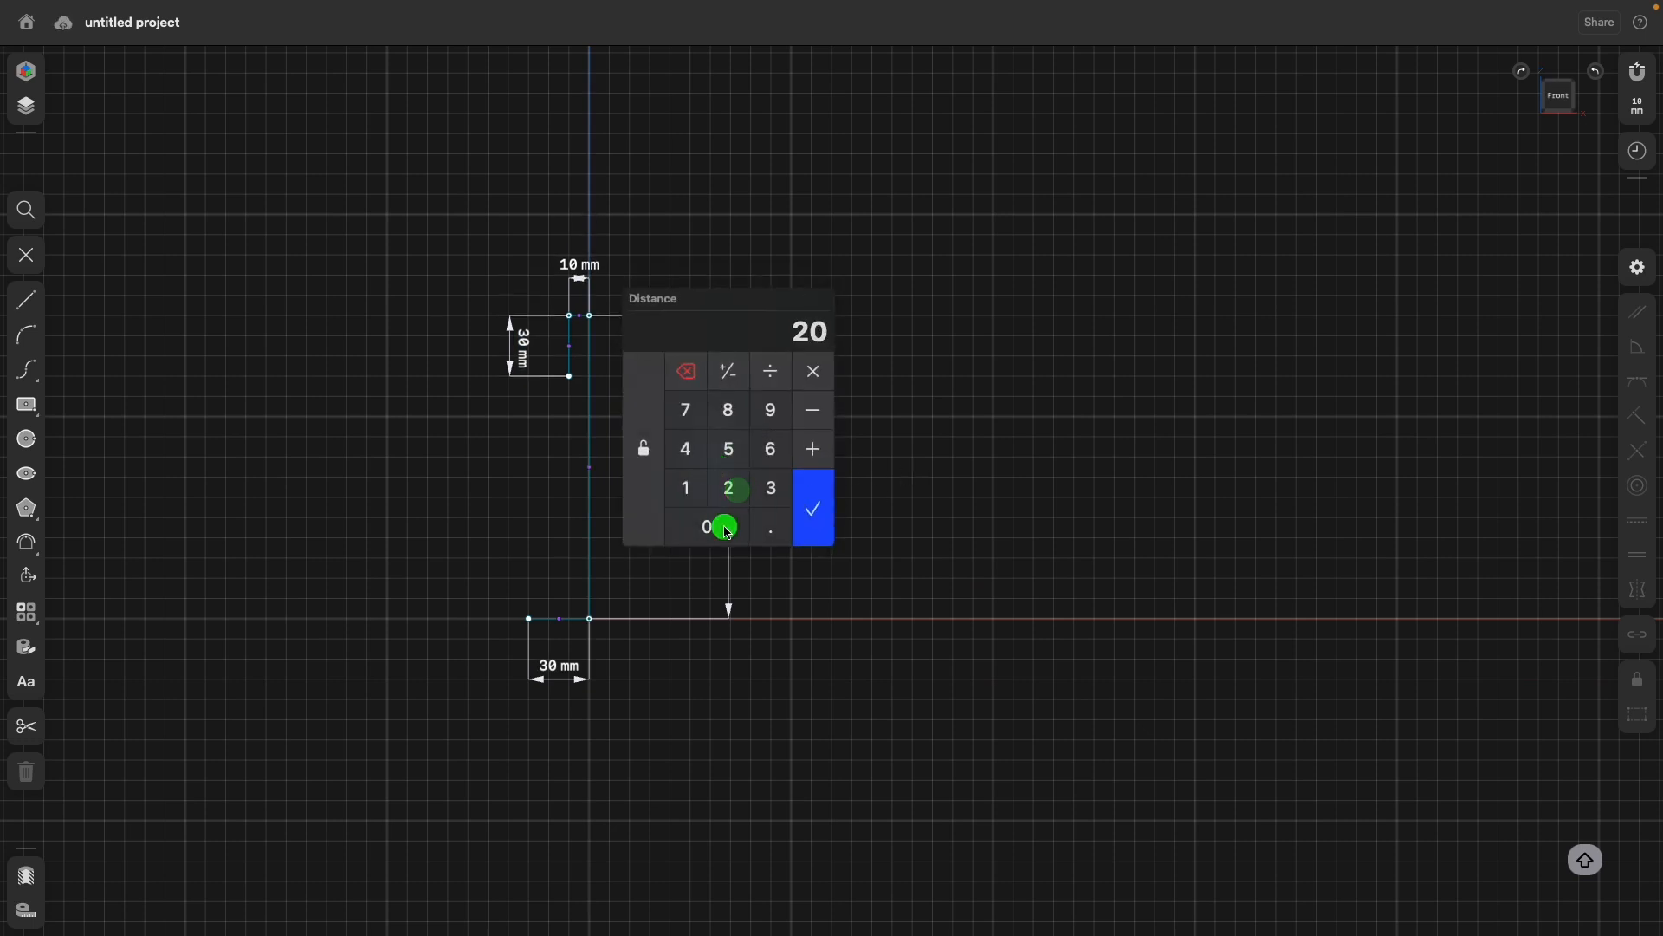
click(813, 508)
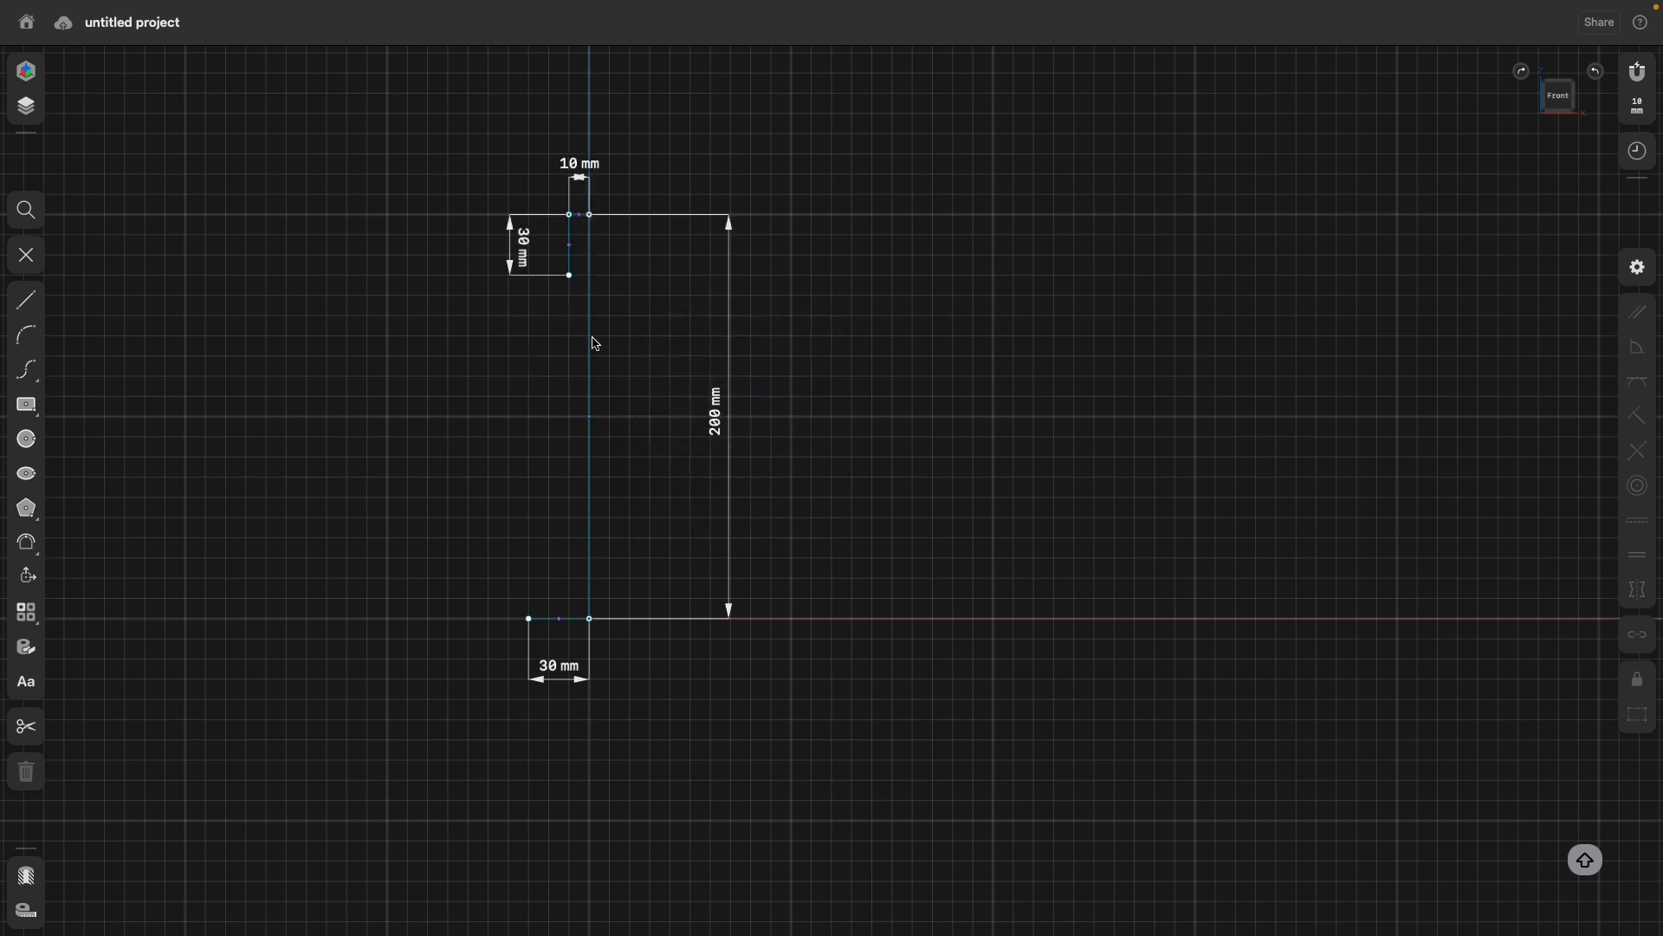
mouse_move(26, 302)
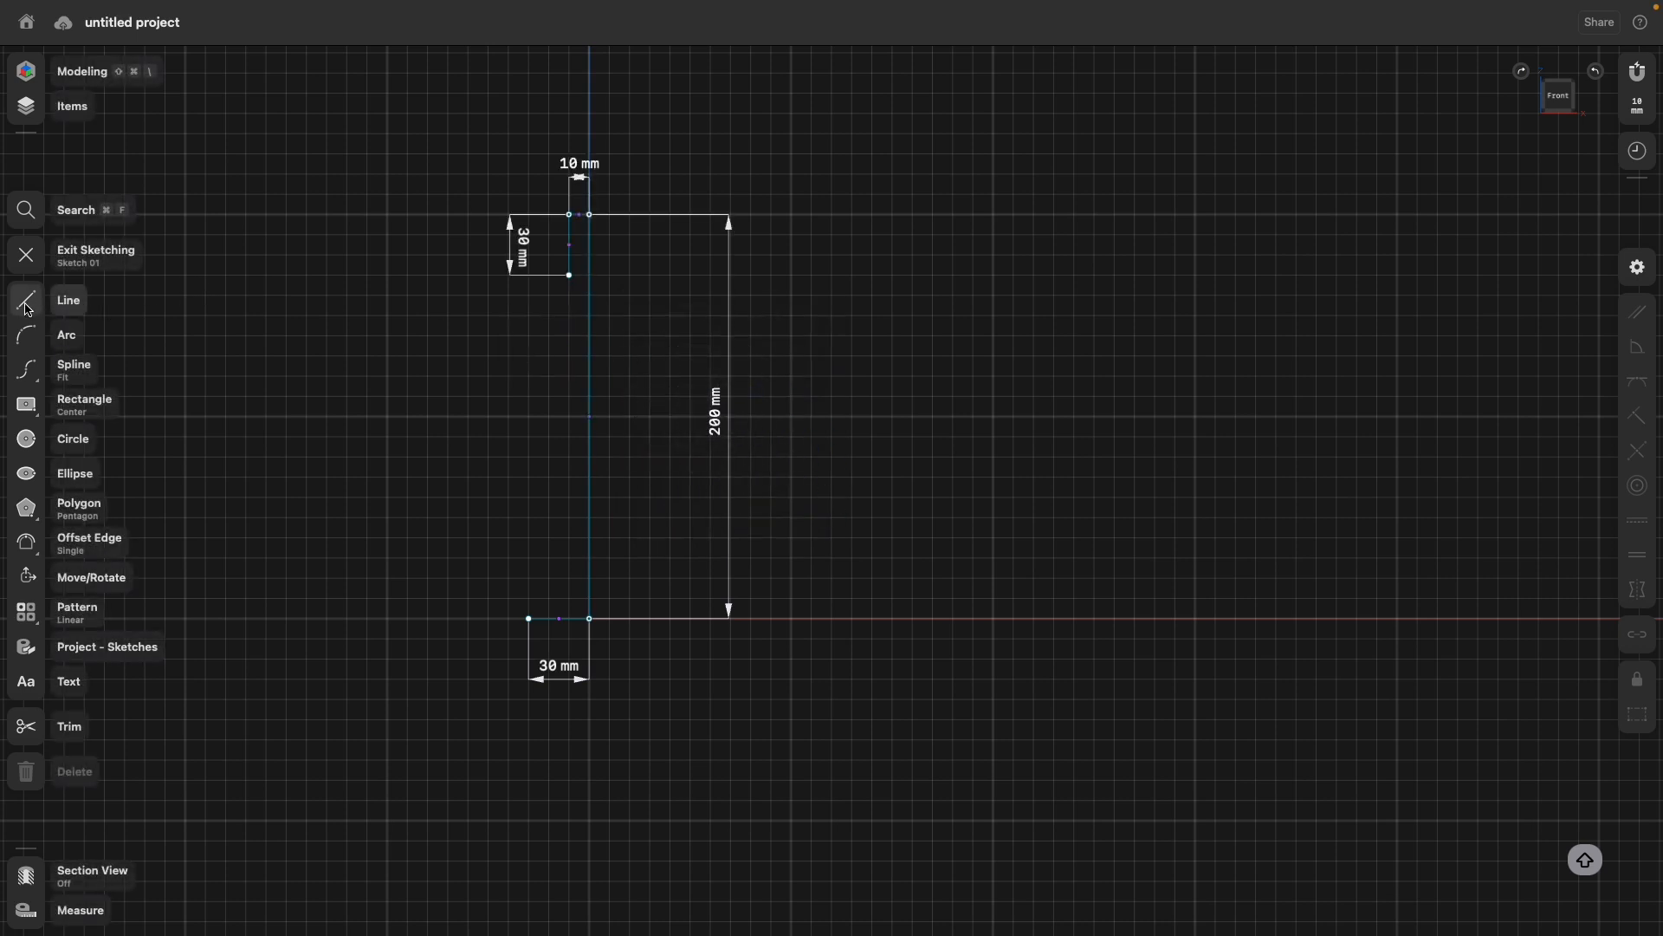
Draw a 120 mm body side from the base and a 3-point shoulder arc up to the neck.
click(24, 299)
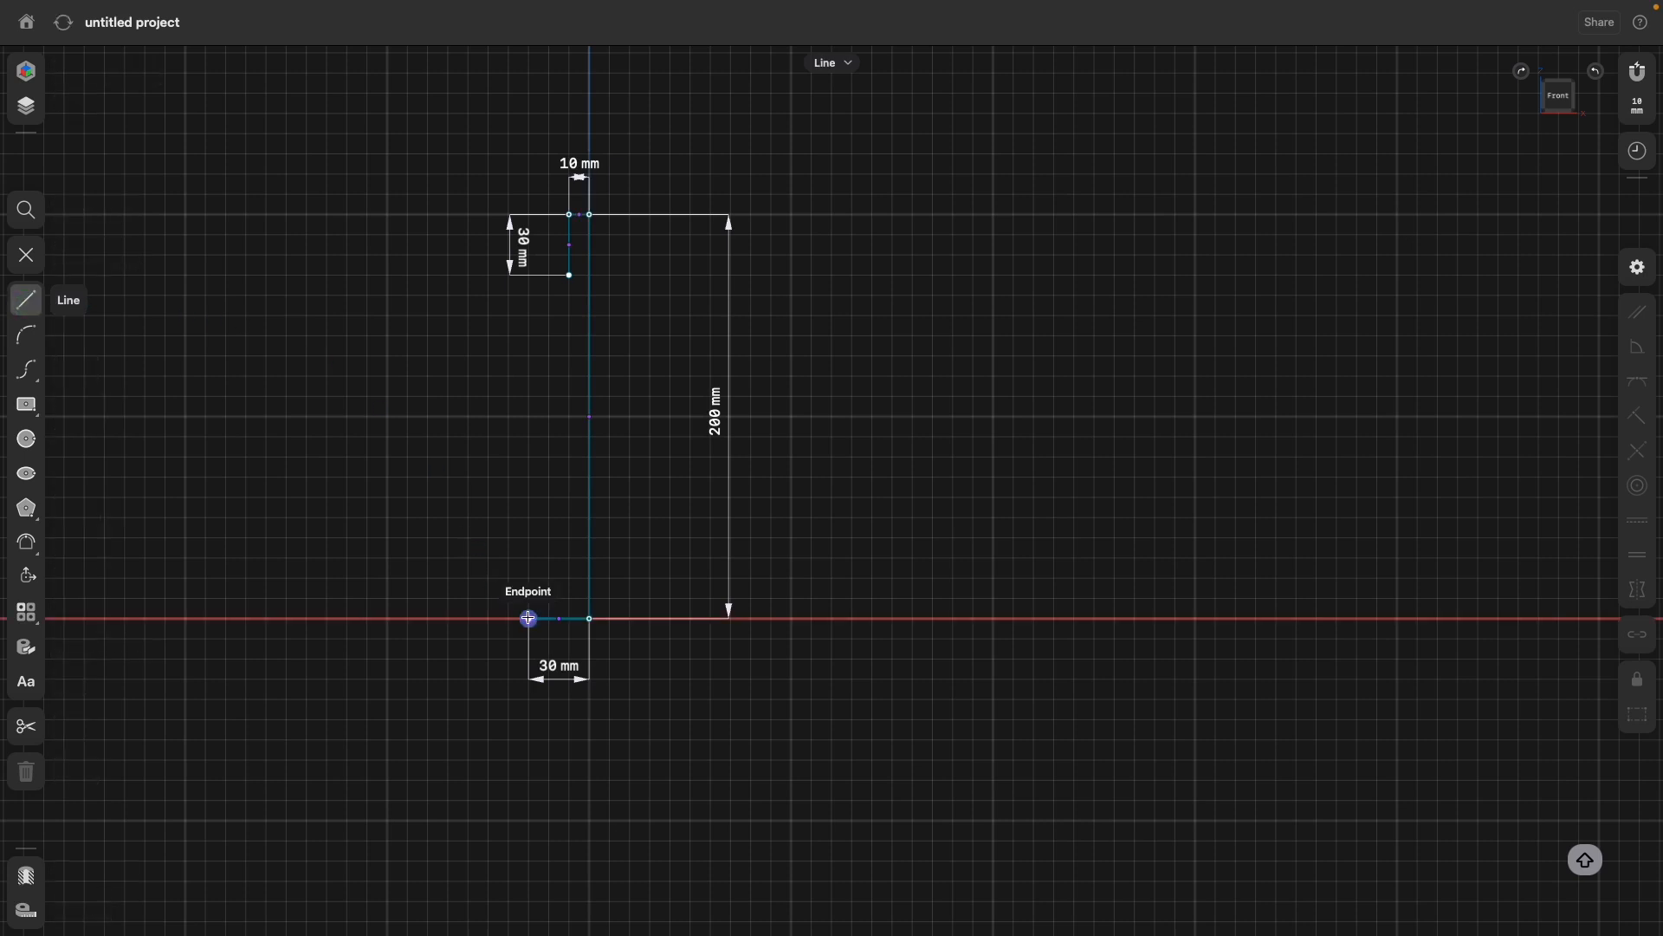
drag(527, 617, 529, 383)
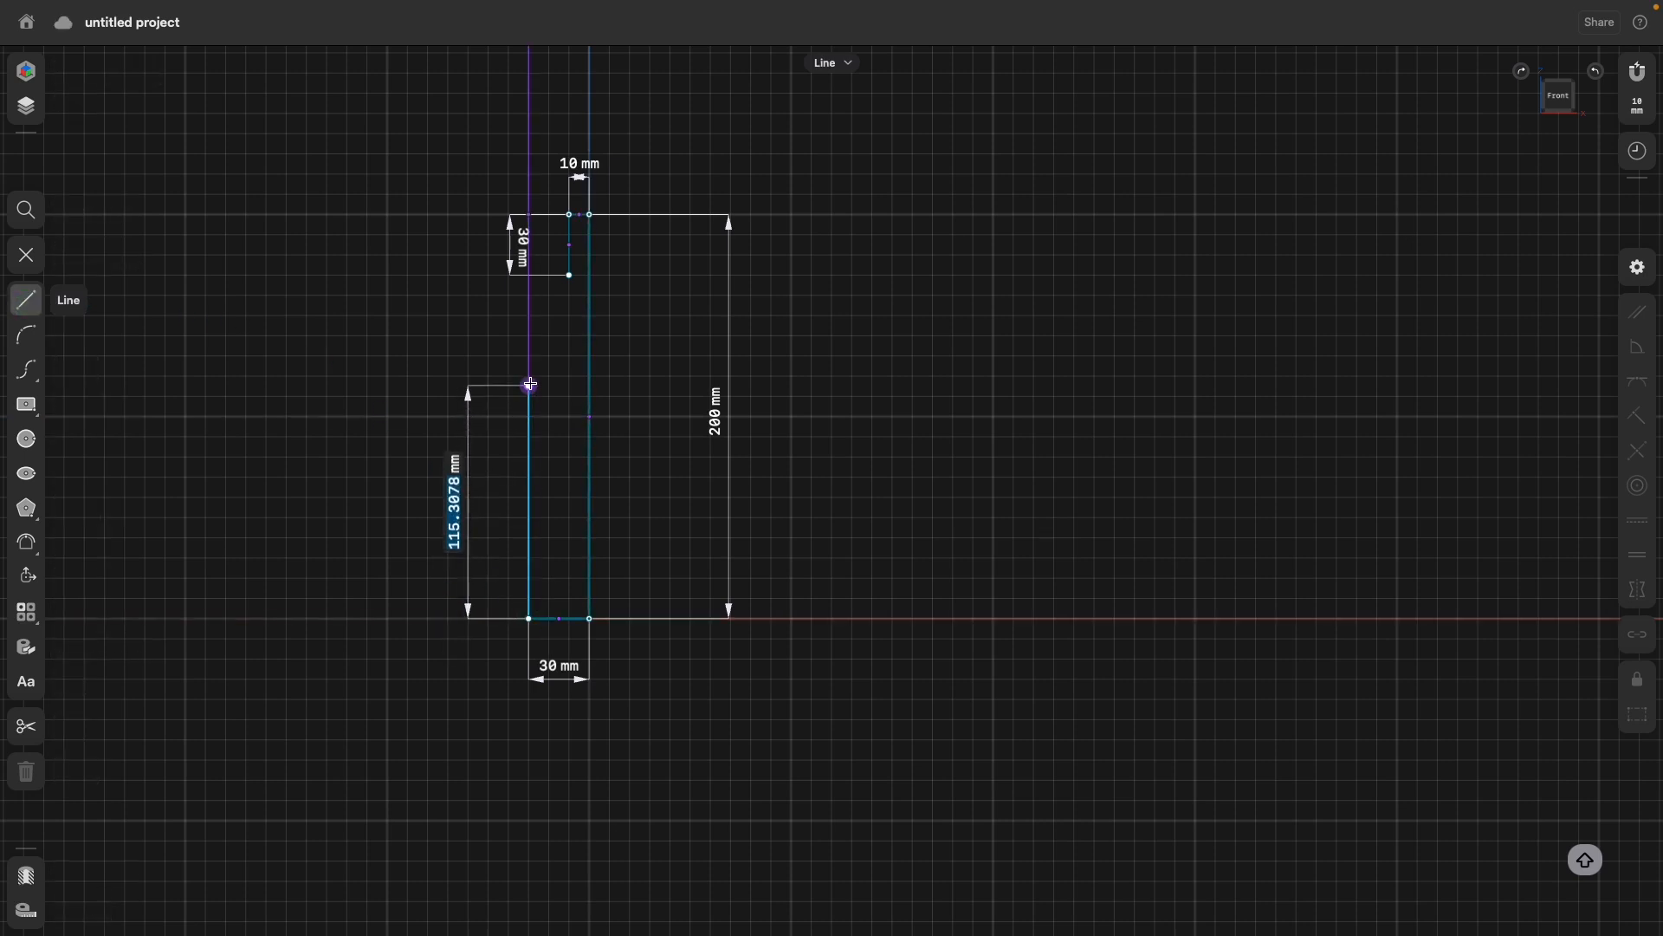
drag(529, 380, 125, 315)
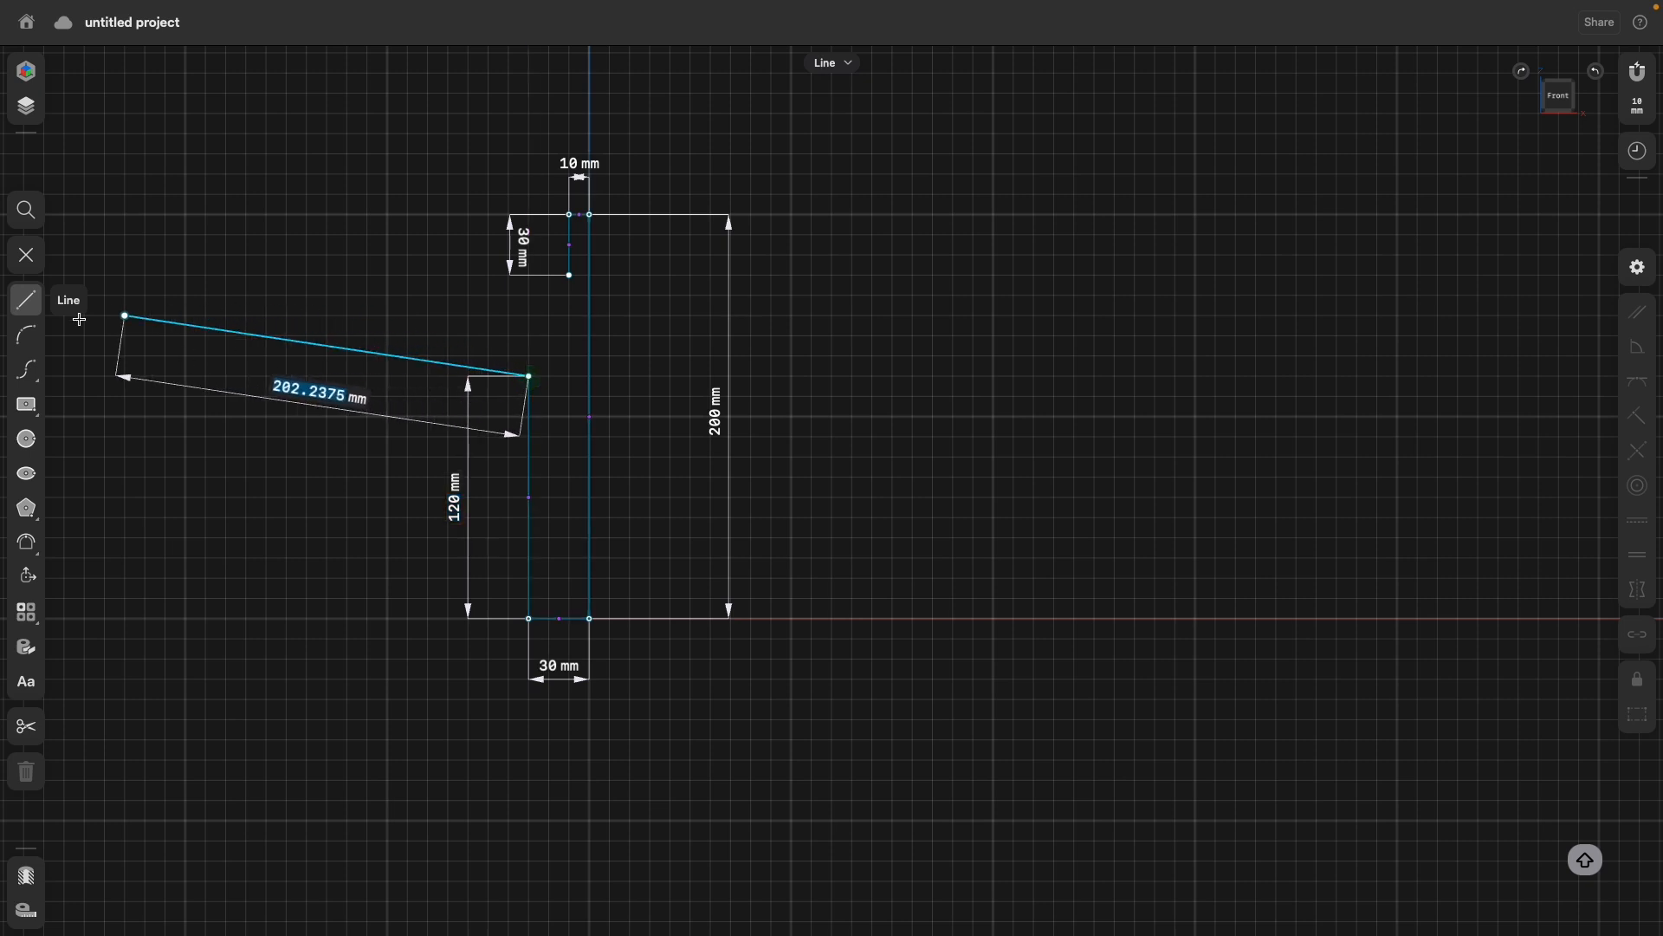
click(24, 334)
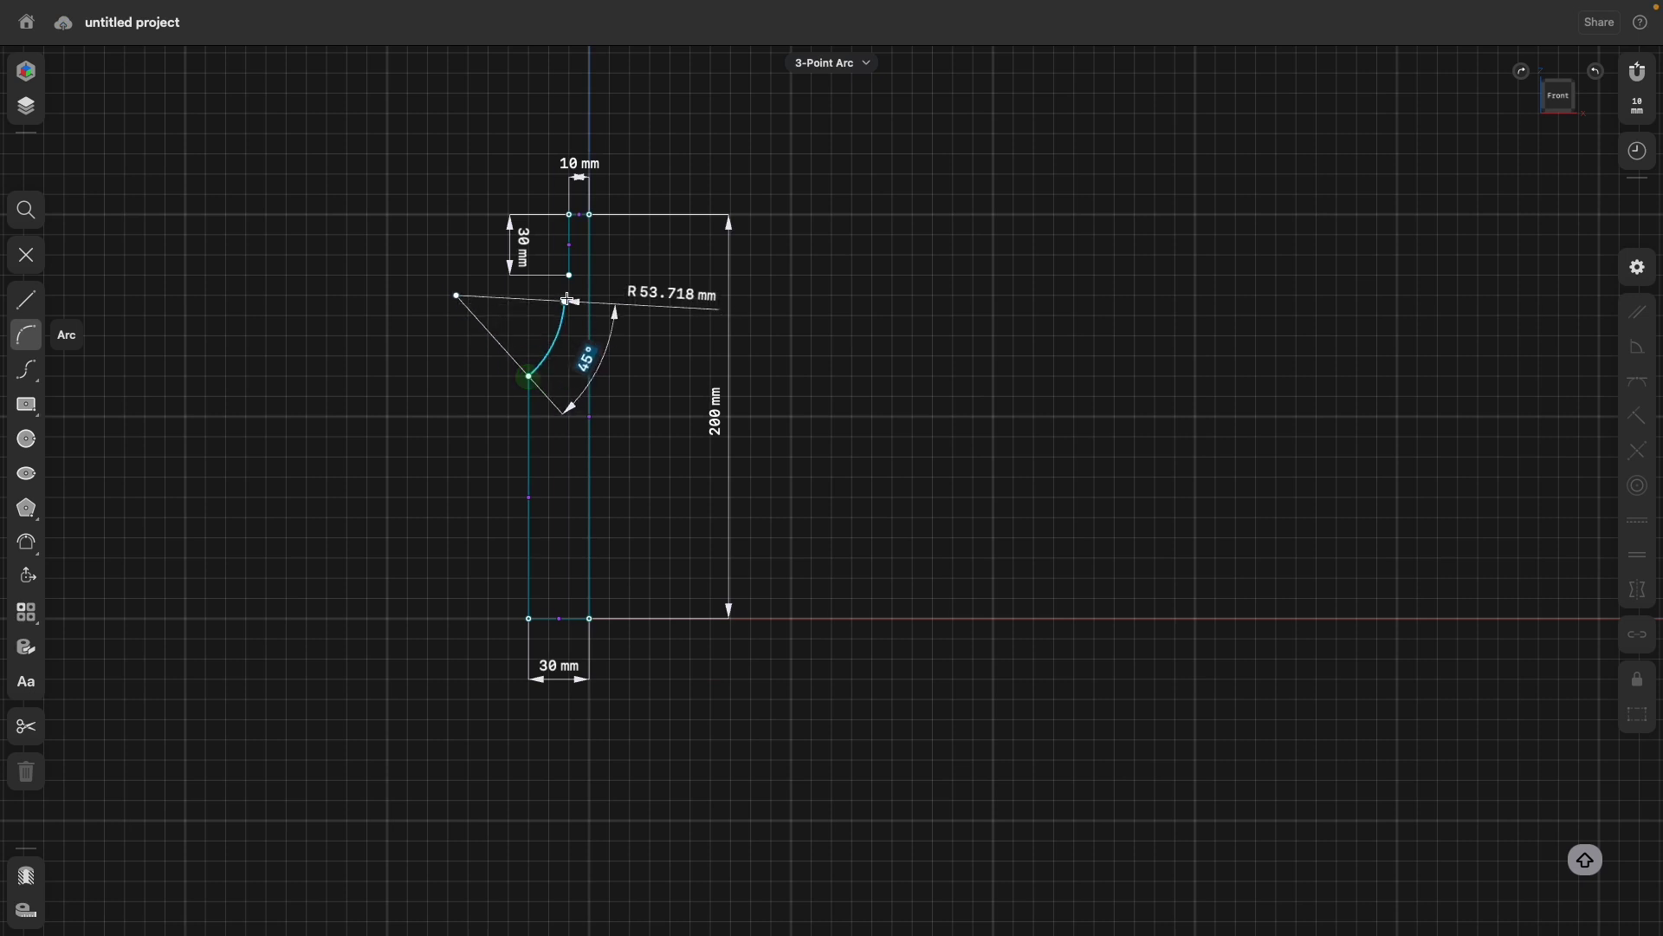
drag(568, 300, 568, 278)
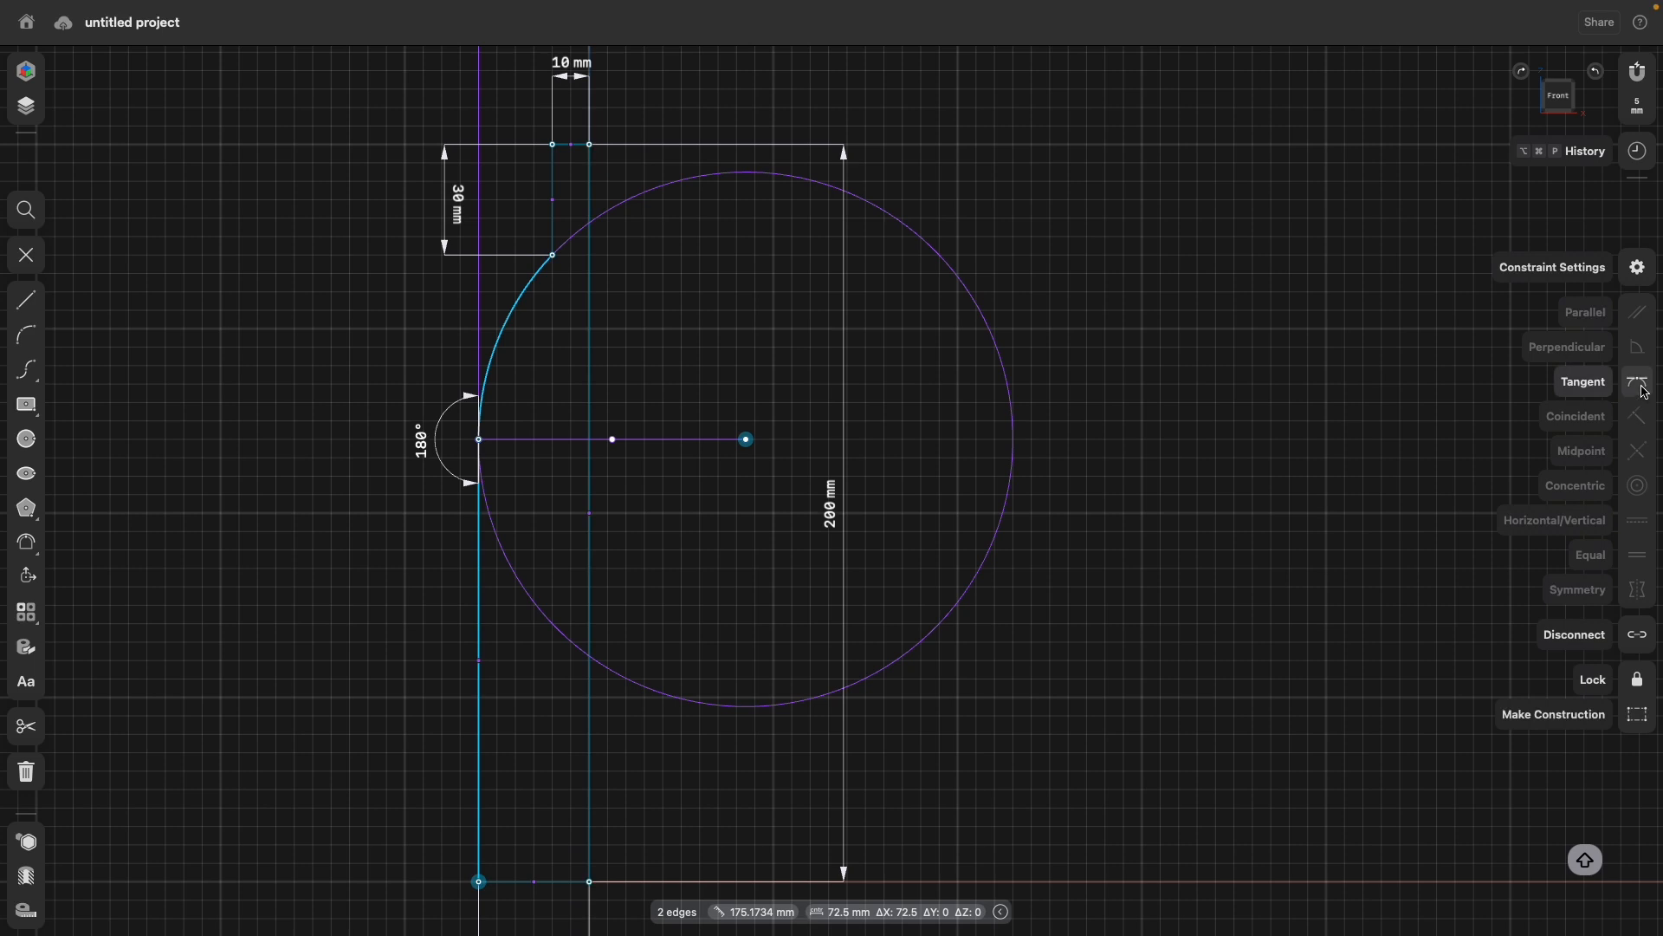
Make the shoulder arc tangent to the body side and constrain its neck angle to 90°.
click(1638, 382)
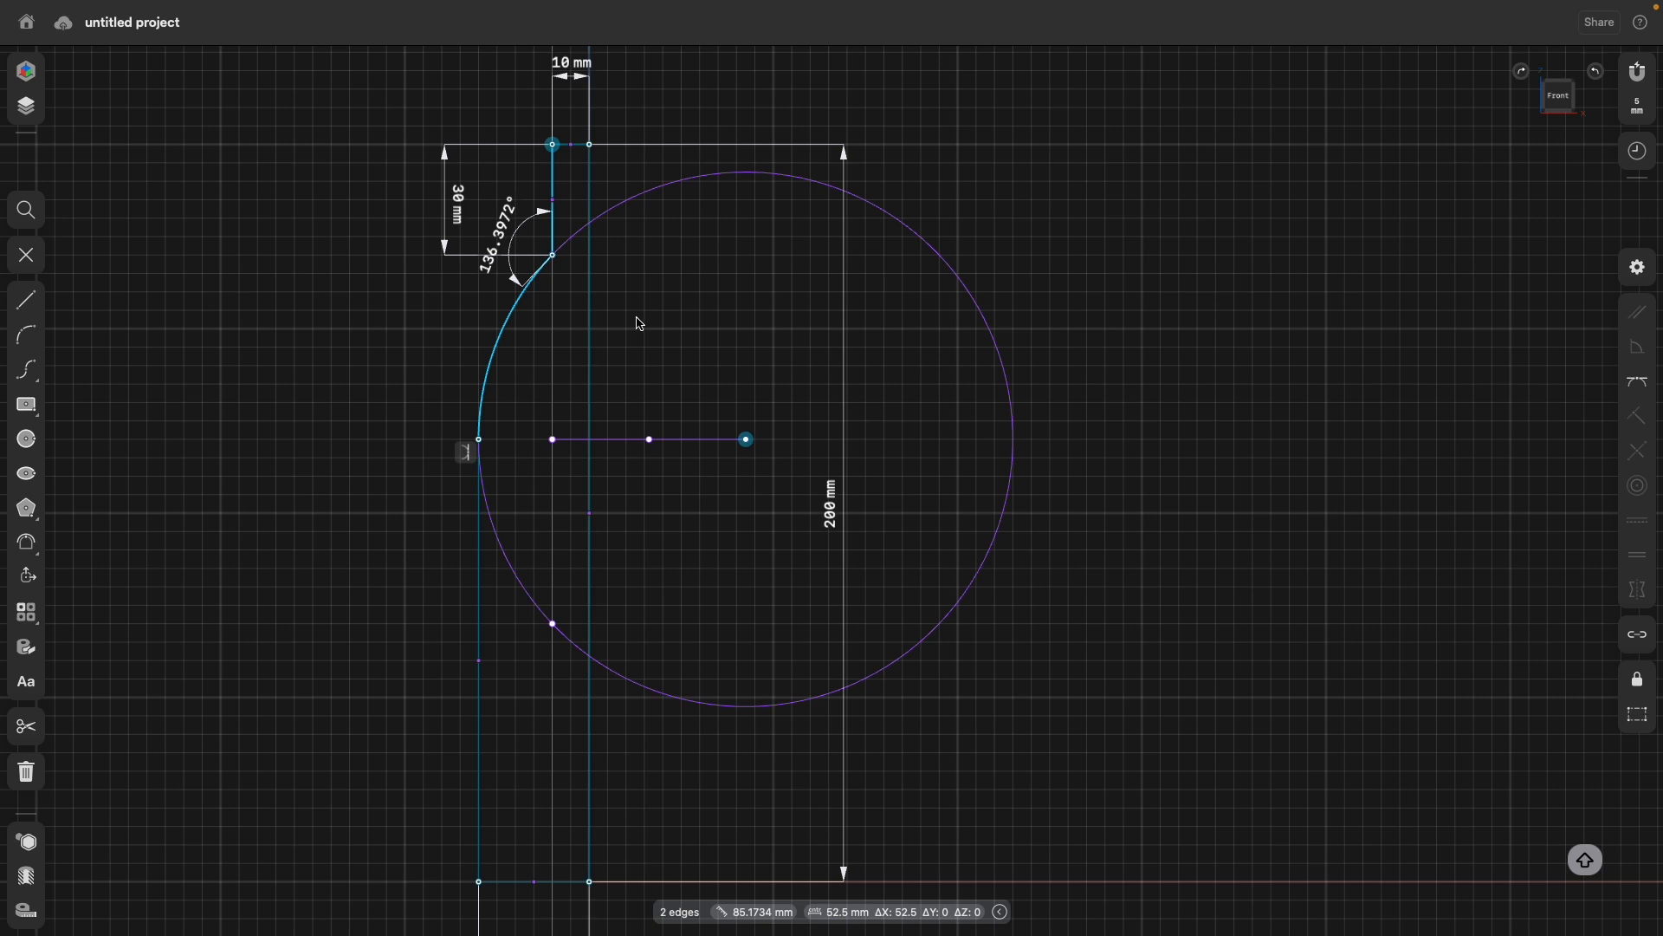
click(1635, 267)
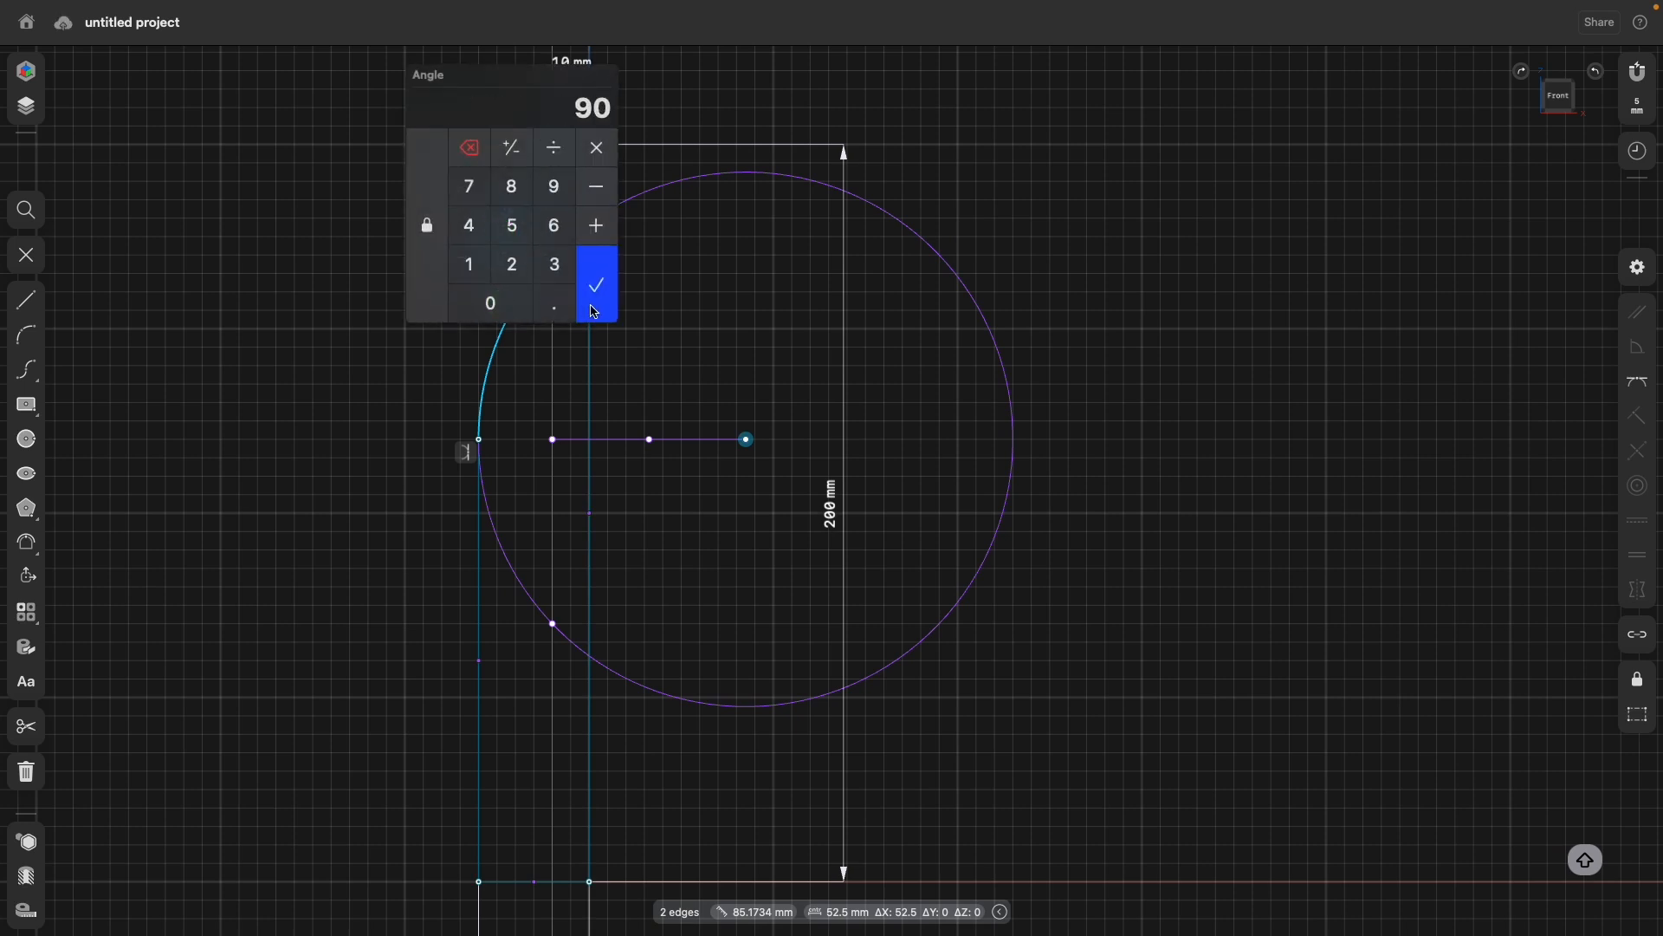
mouse_move(596, 305)
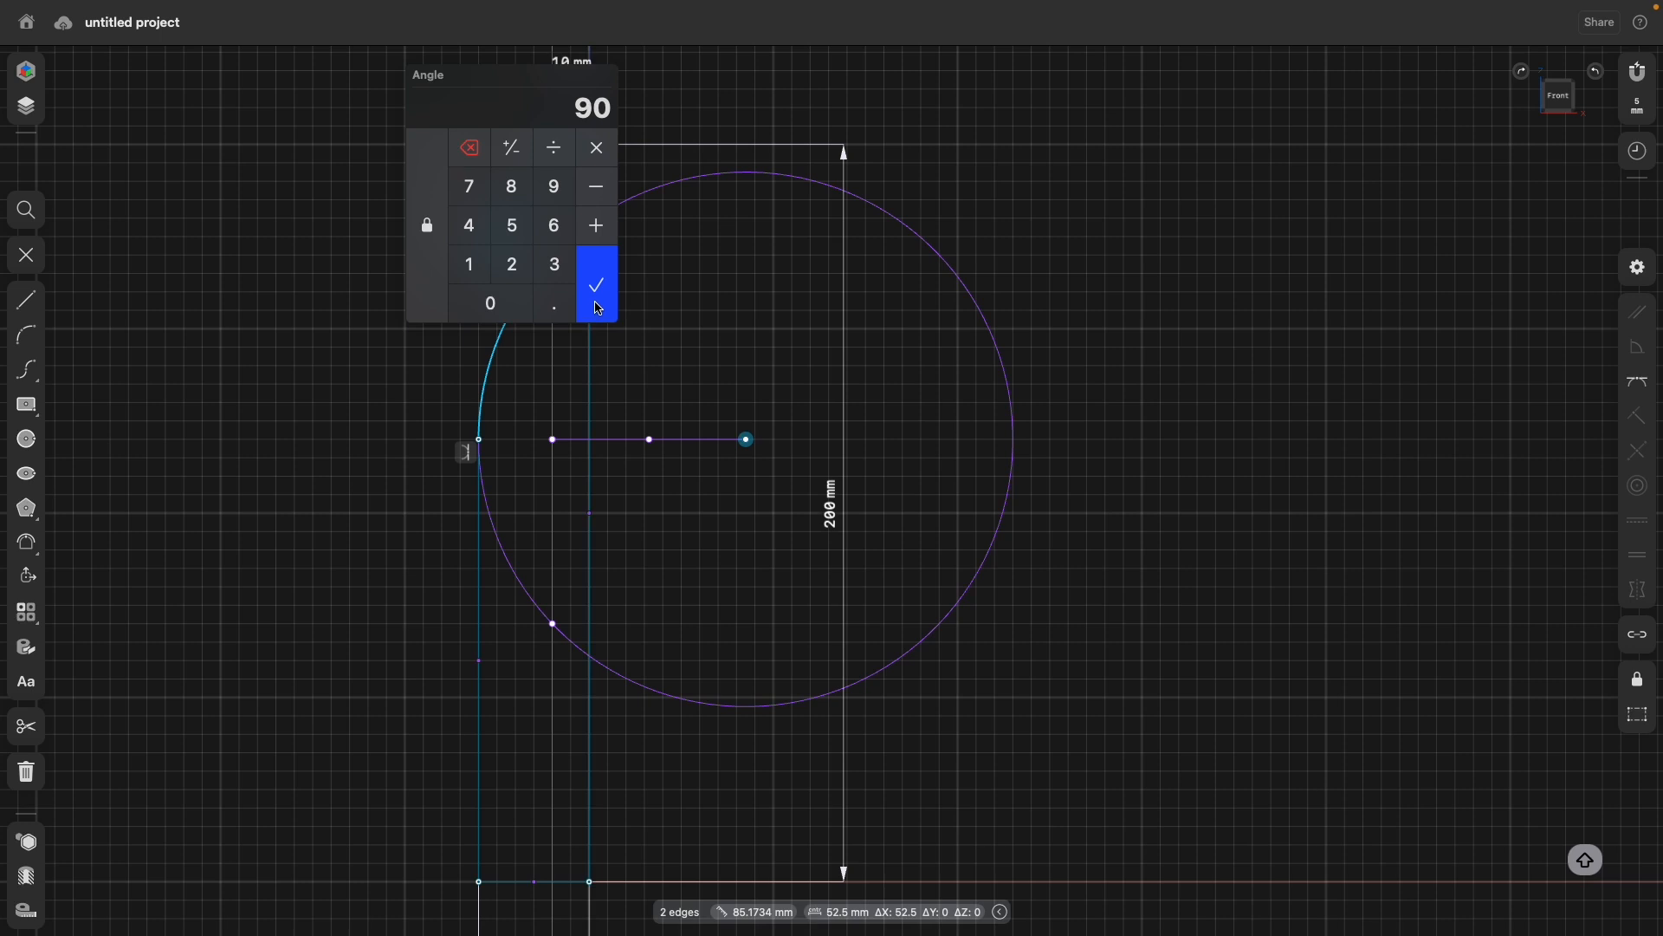
click(596, 284)
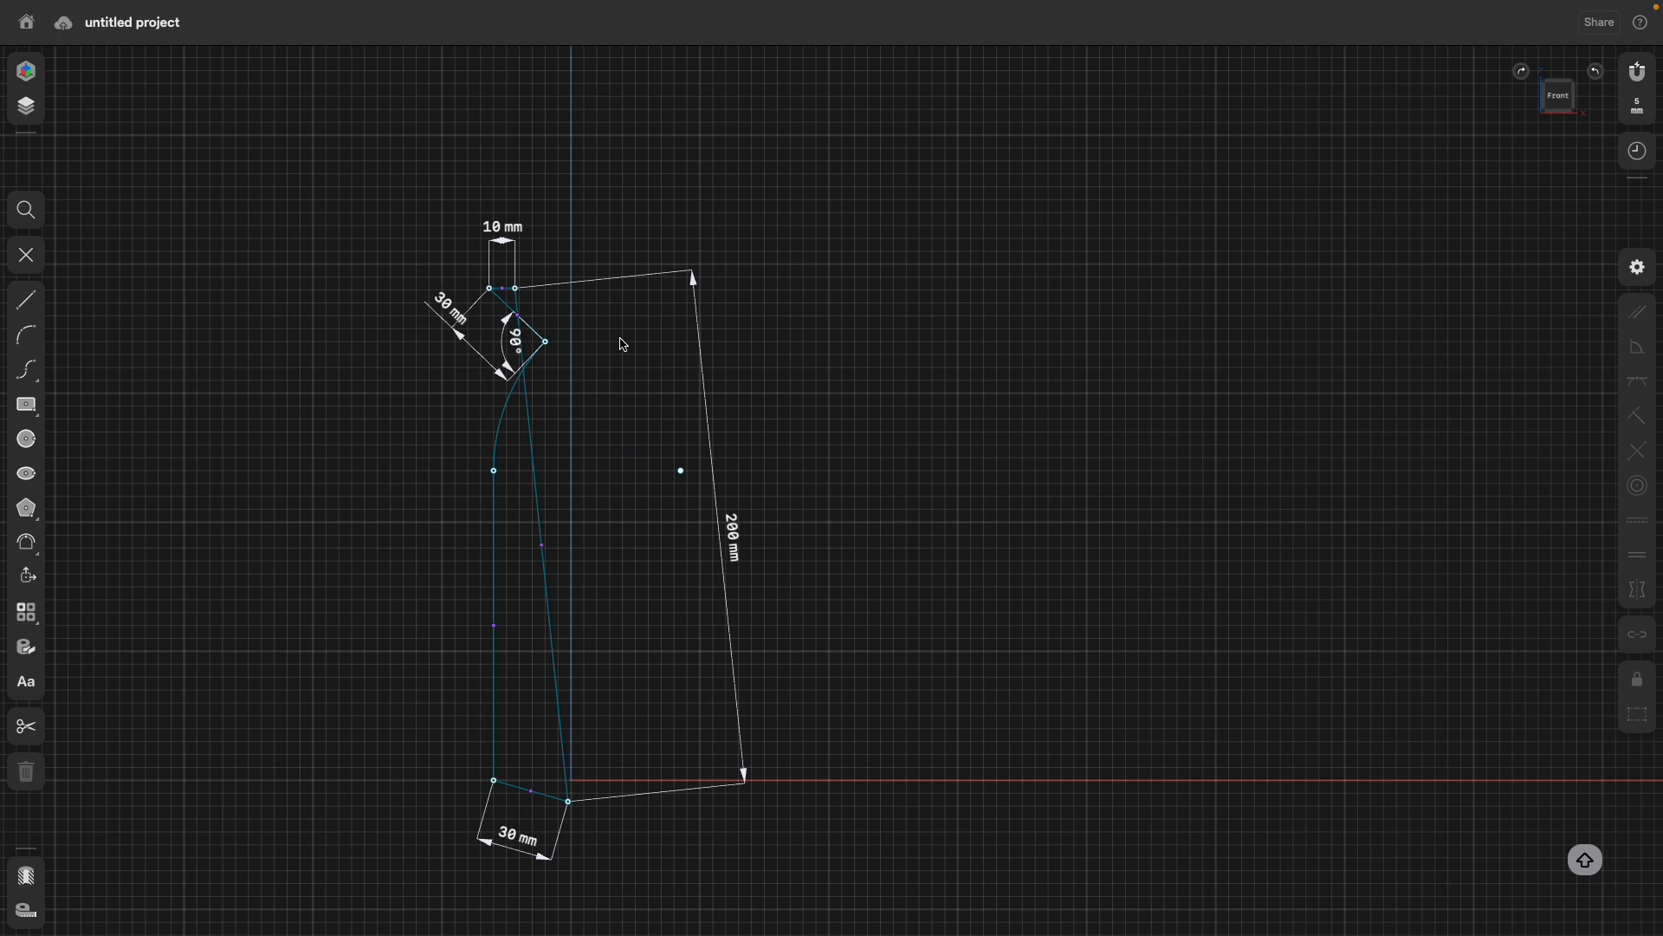
mouse_move(613, 346)
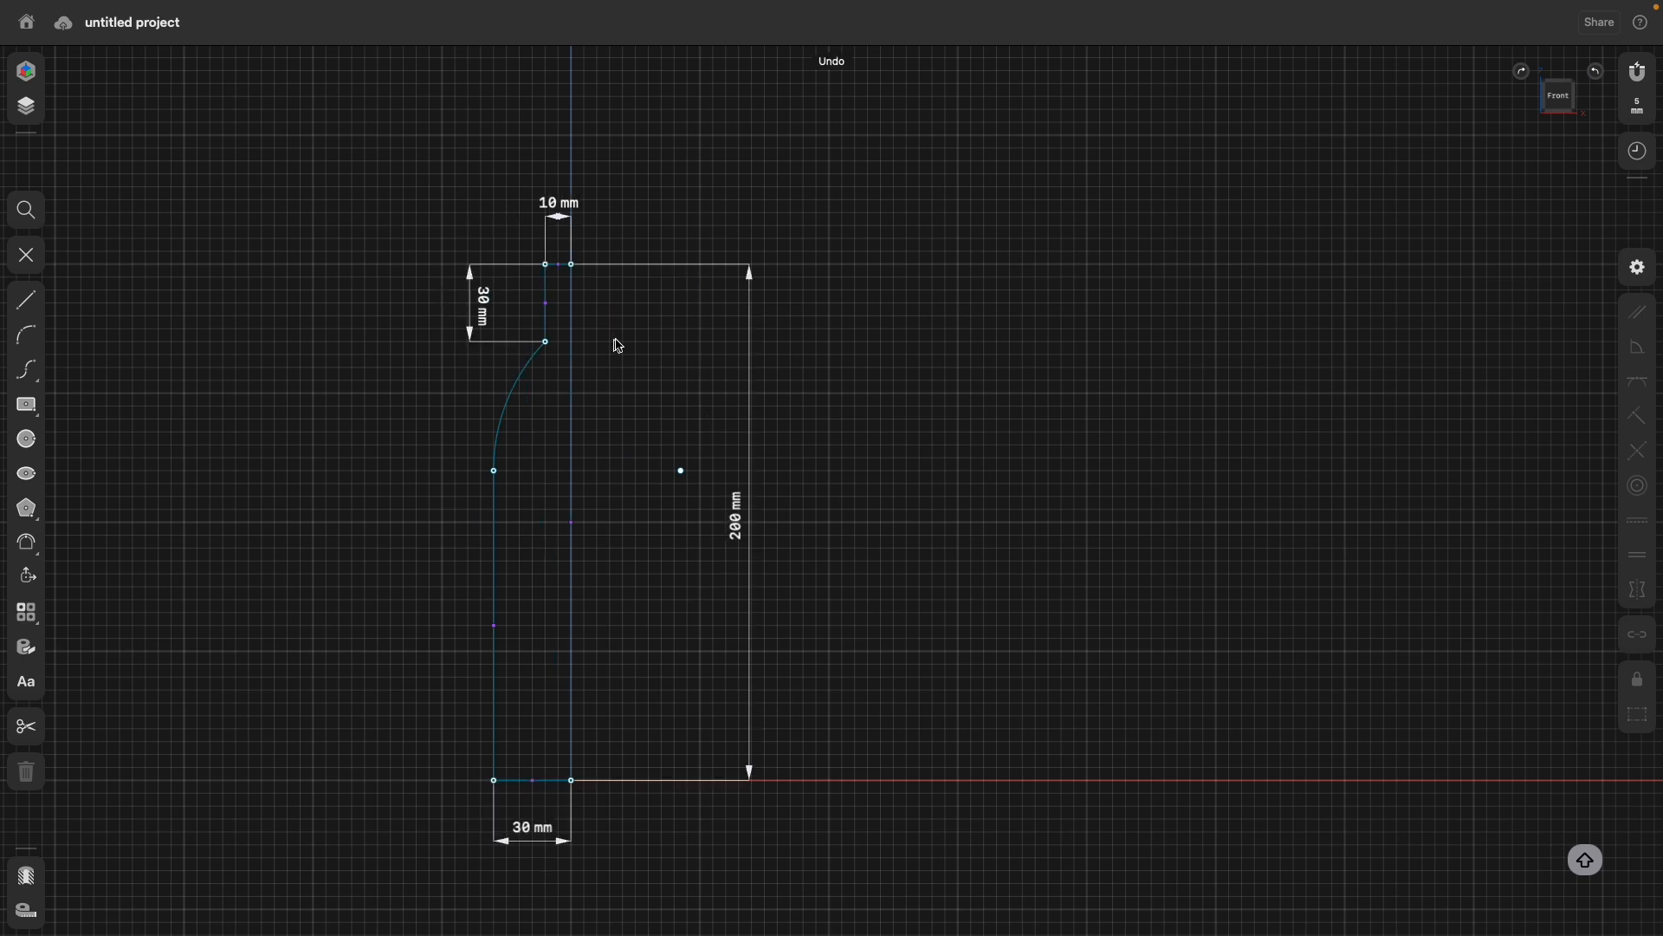
mouse_move(568, 804)
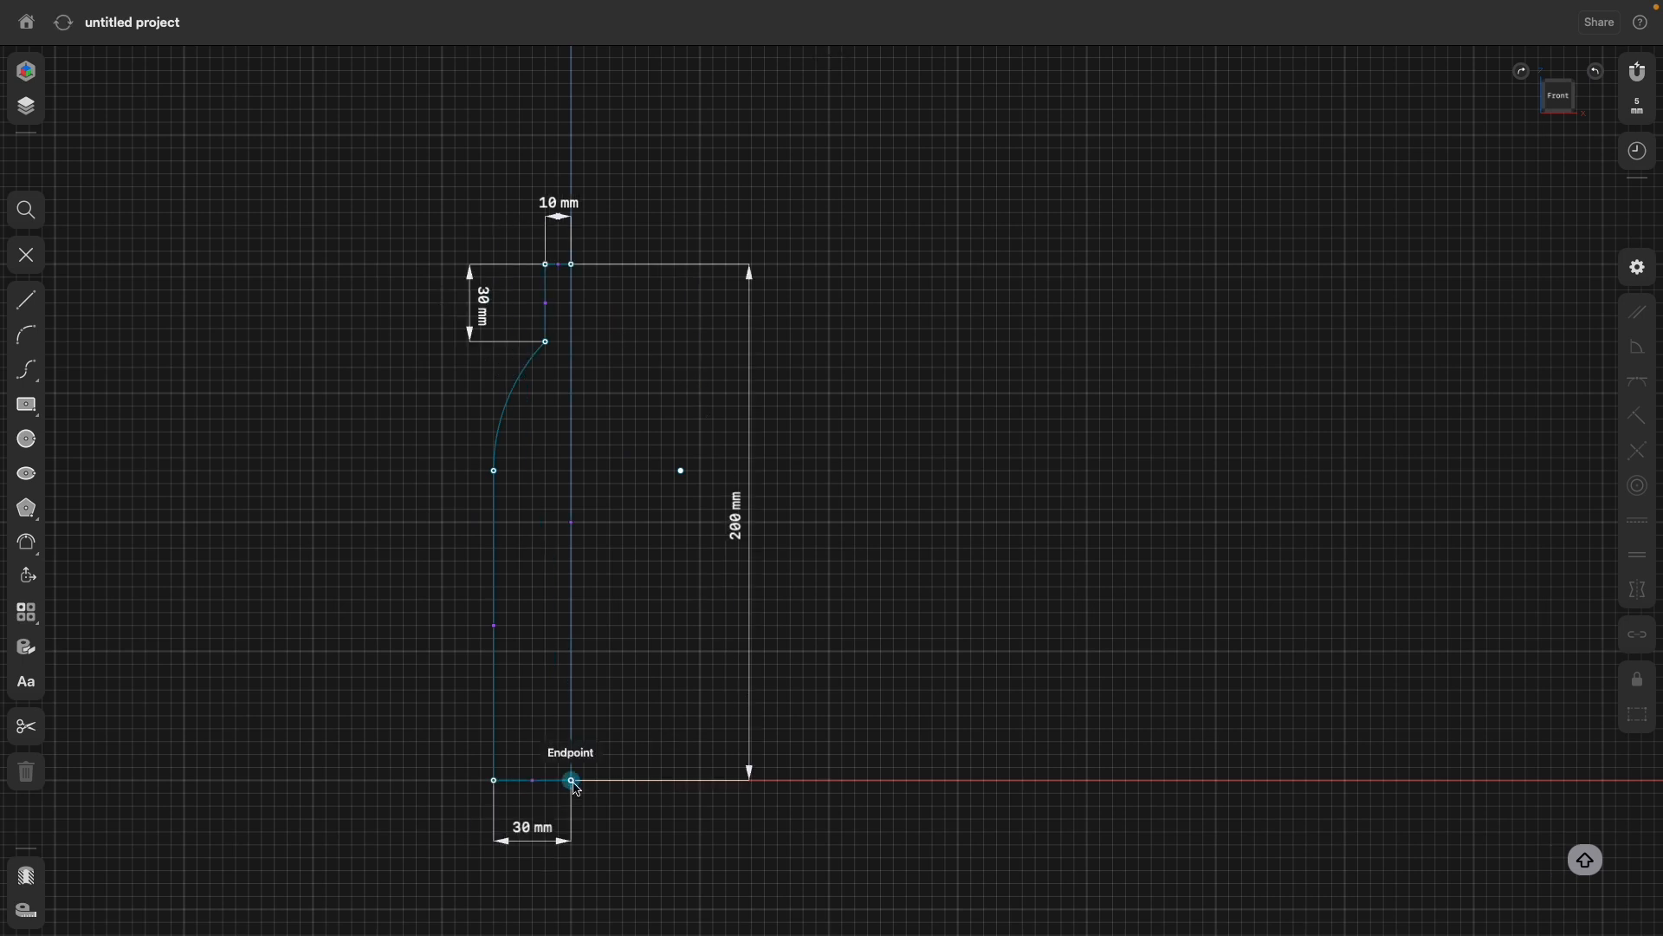
Restore the profile height to 170 mm with the 90° shoulder angle kept.
click(570, 780)
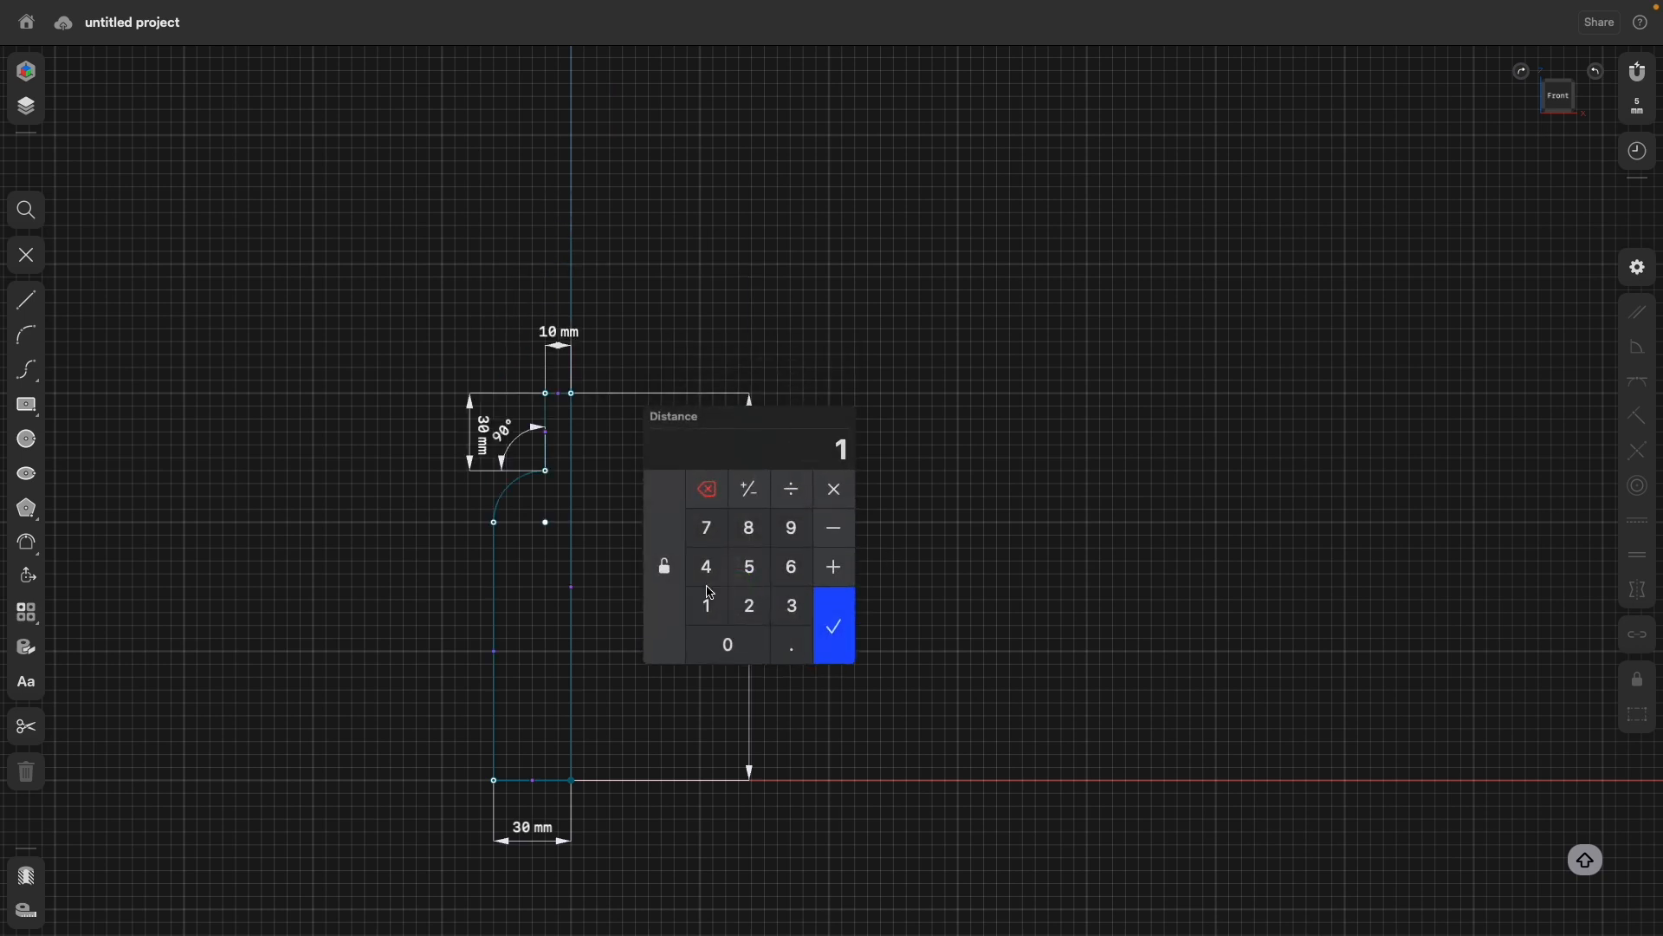
click(834, 626)
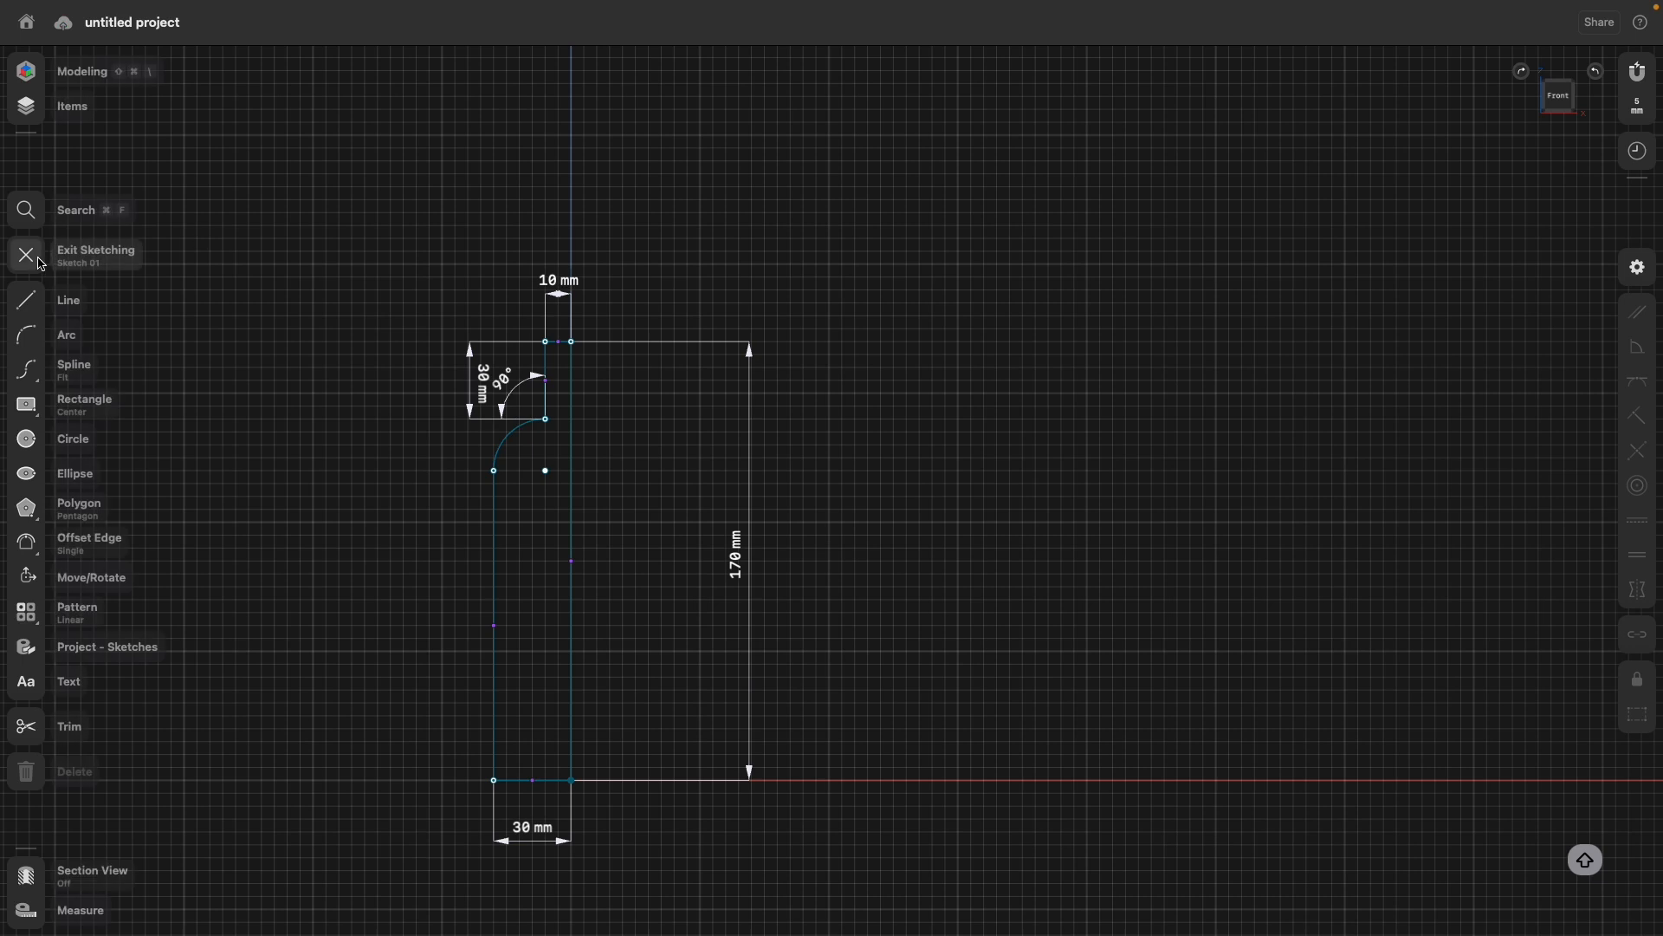
Revolve the profile face around the centre axis edge into a solid bottle.
click(24, 254)
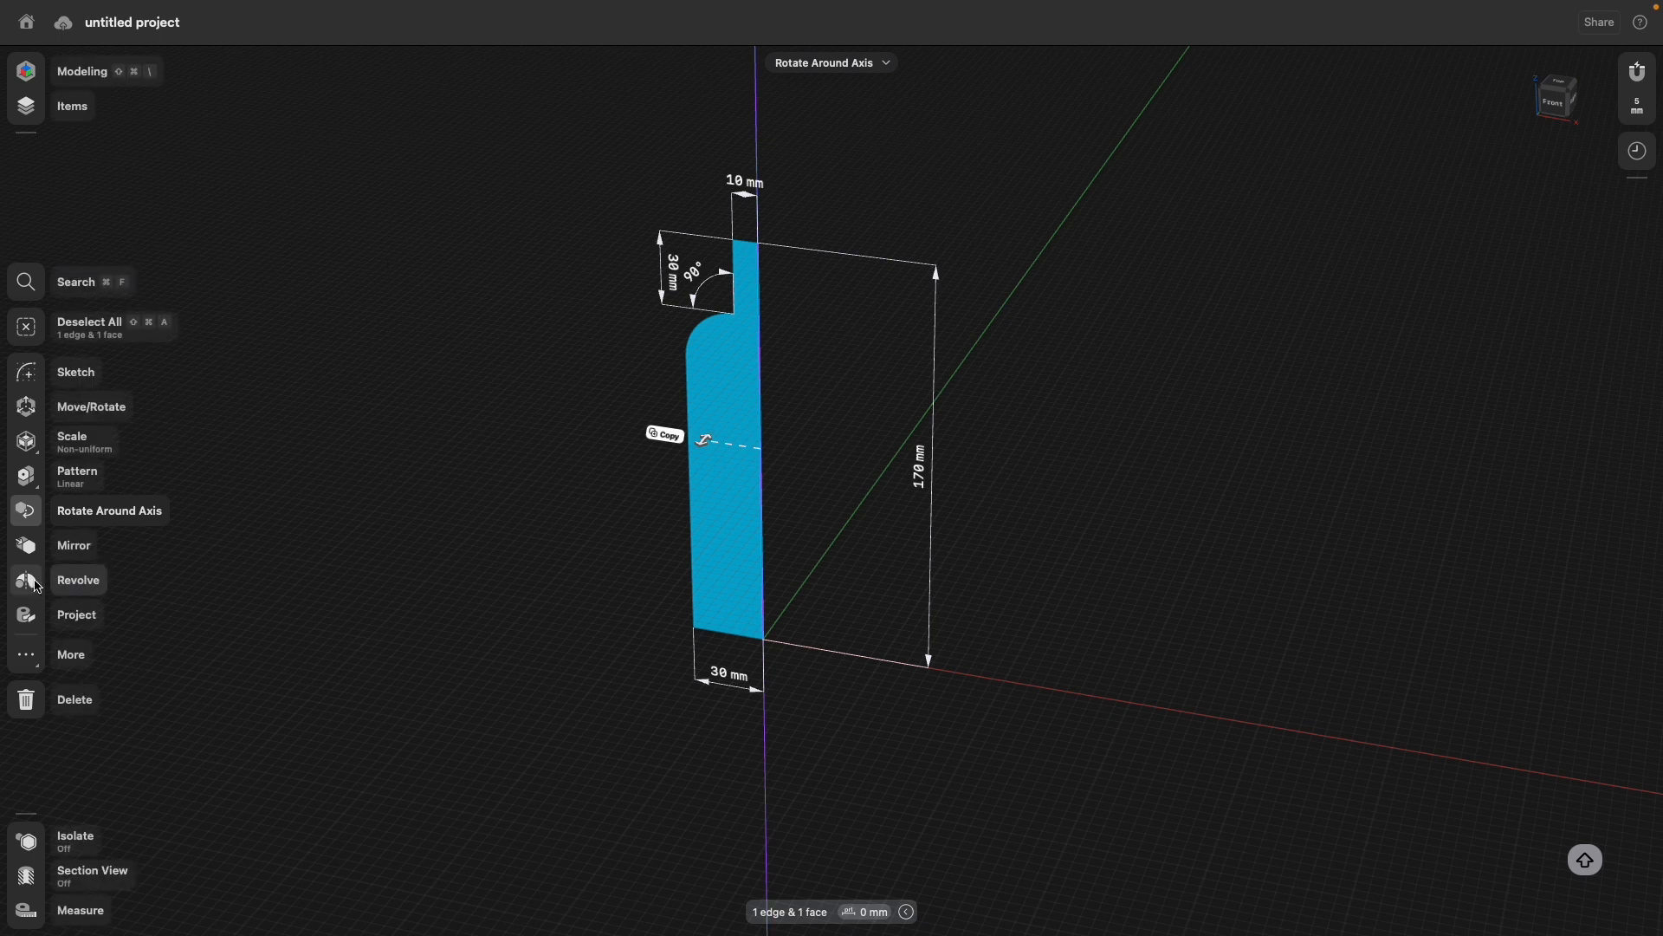
click(78, 579)
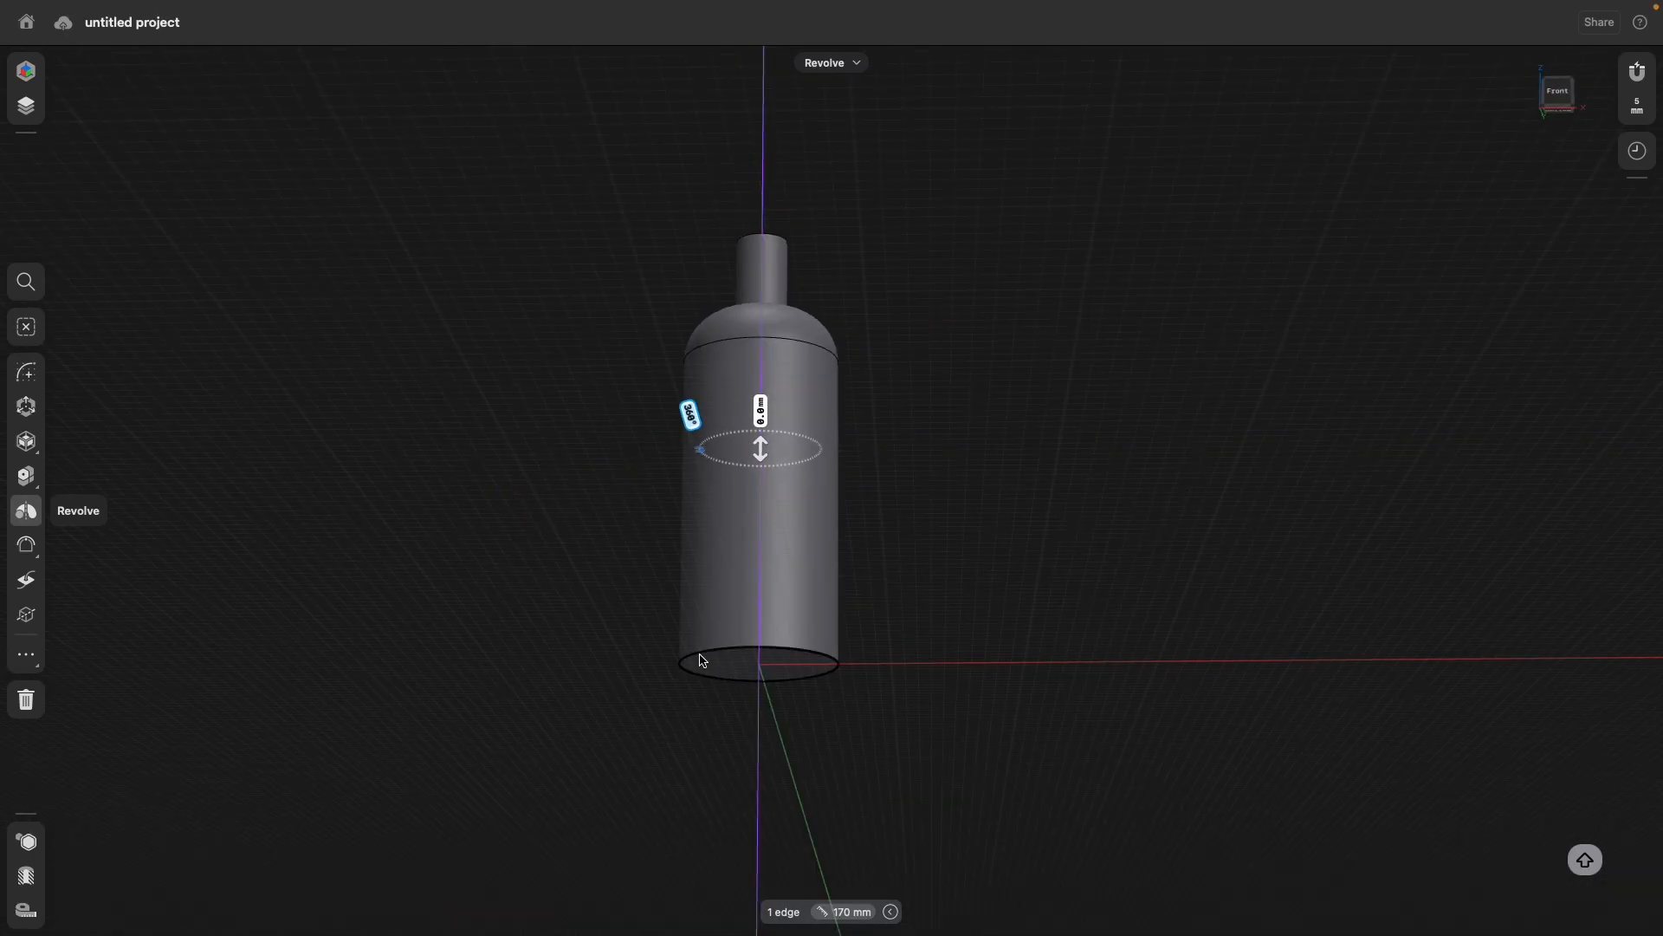
mouse_move(707, 658)
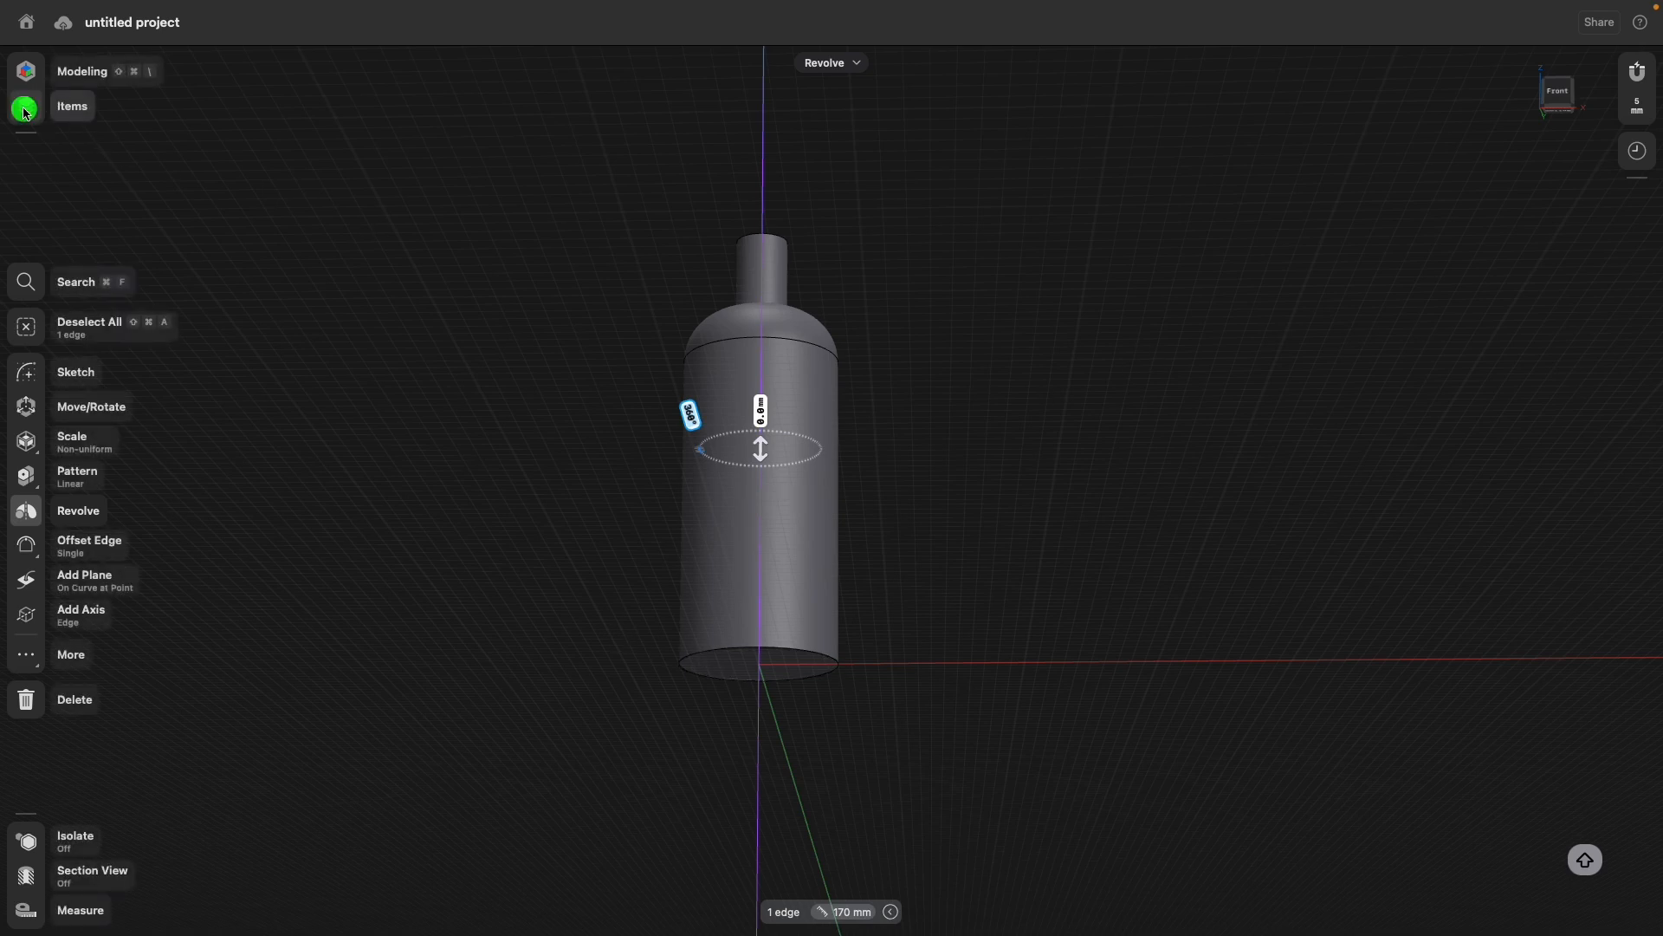
Reopen Sketch 01 for editing from the Items list.
click(73, 106)
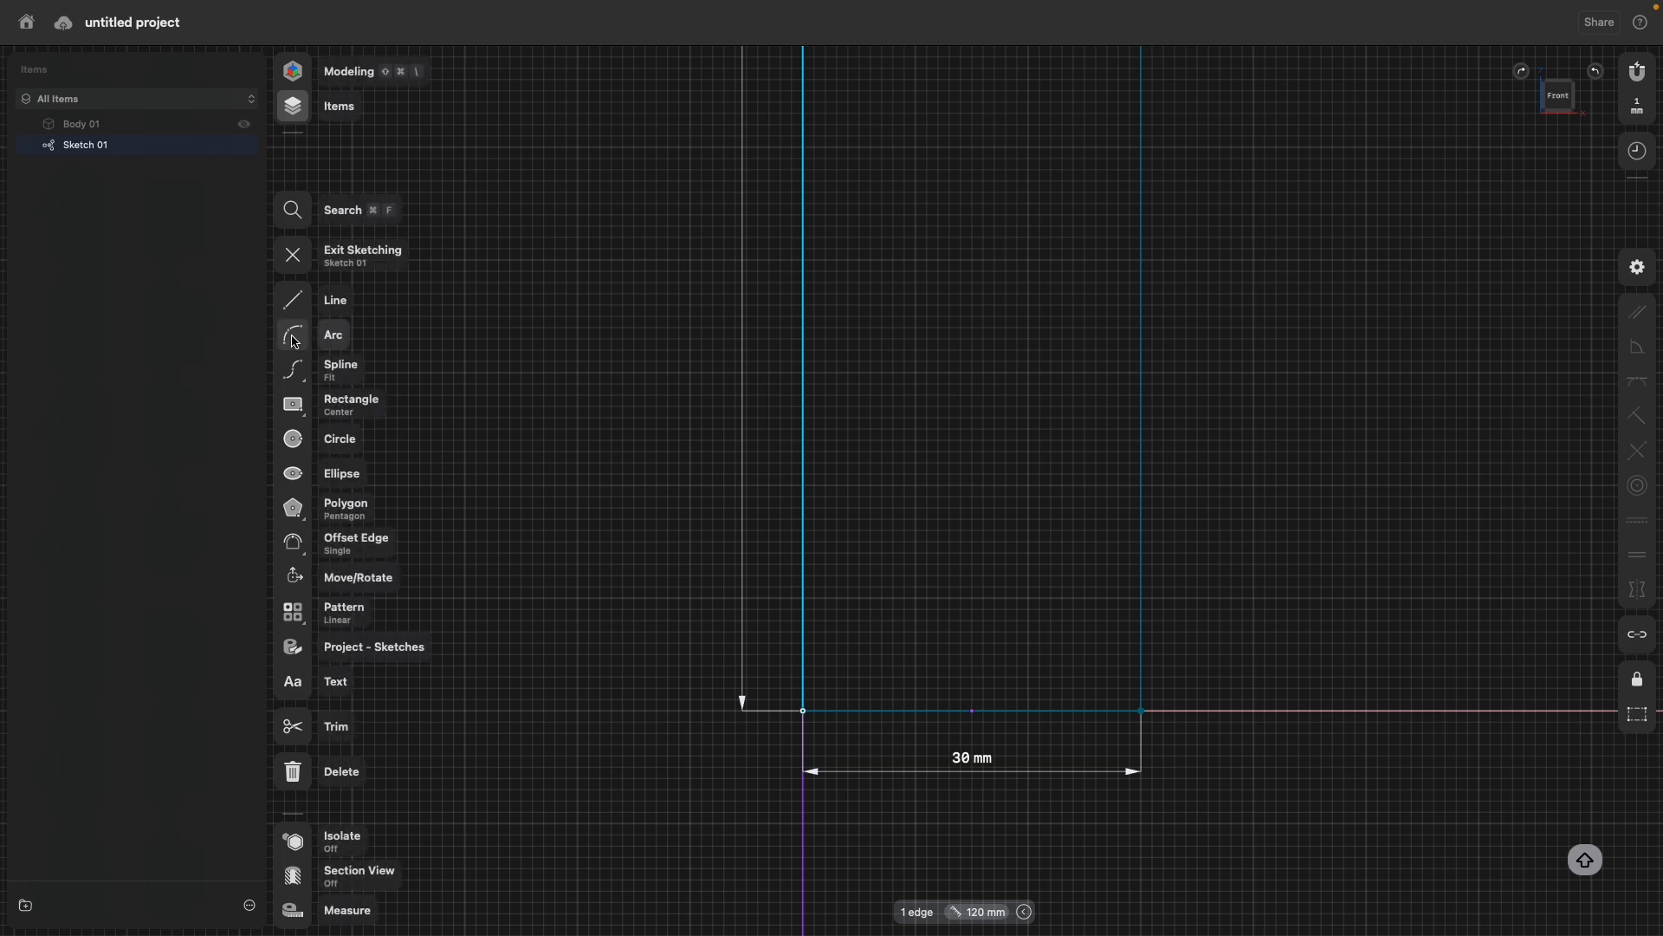
Round the profile's bottom outer corner with a 5 mm radius arc and exit sketching.
click(292, 335)
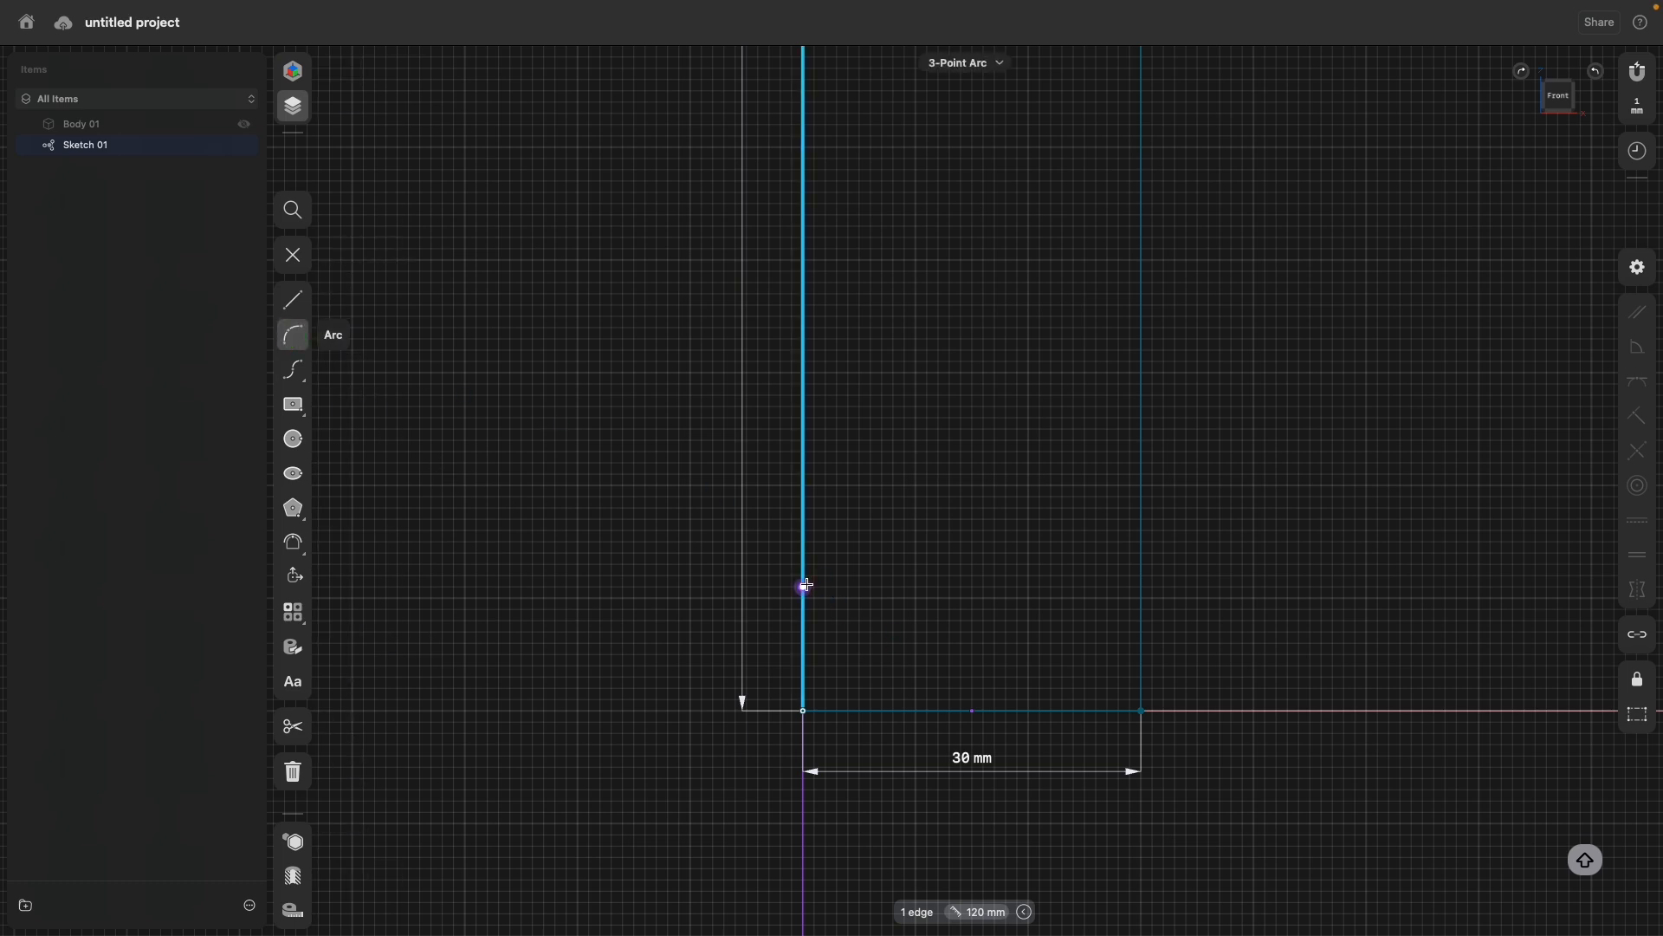
drag(803, 586, 919, 709)
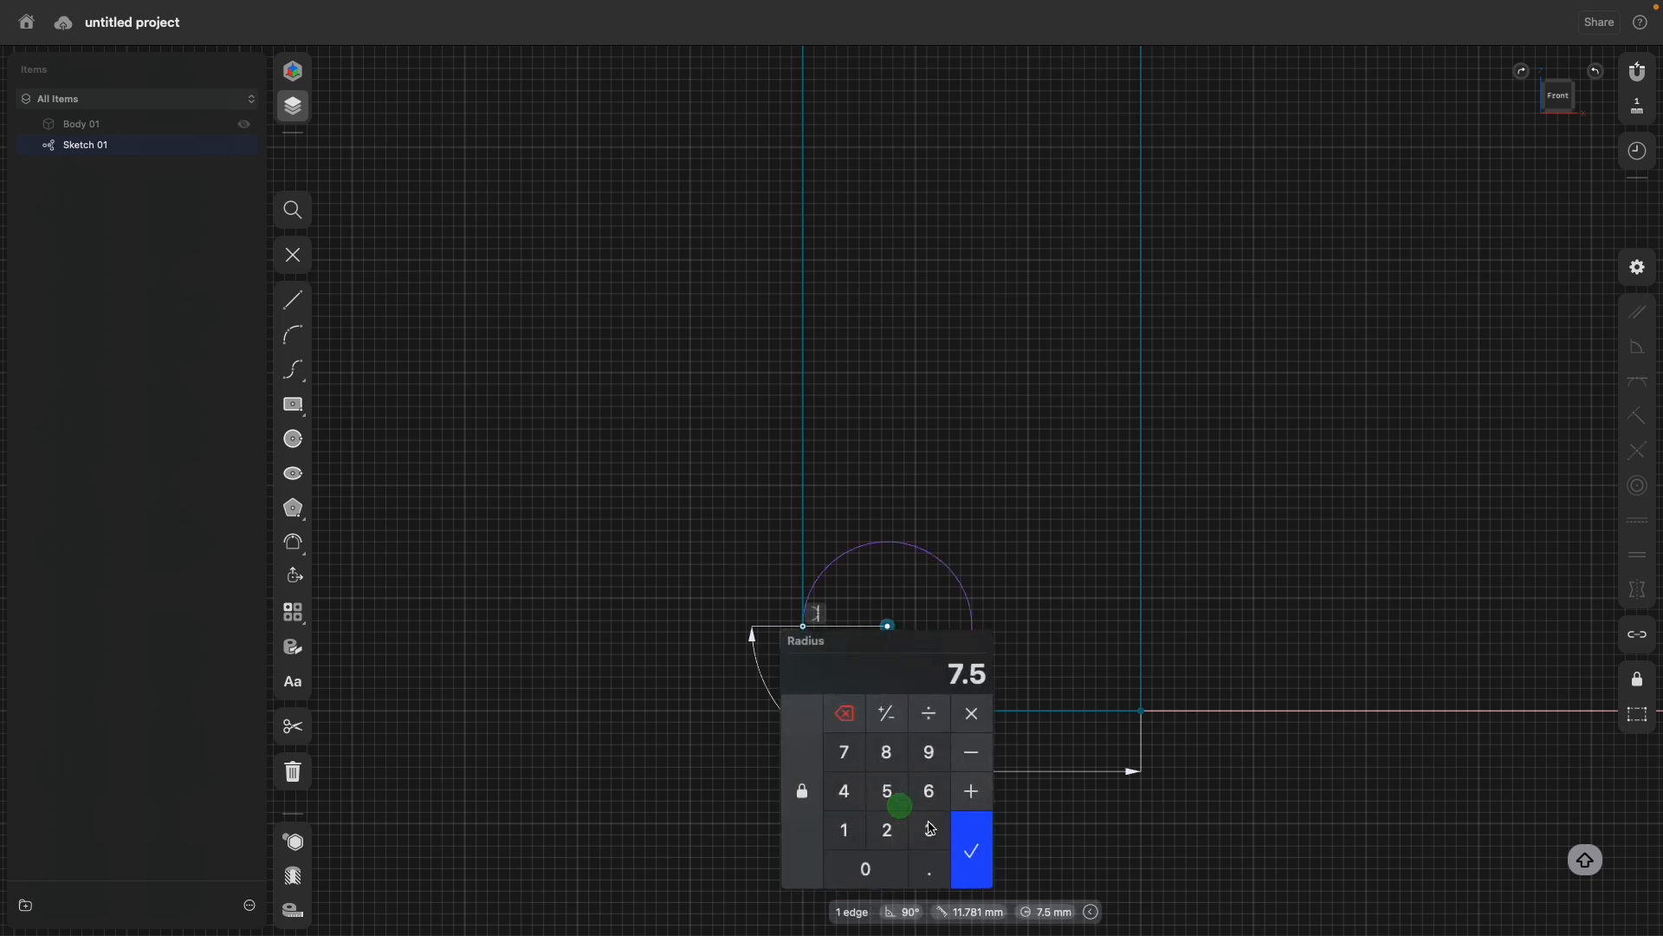
click(970, 849)
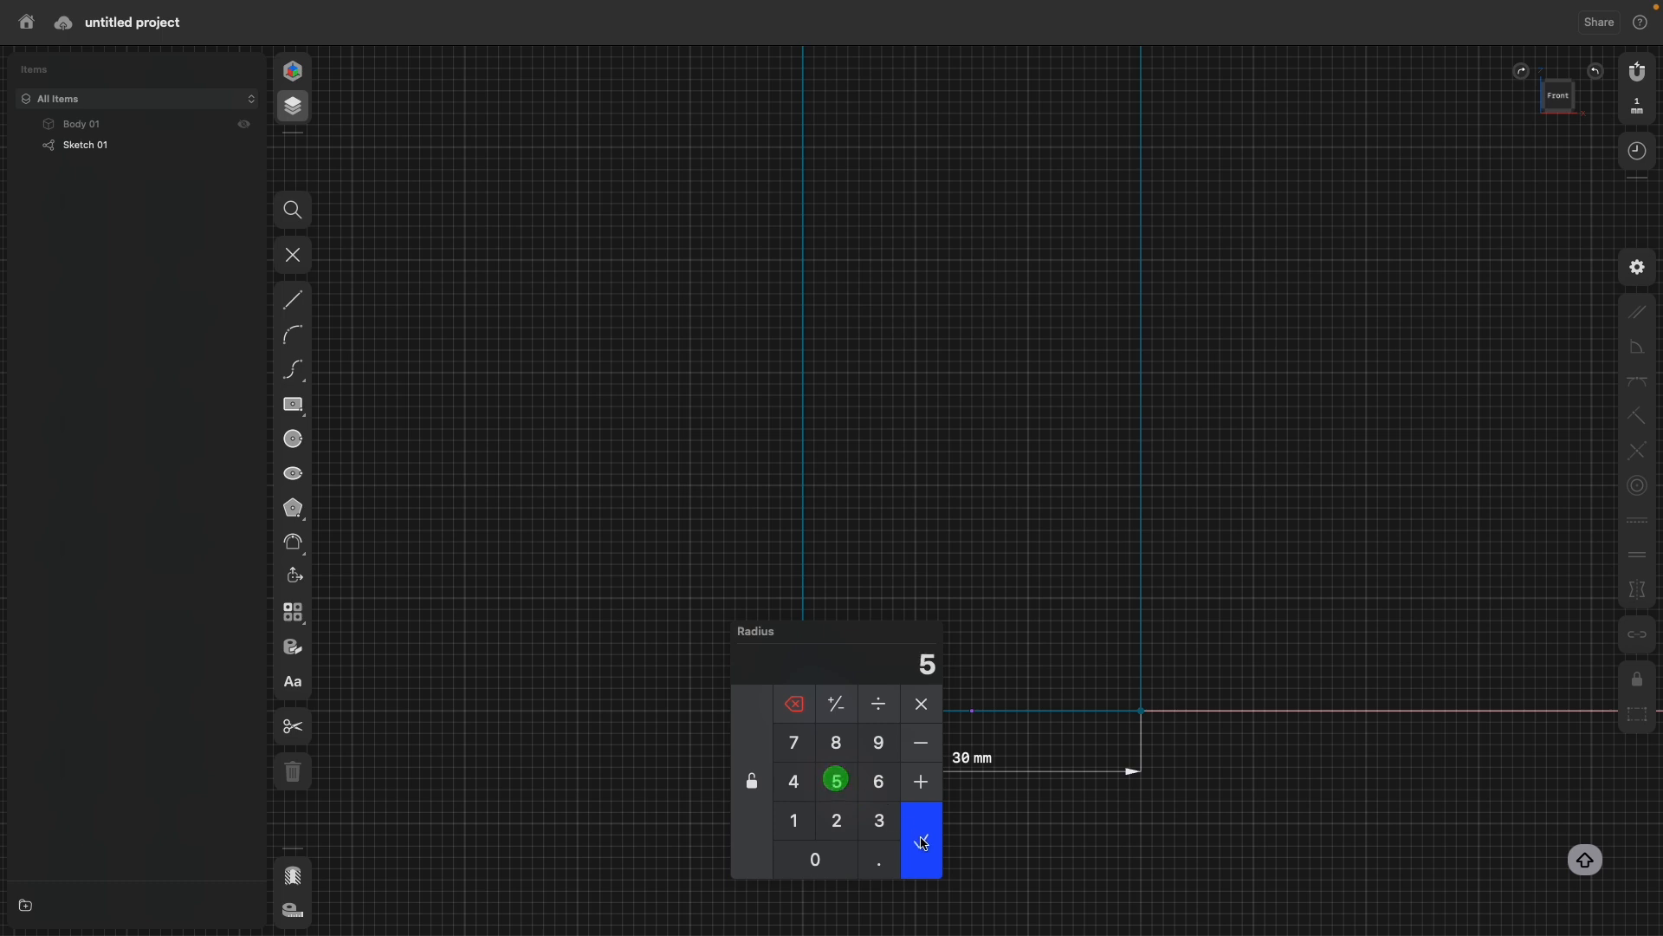
click(922, 842)
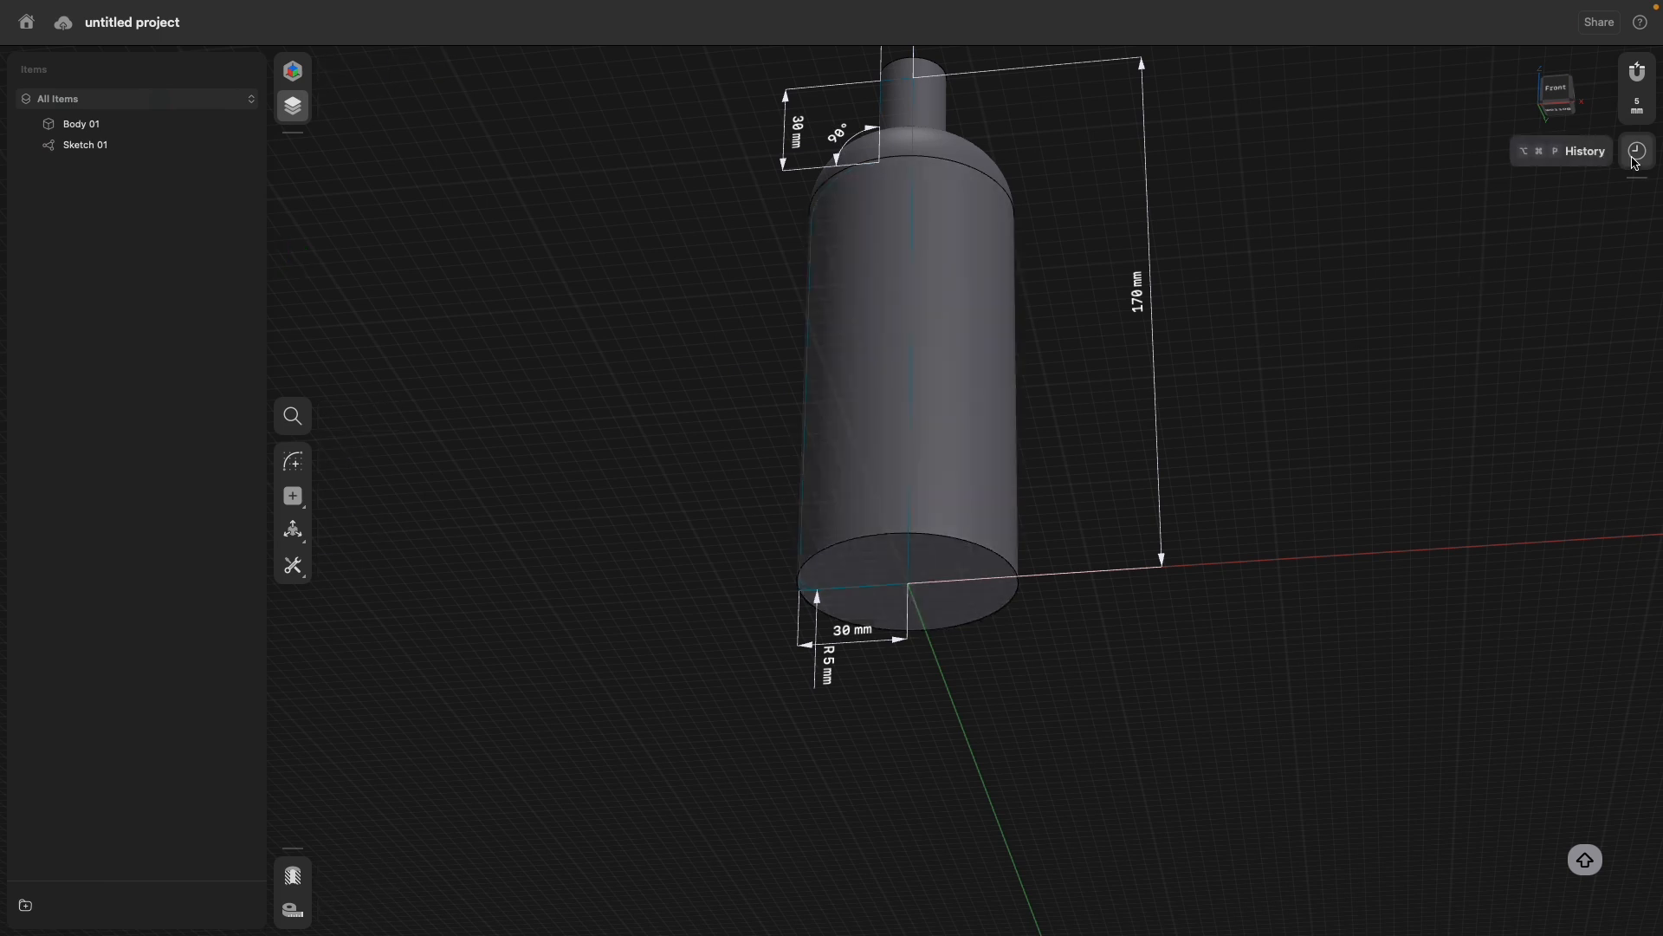
Reassign Revolution 01's profile in History to the updated sketch face with the rounded base.
click(1635, 152)
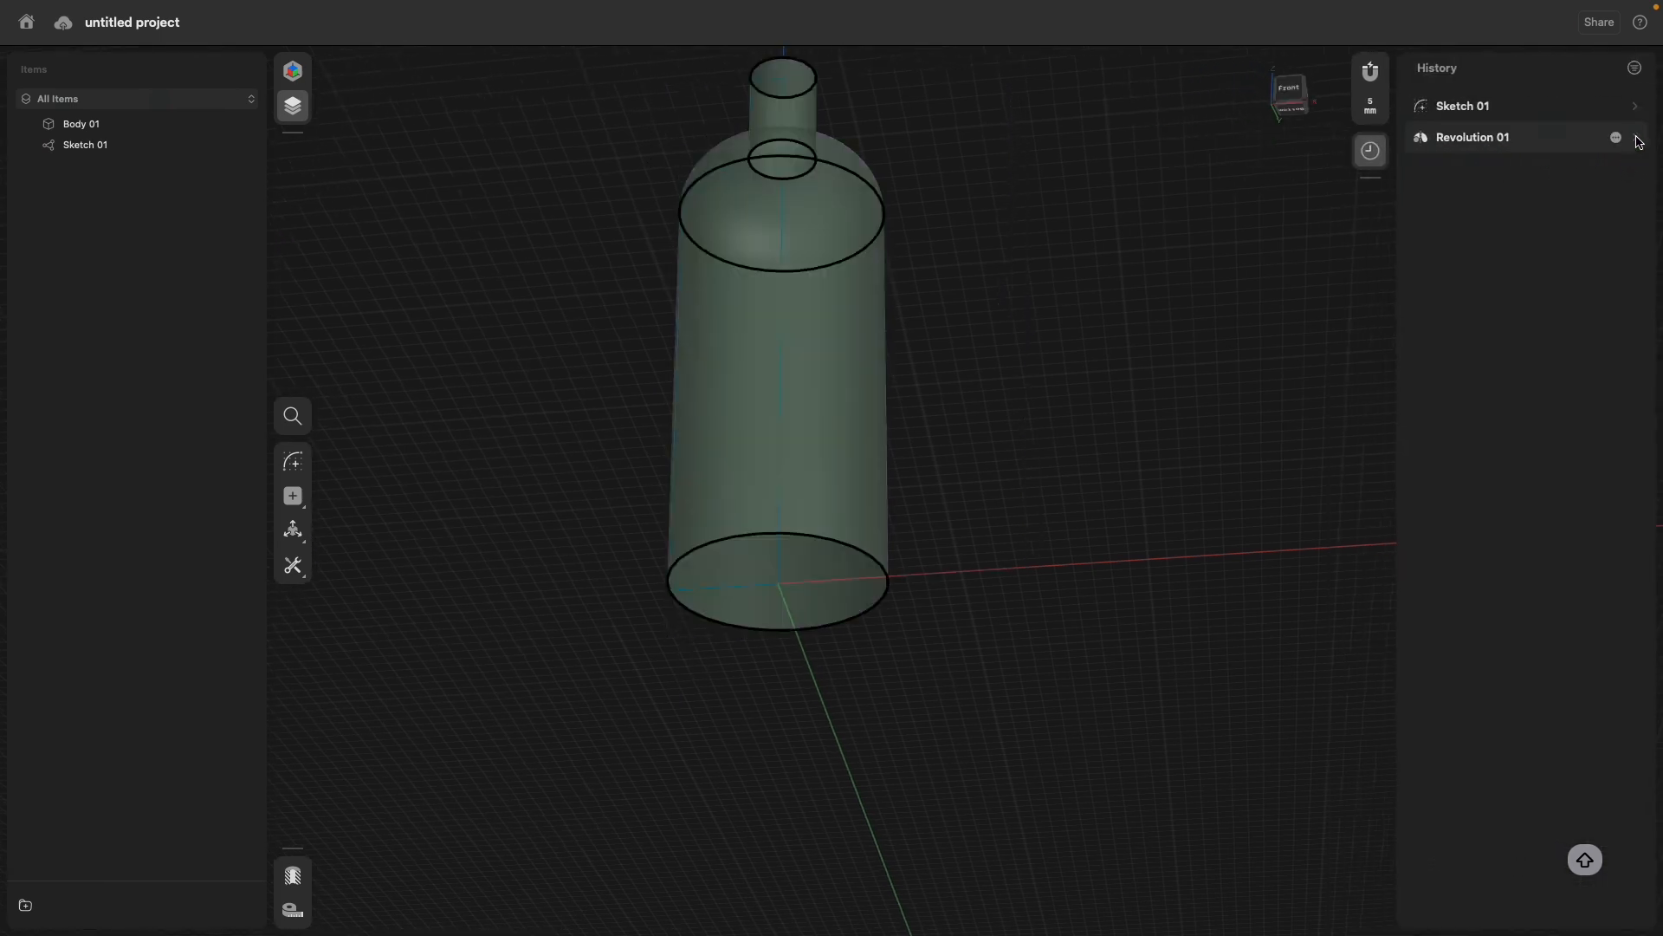
click(1518, 137)
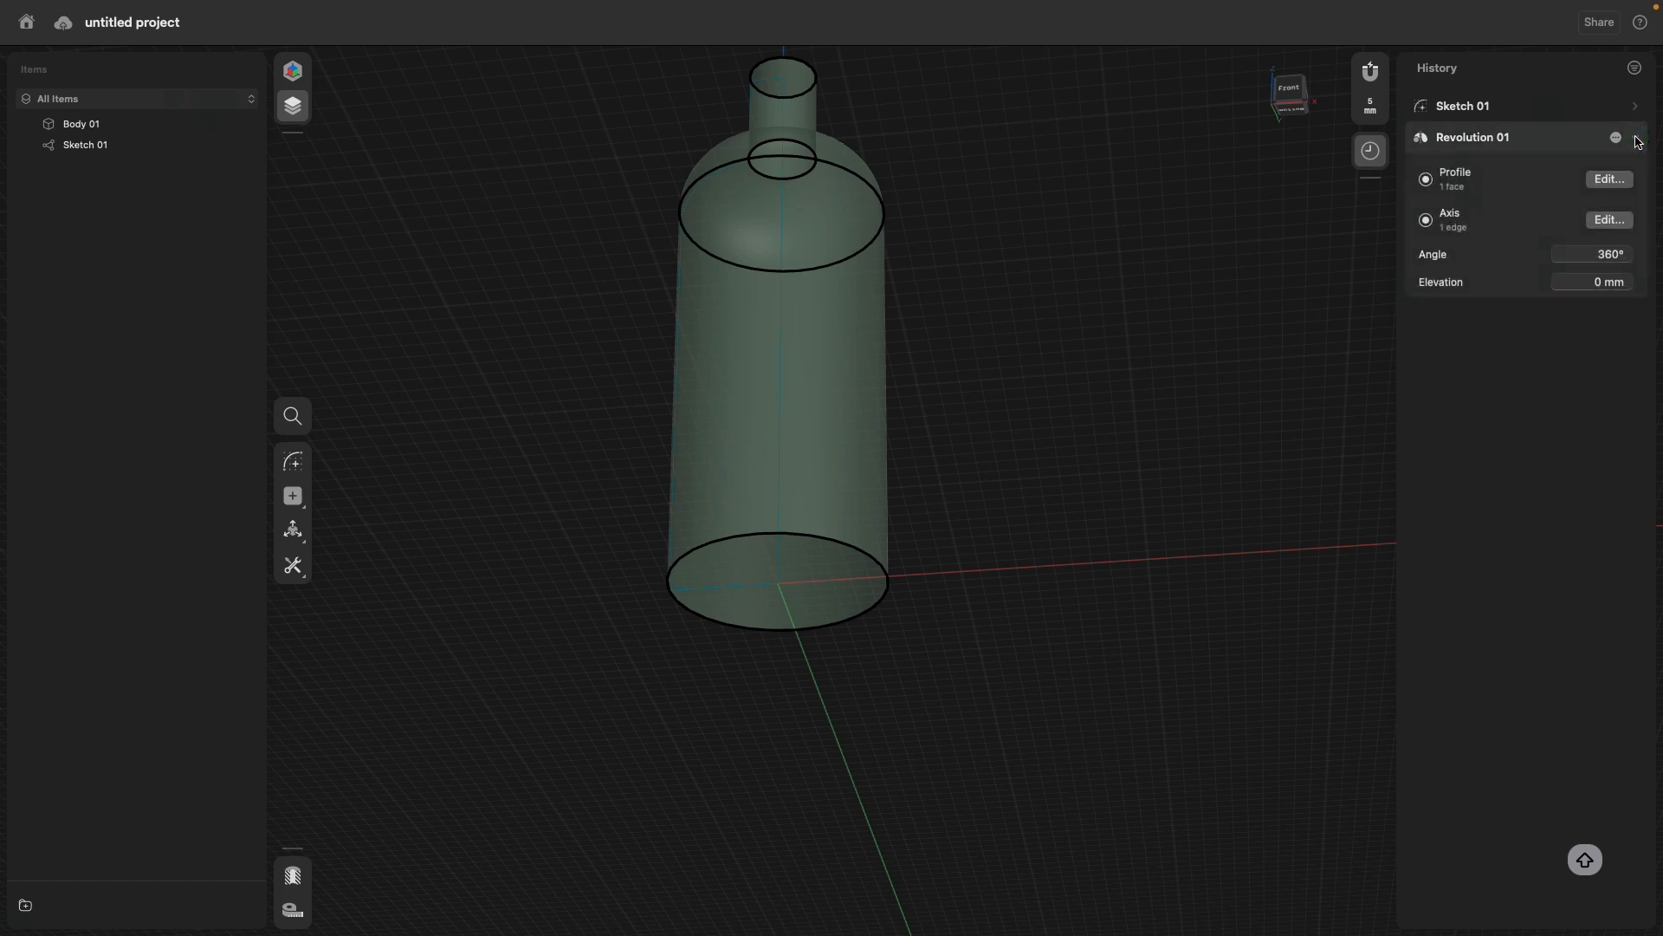
mouse_move(1612, 180)
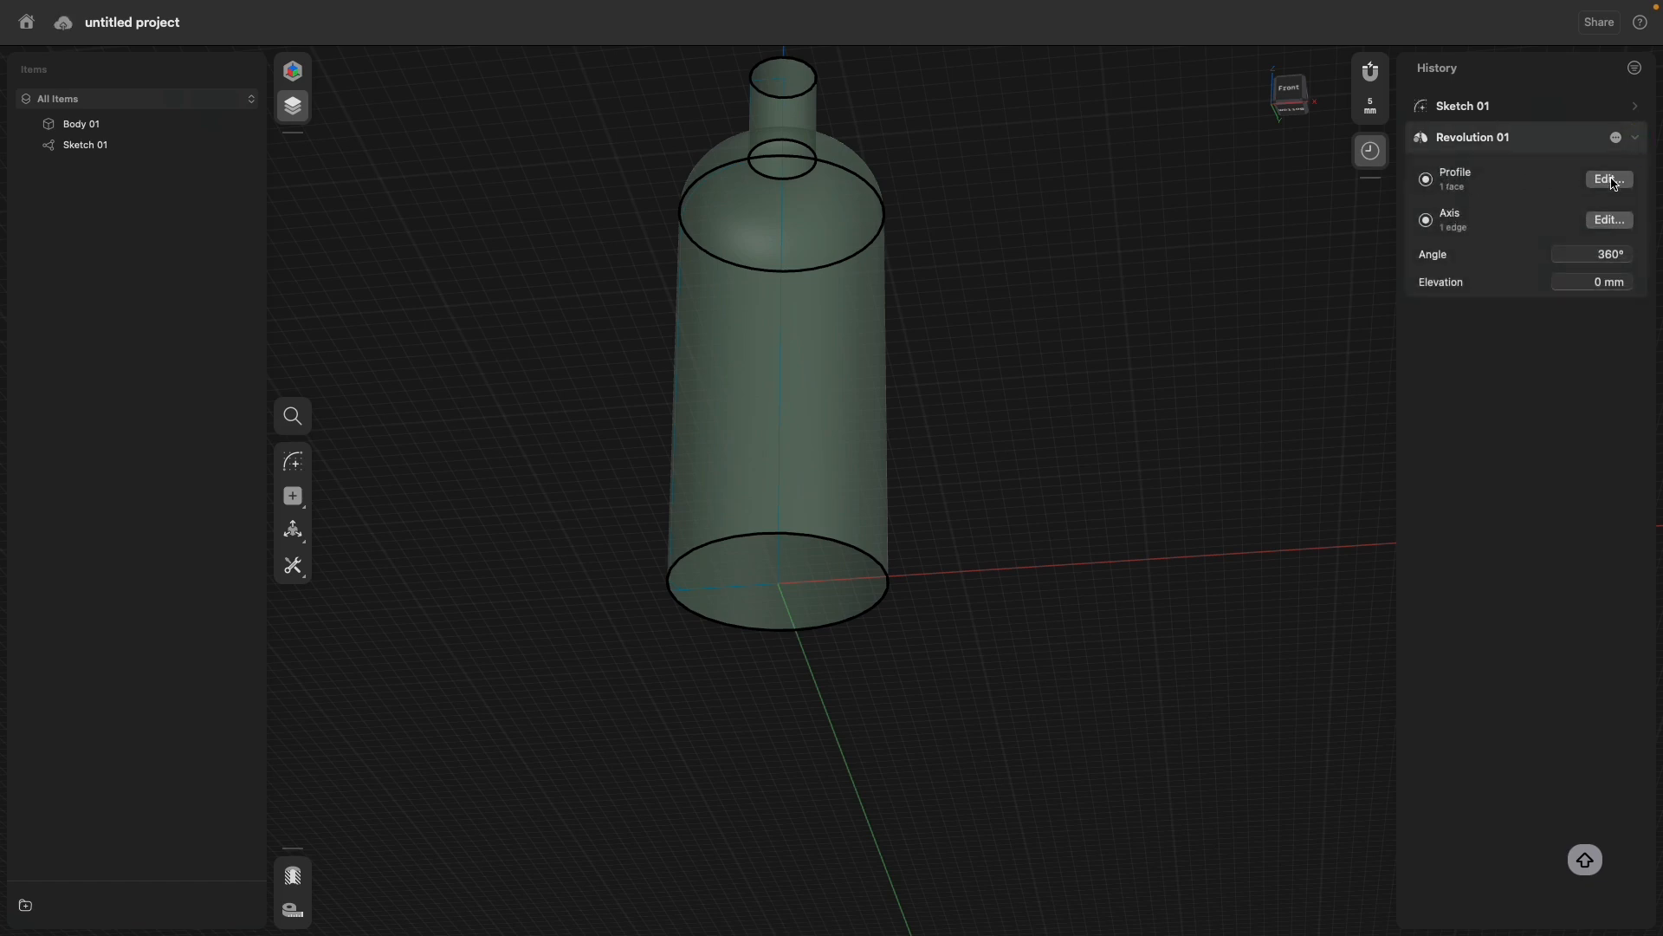
click(1608, 178)
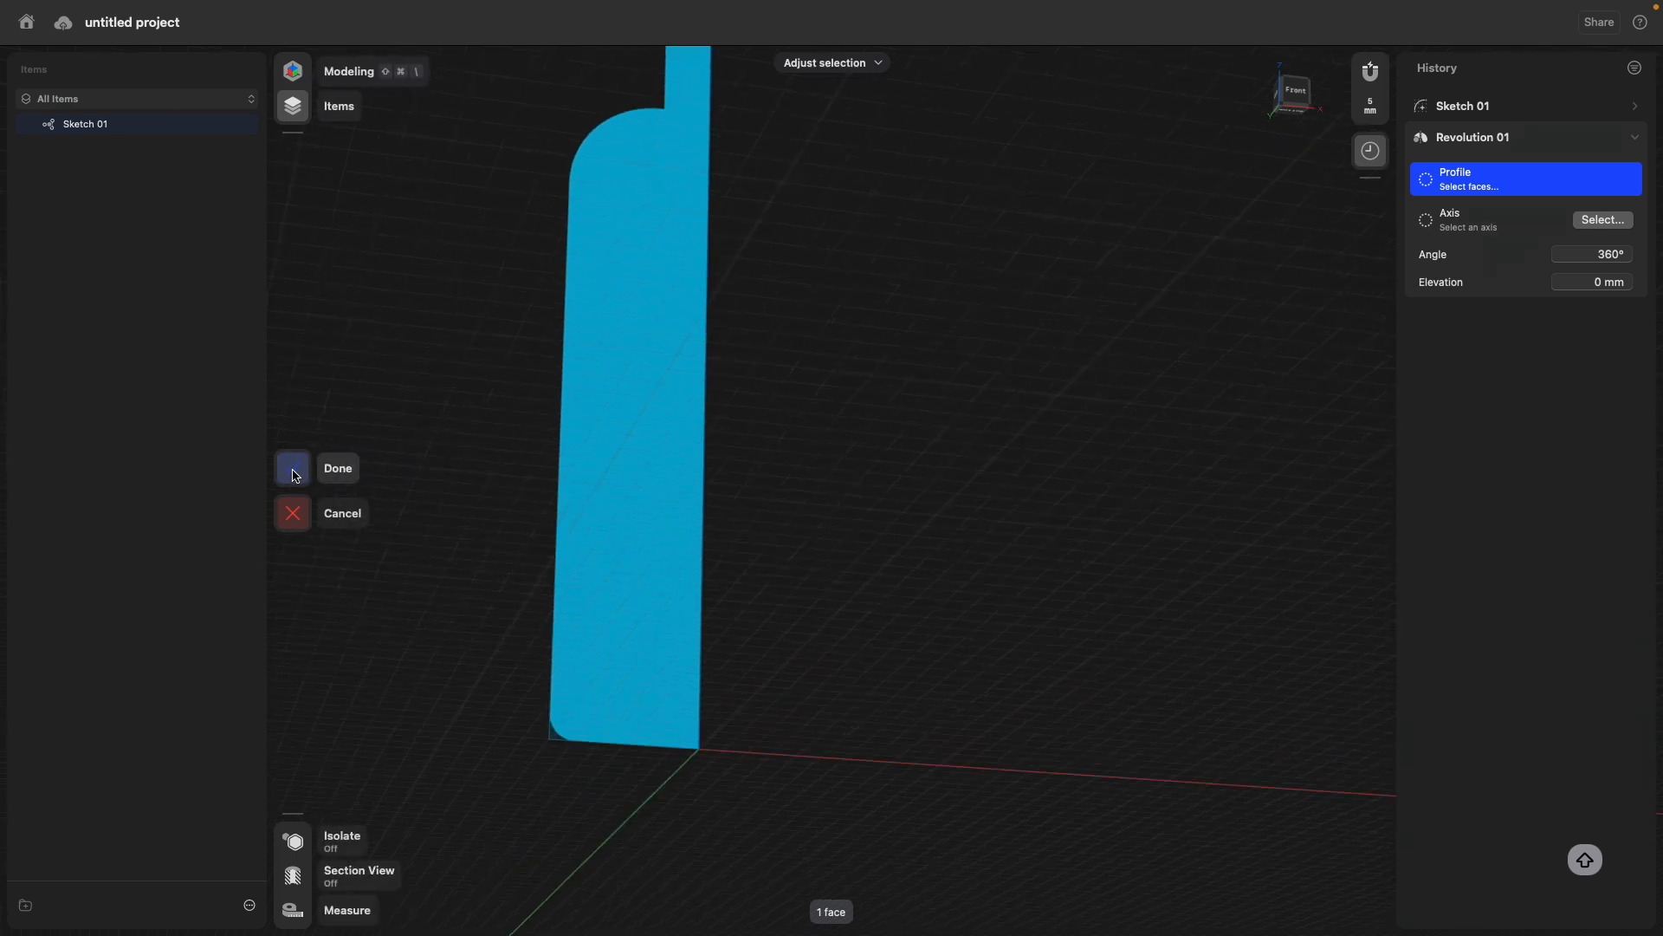
click(293, 468)
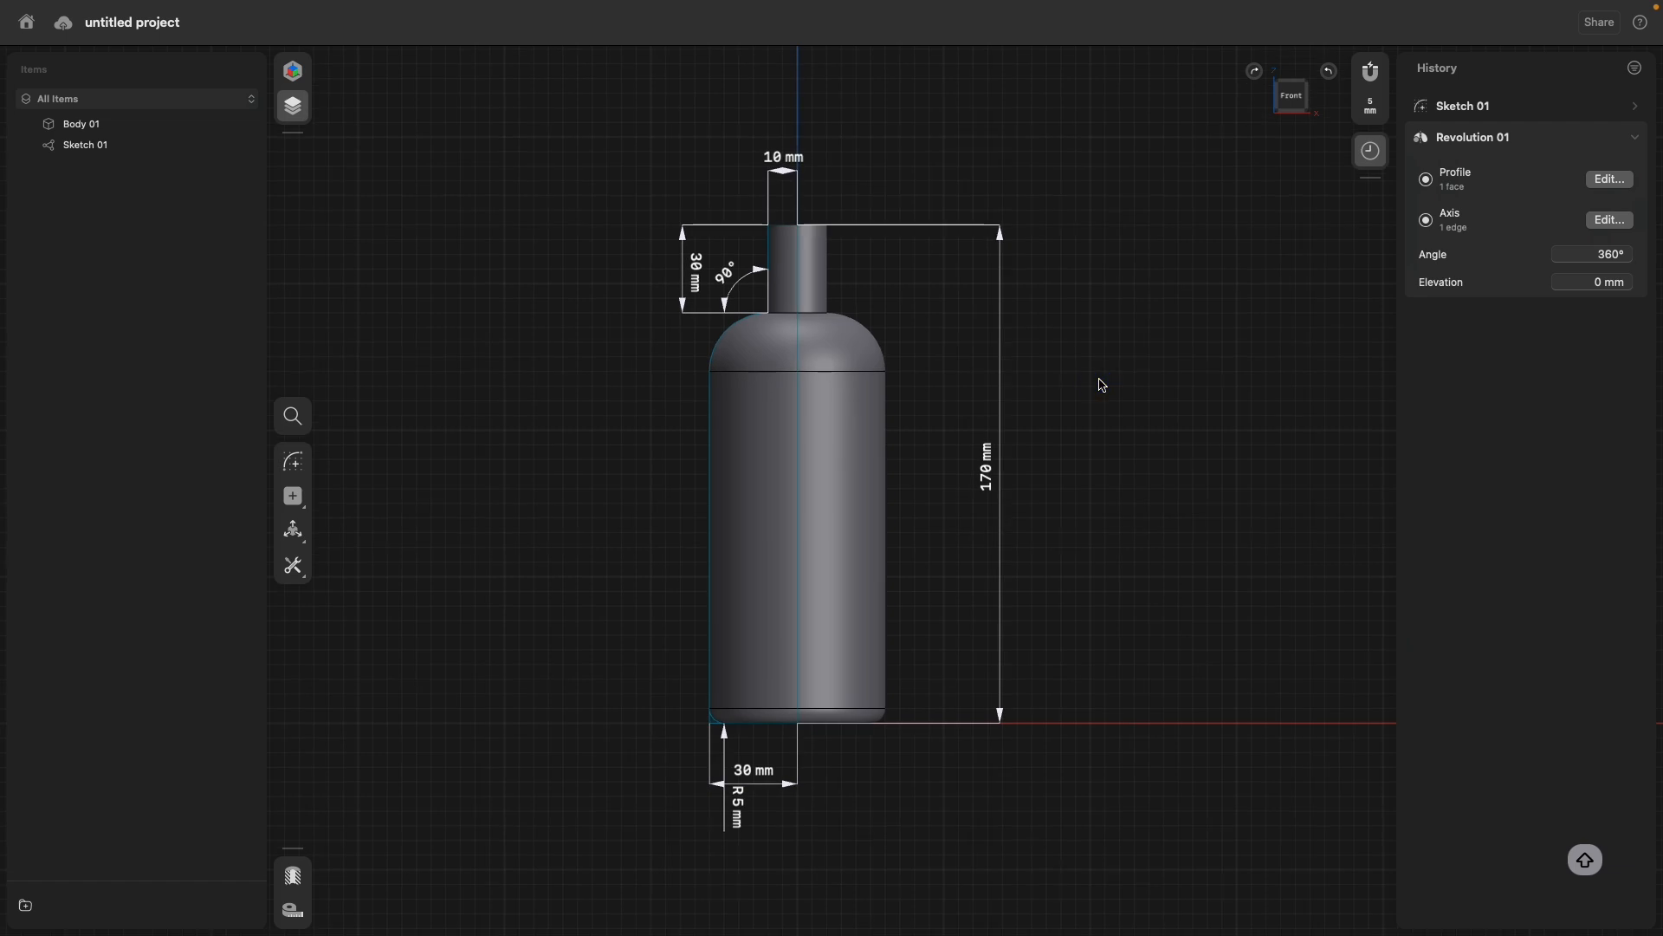
mouse_move(1105, 381)
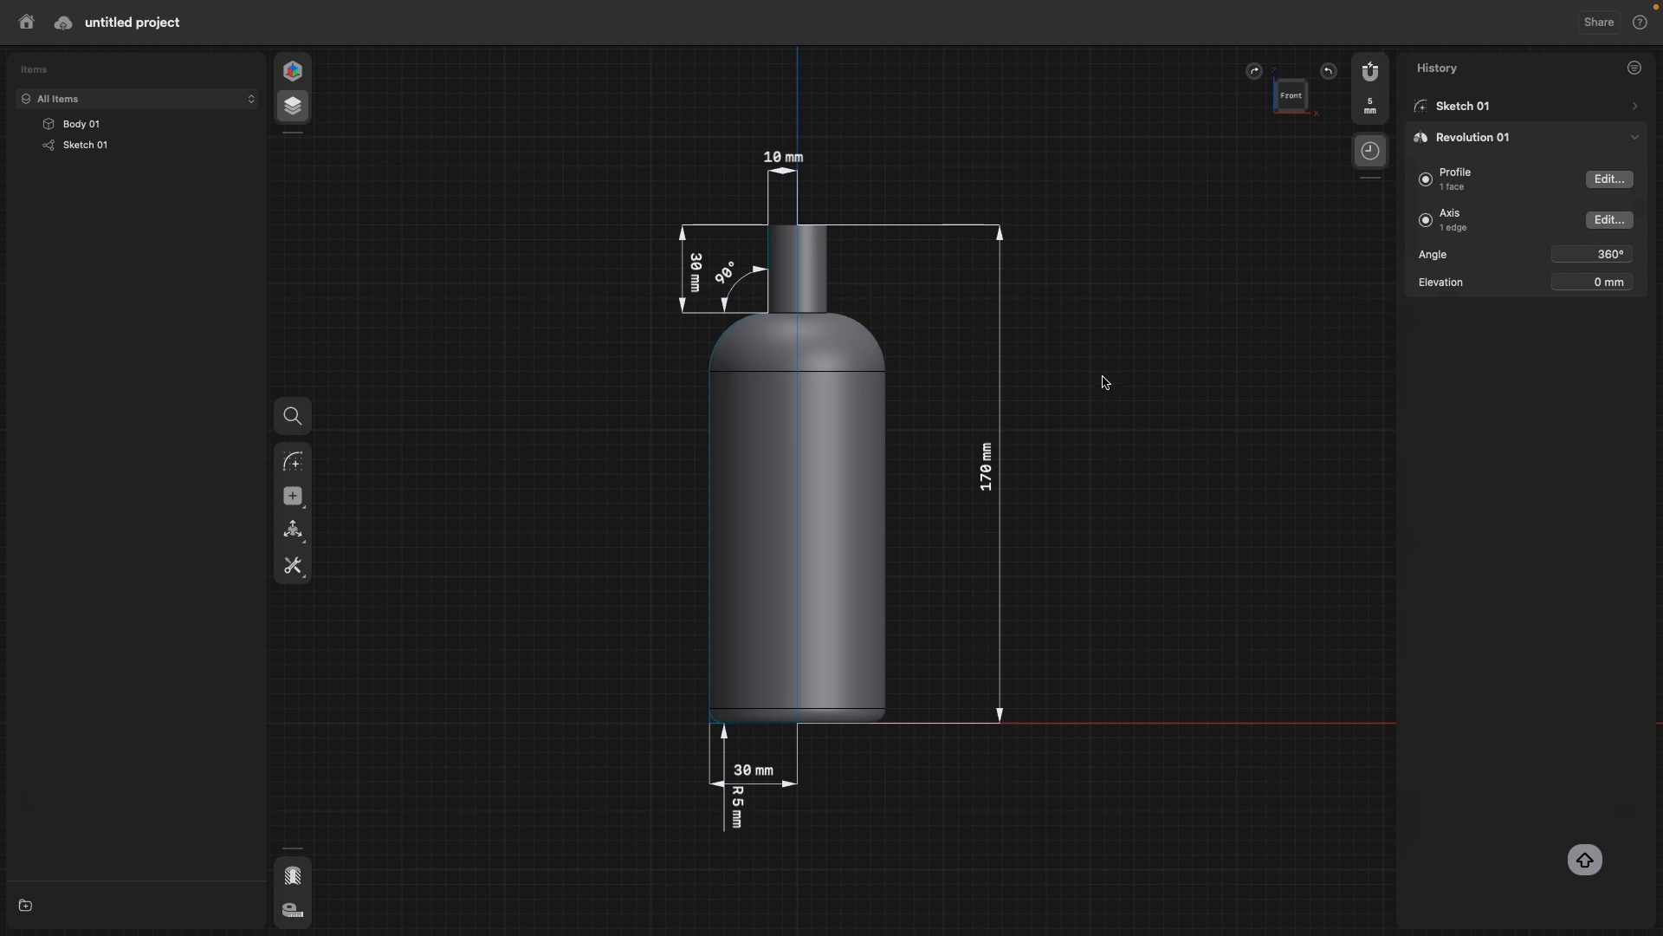
mouse_move(752, 814)
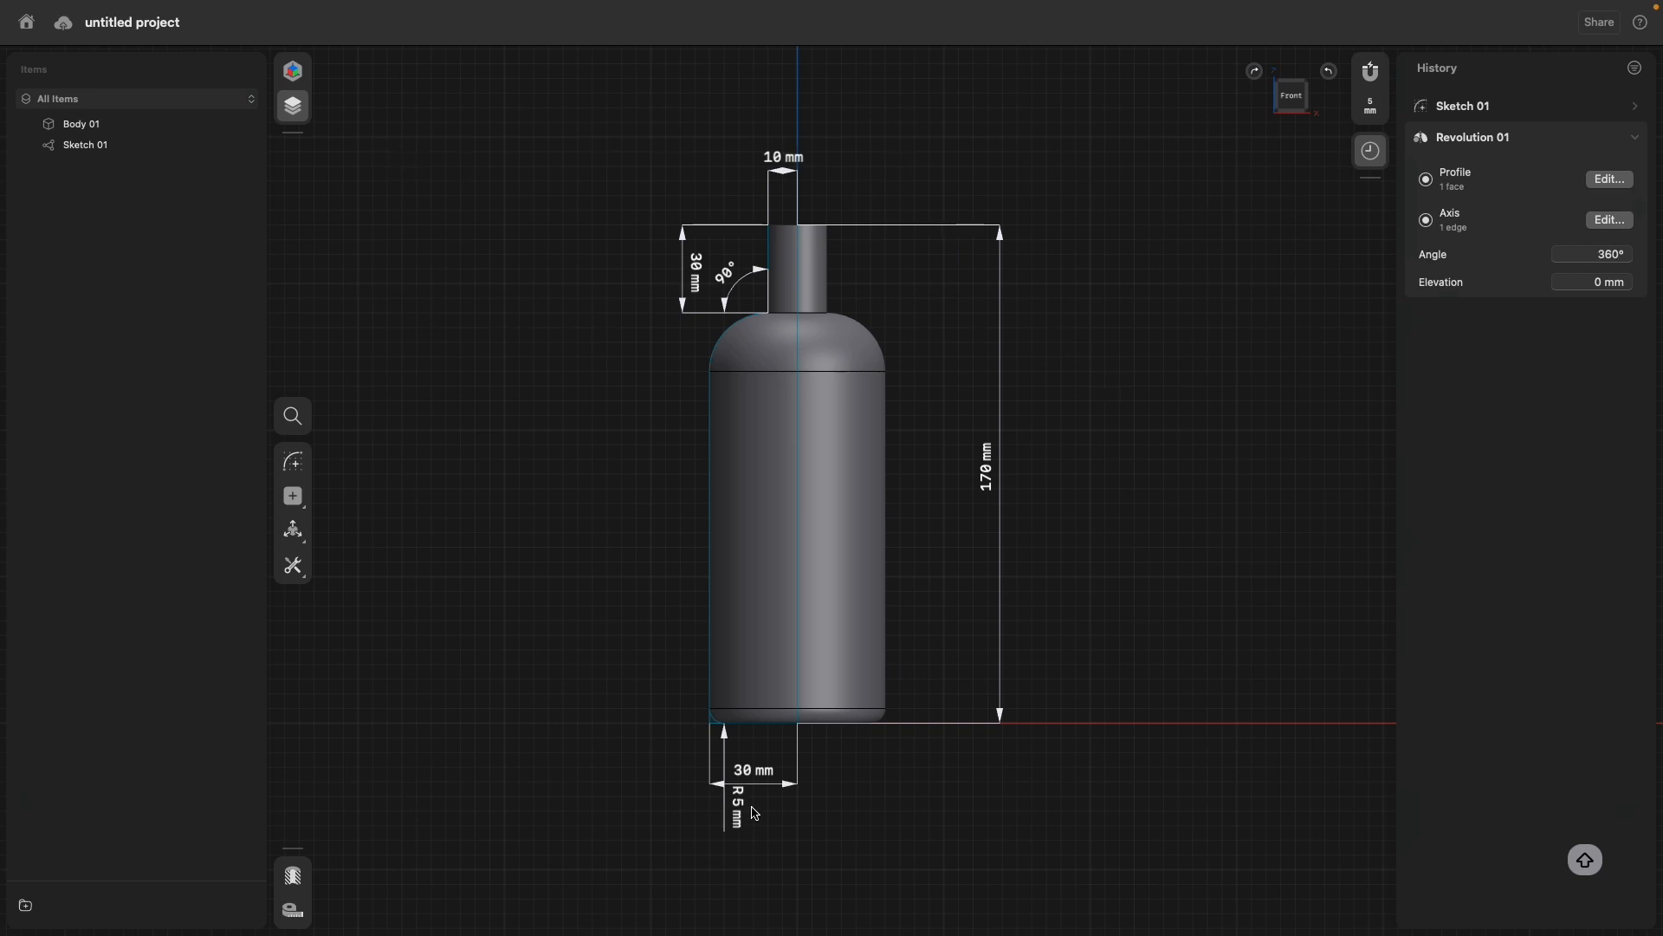
Set the base corner radius to 10 and confirm the 35 mm neck distance.
click(739, 811)
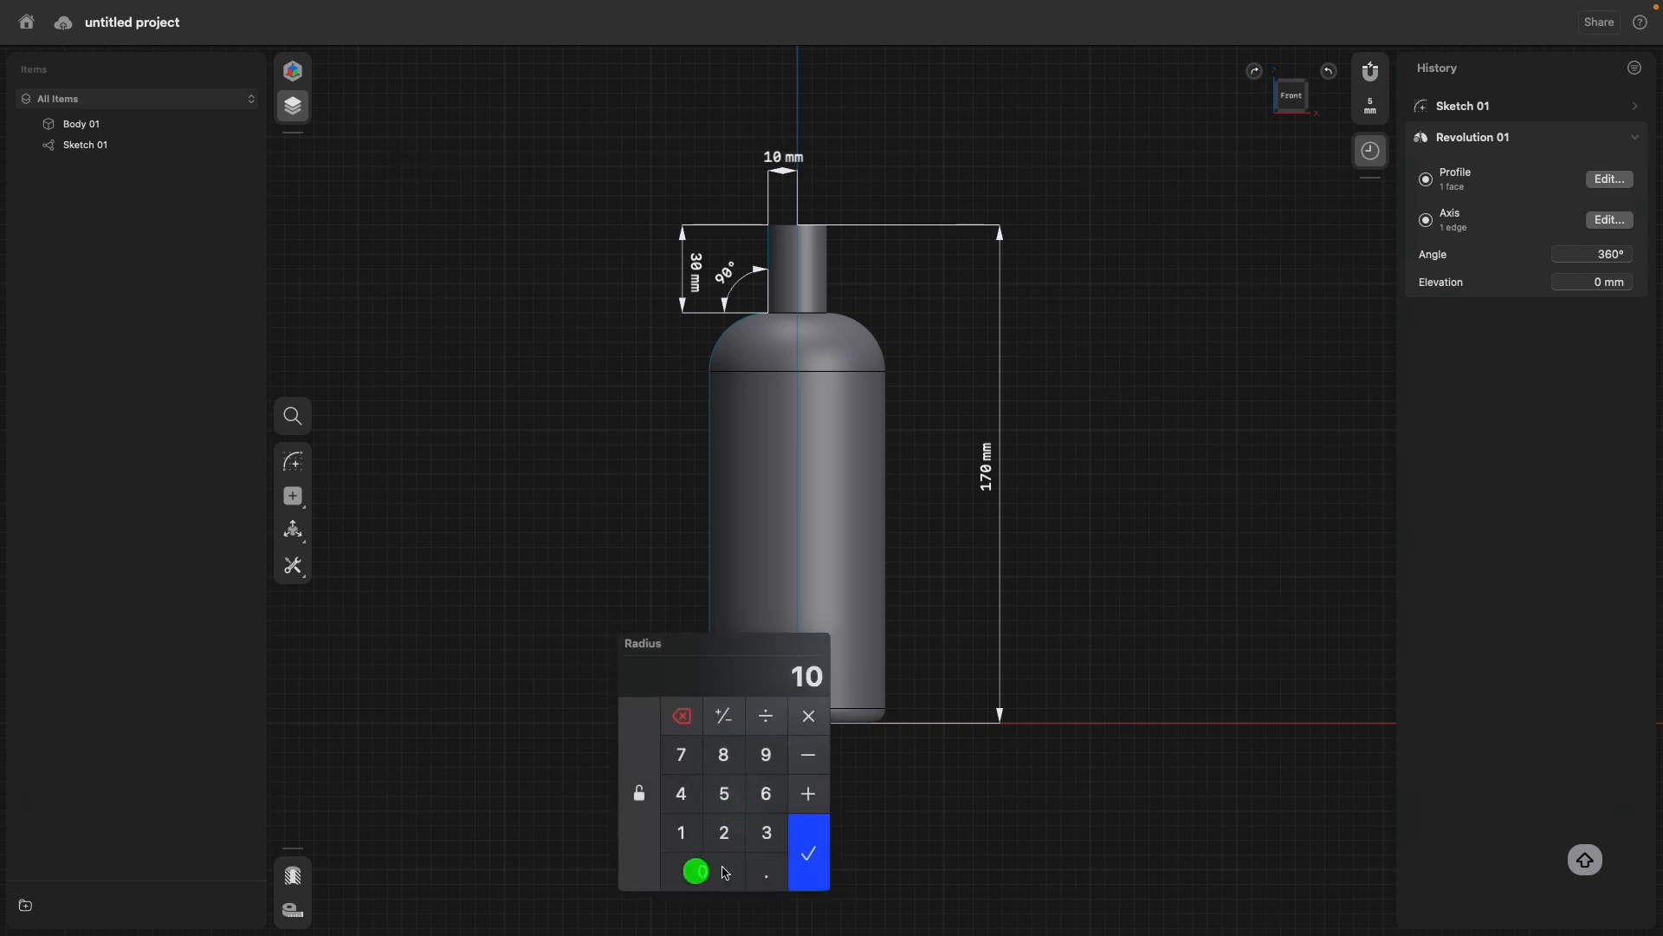
click(808, 853)
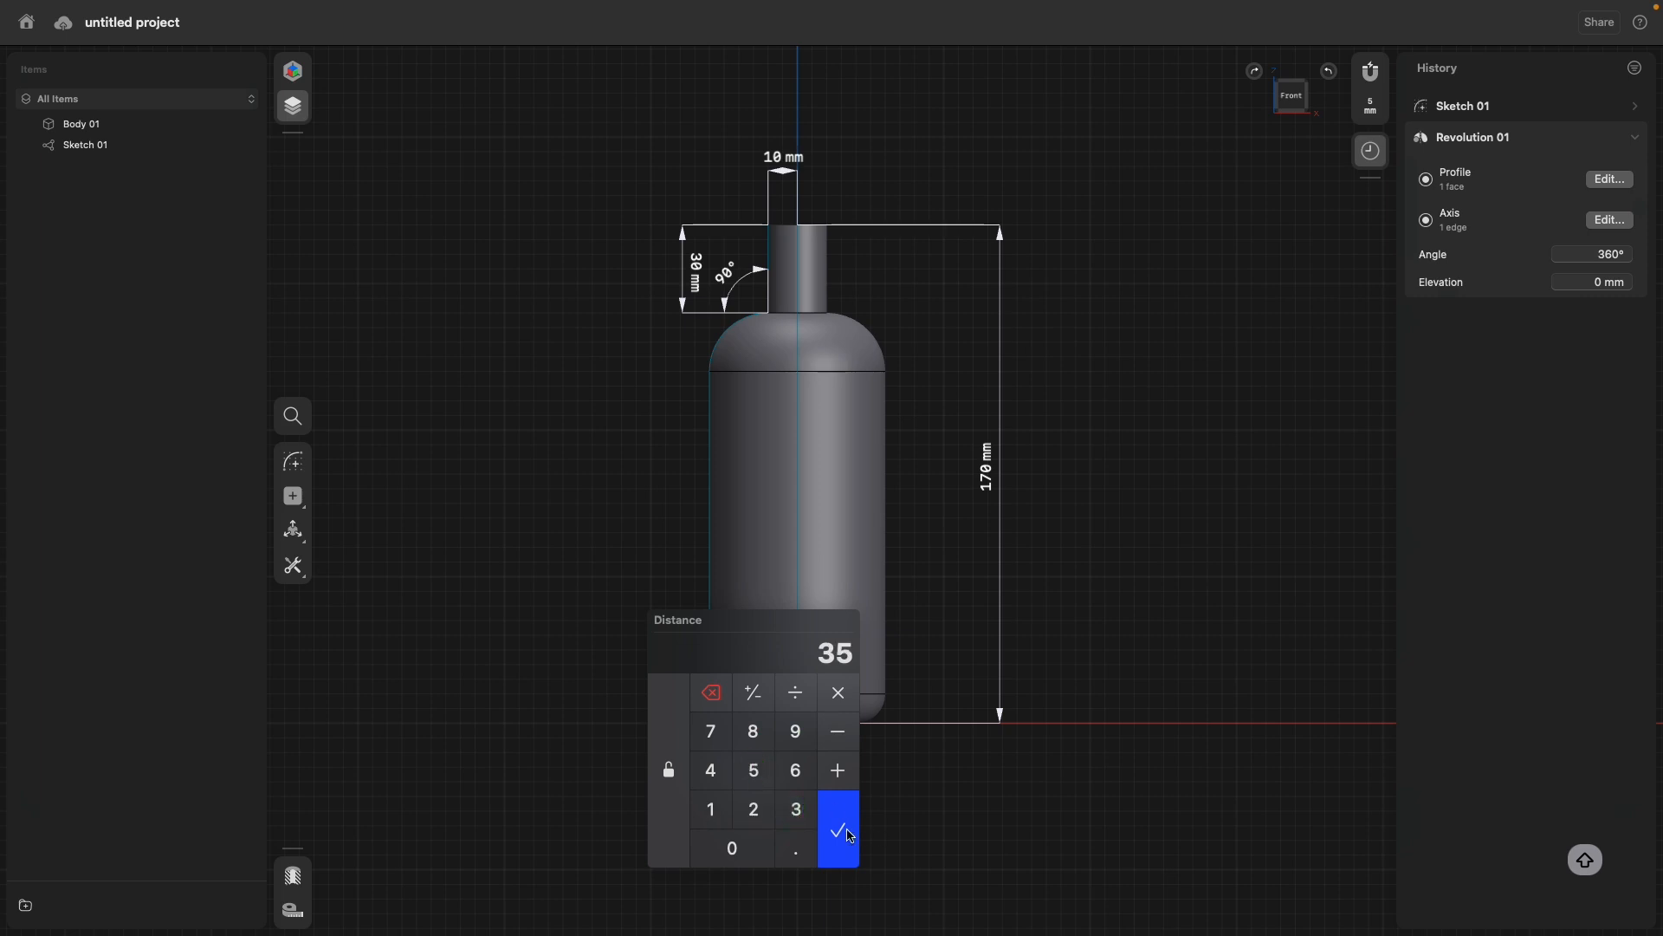
click(744, 769)
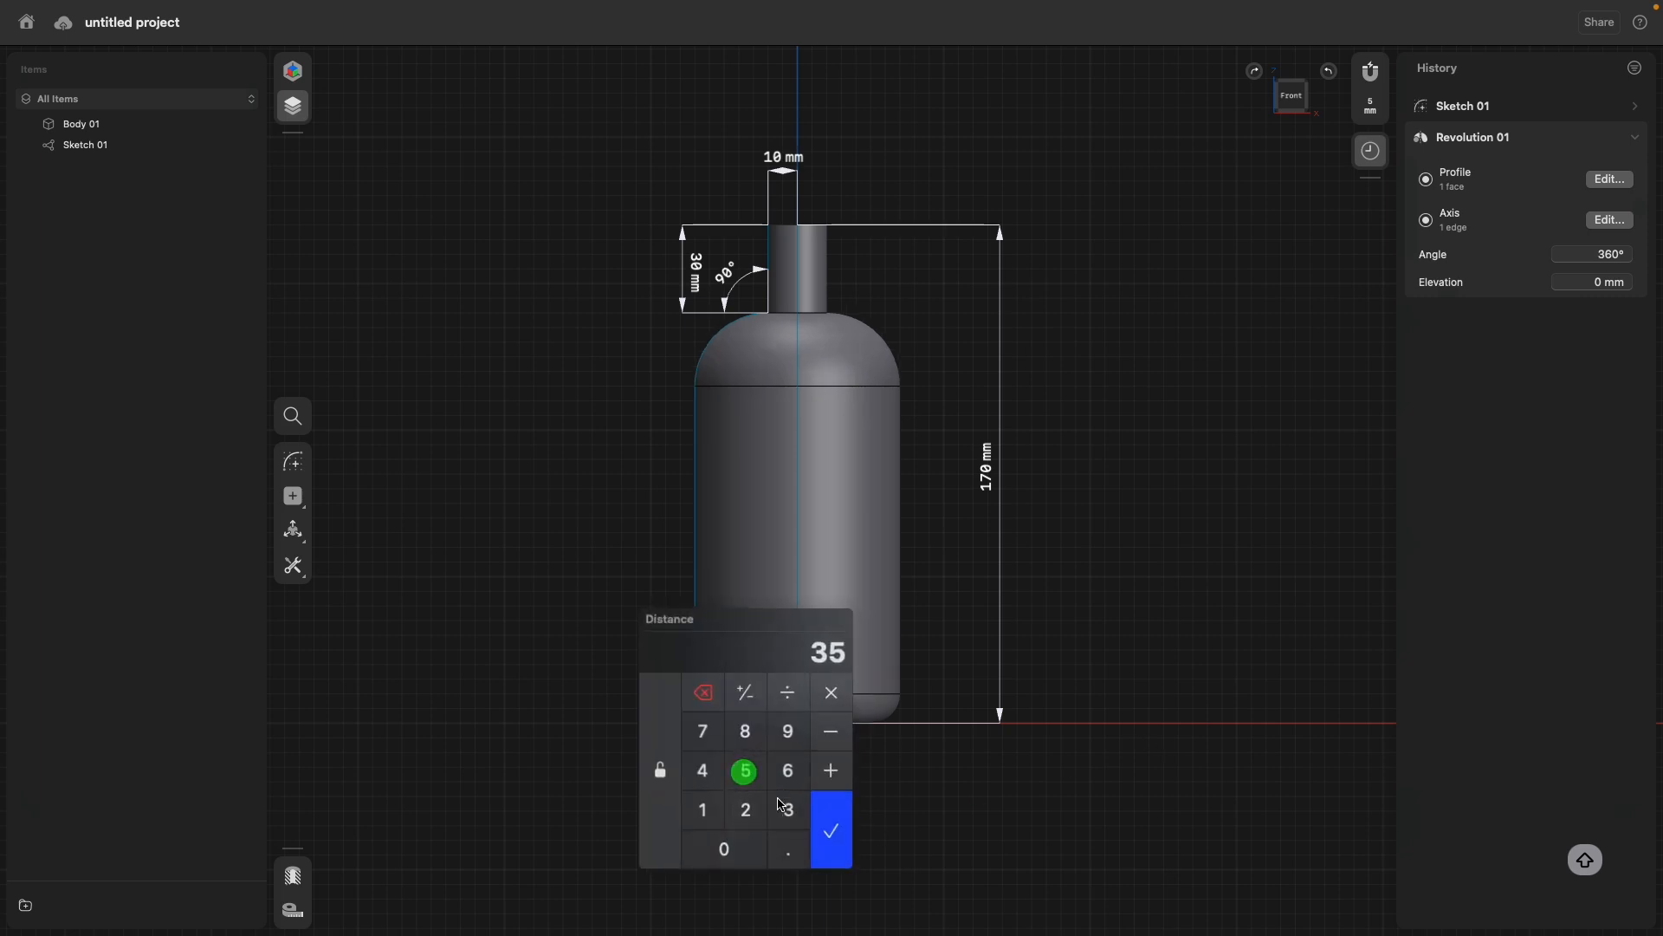
click(830, 832)
text(2)
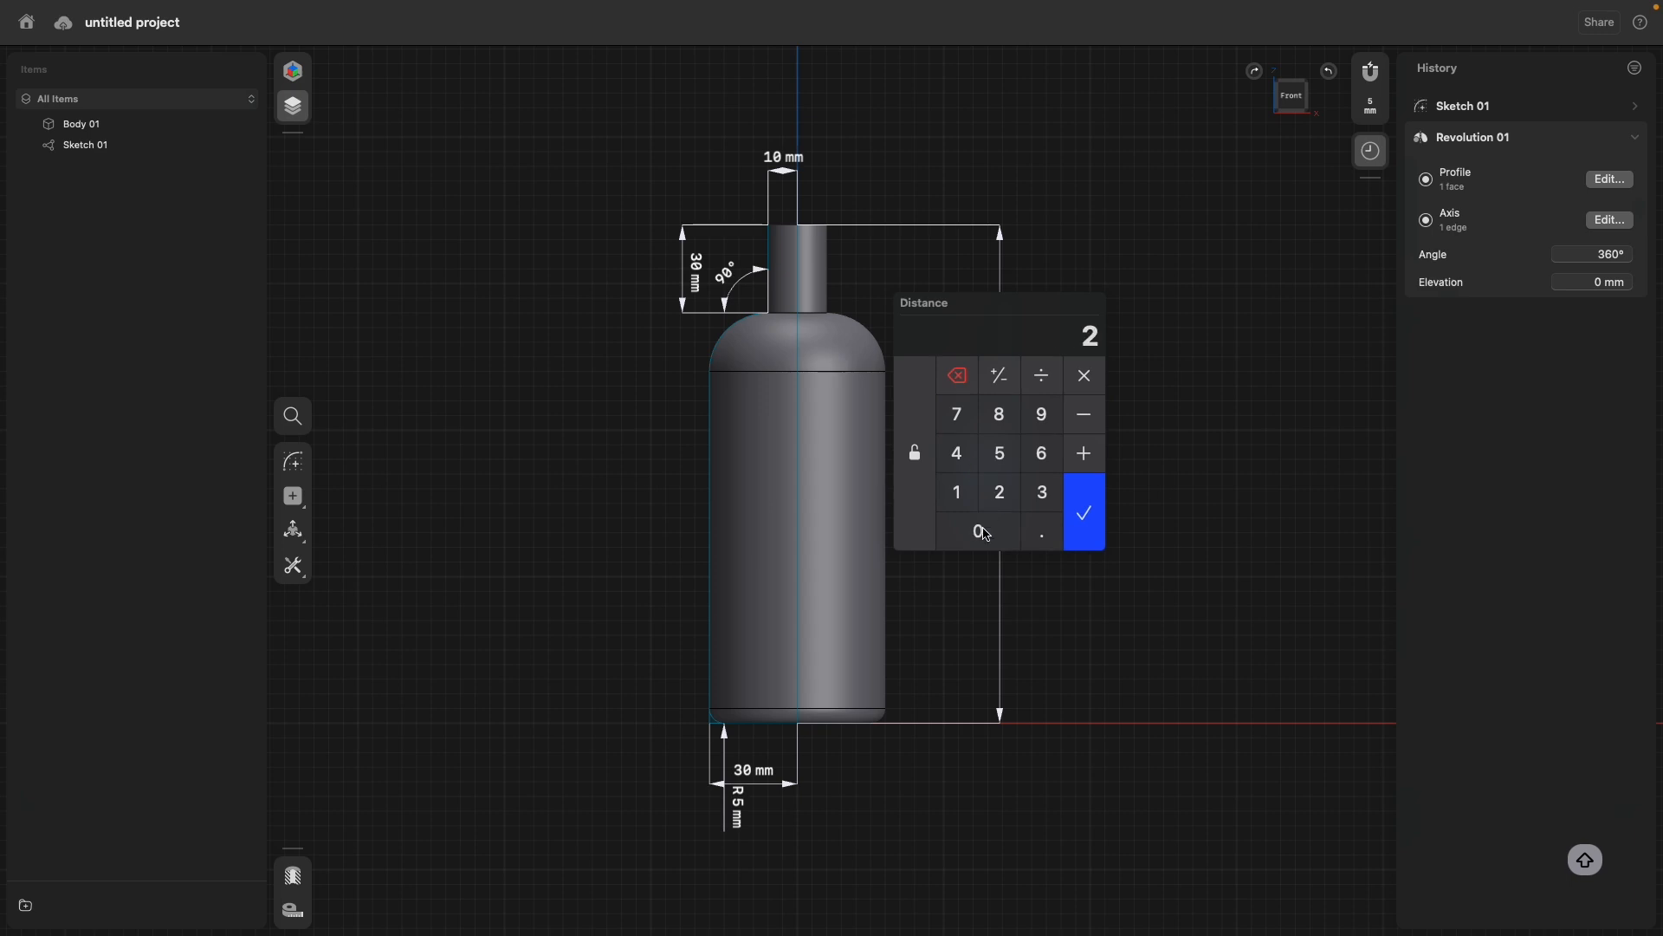
Adjust the bottle height dimension to 200 mm so the revolved solid grows taller.
click(1083, 511)
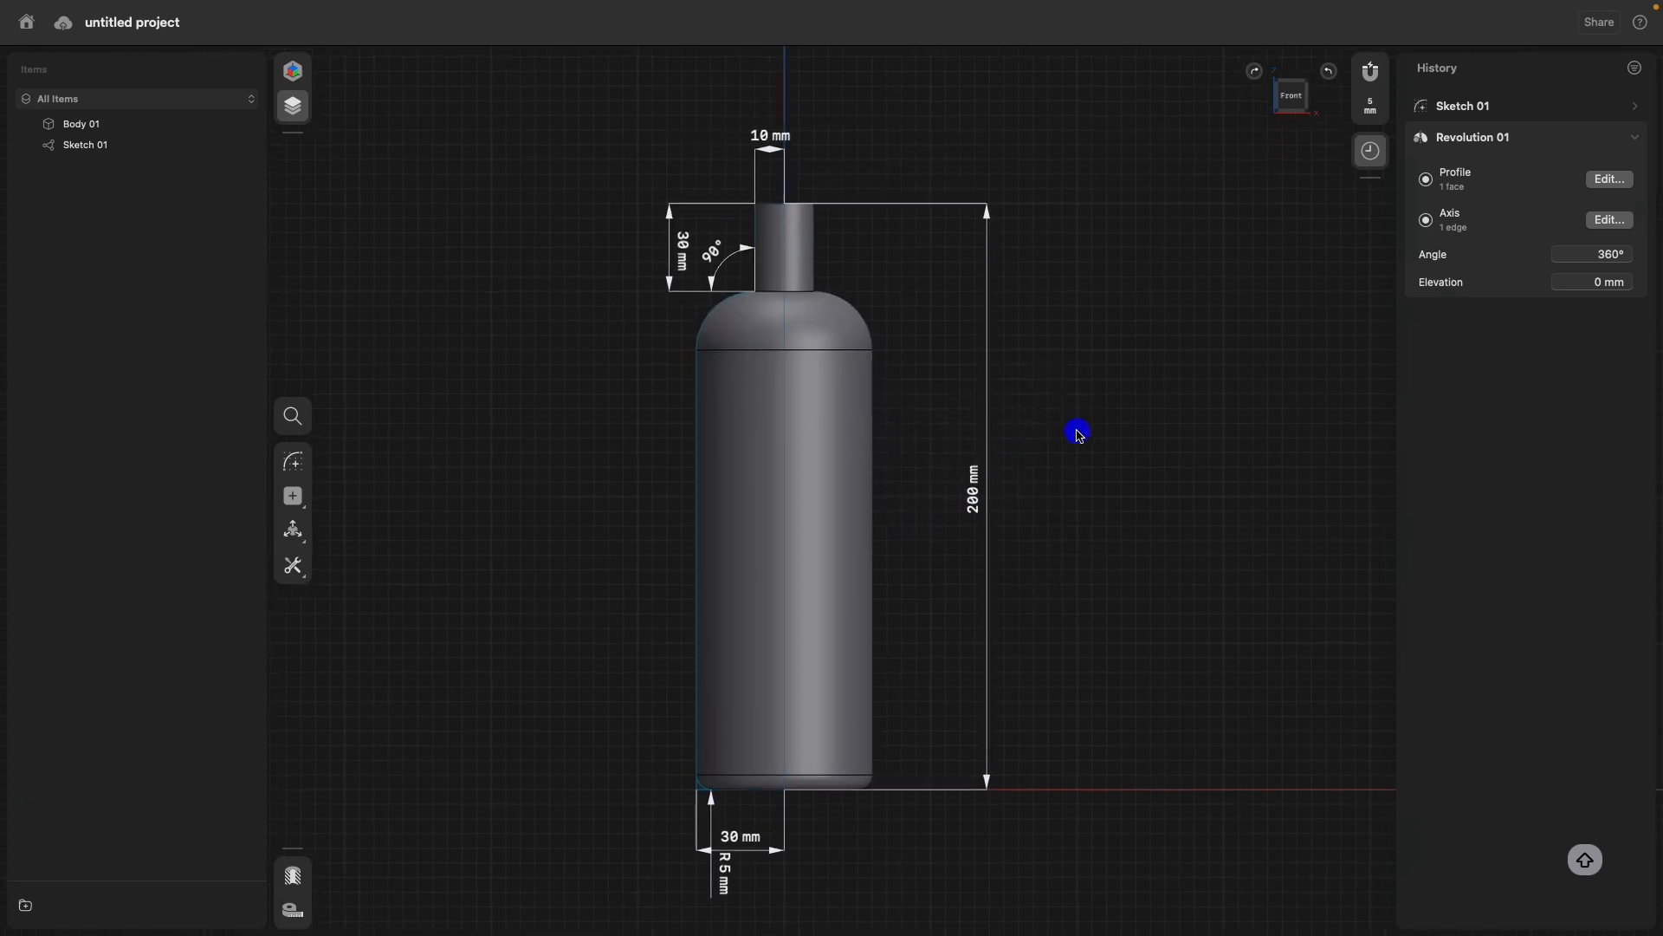
right_click(1078, 433)
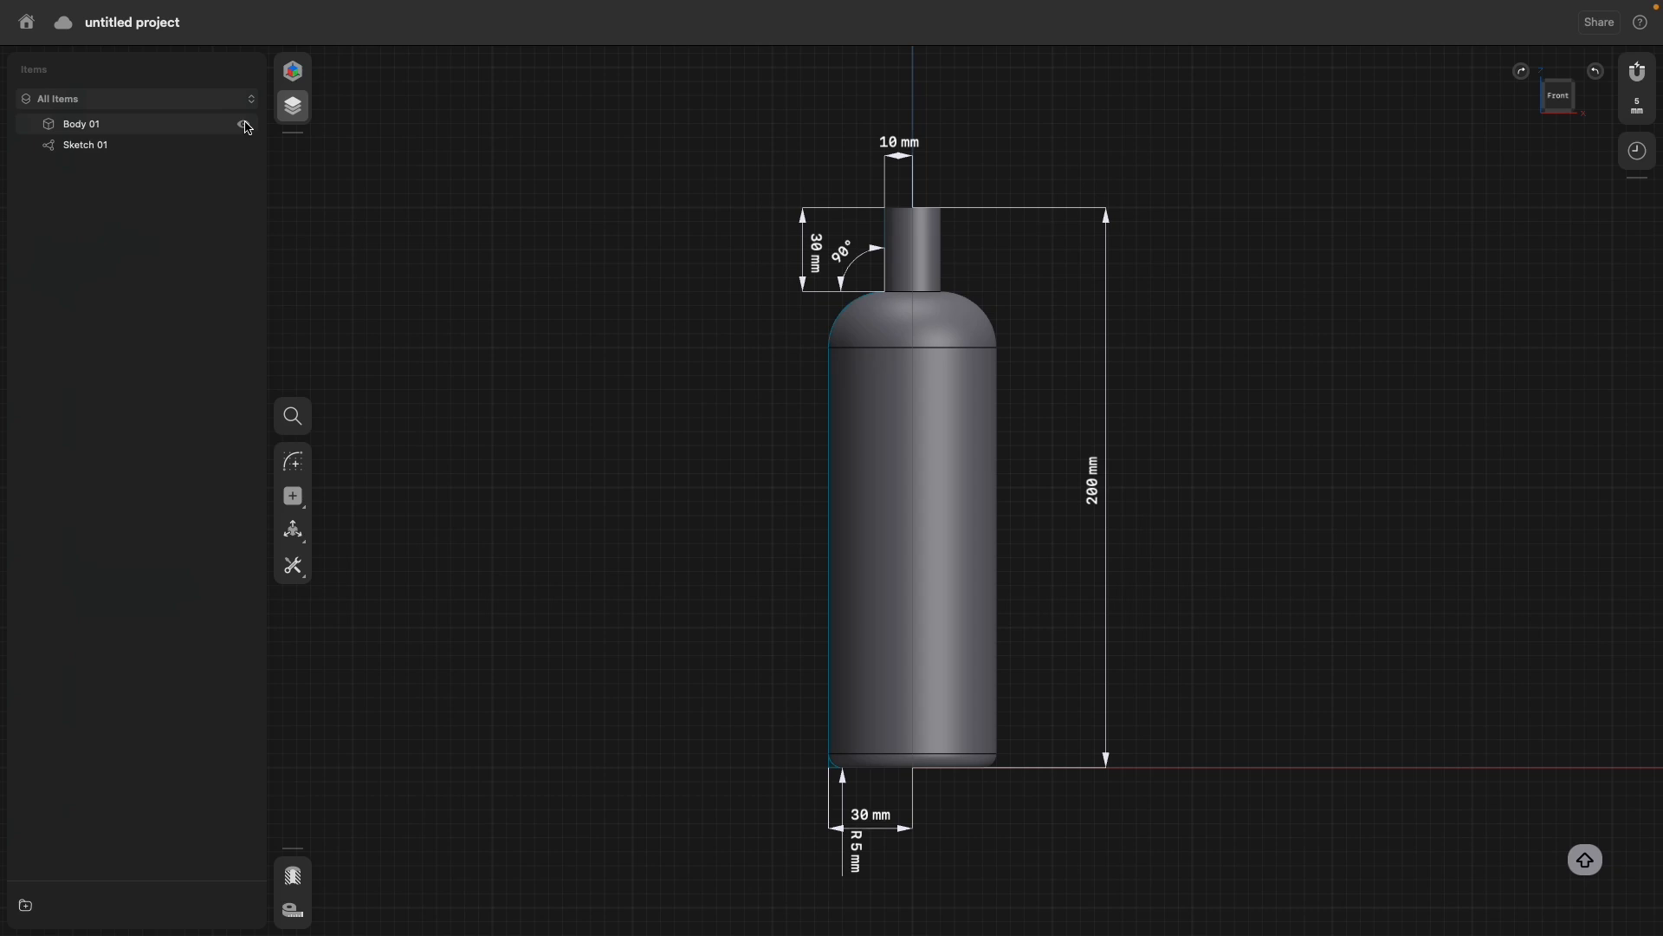
Hide Body 01 and reopen Sketch 01 showing the profile with its arc shoulder.
click(243, 125)
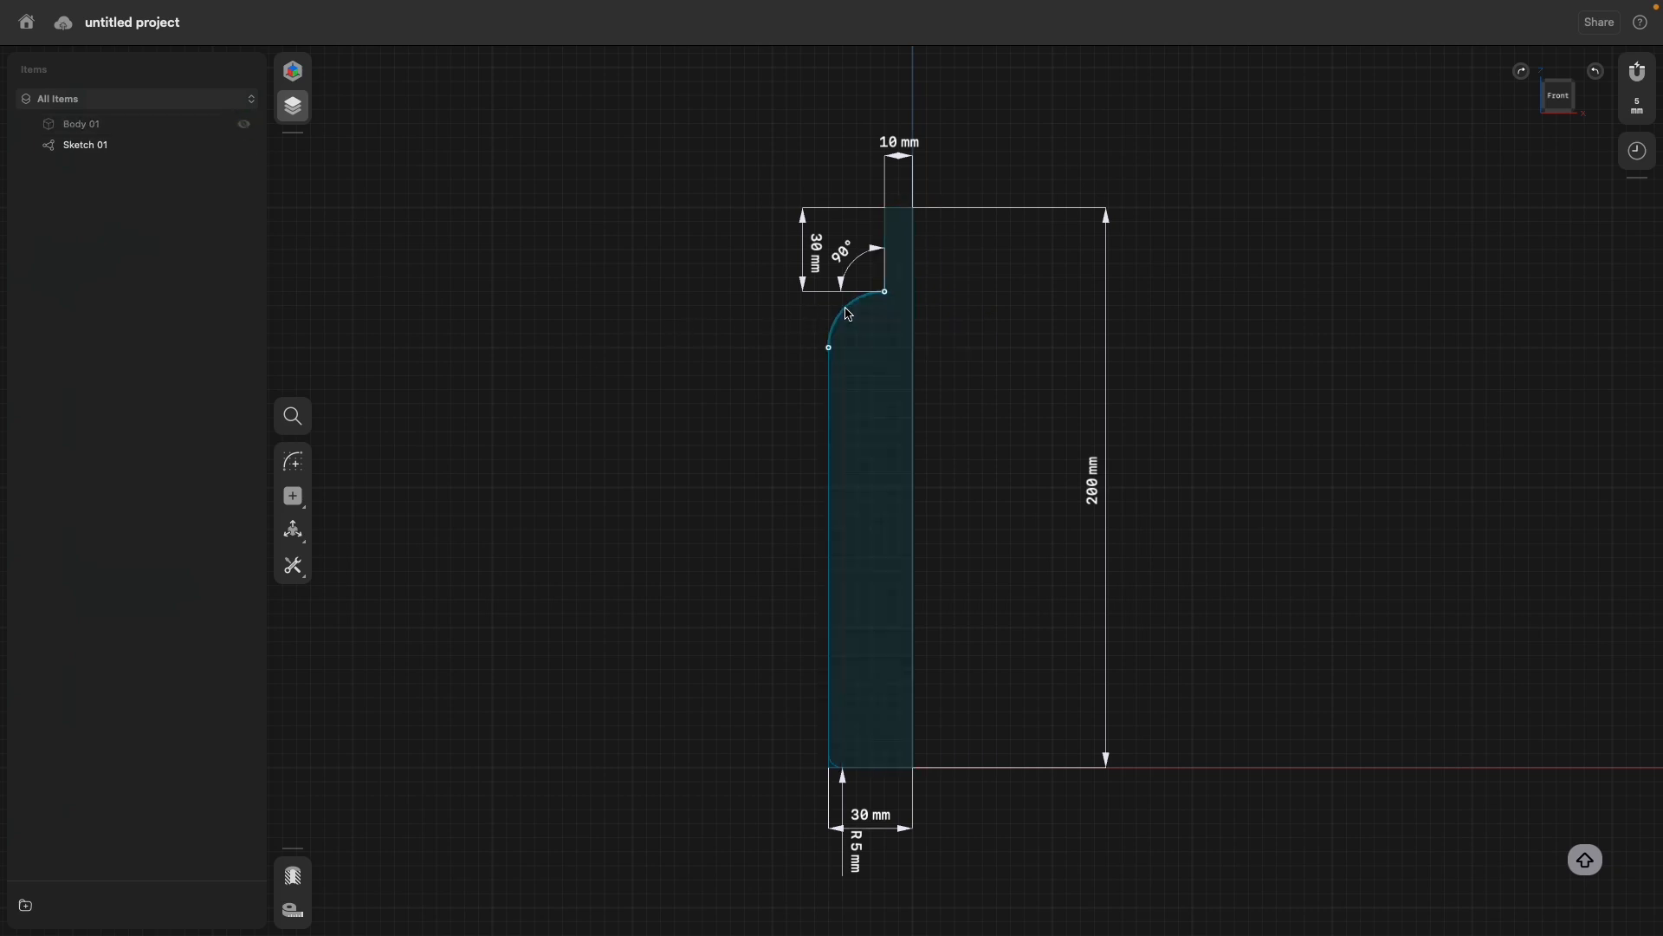
double_click(85, 145)
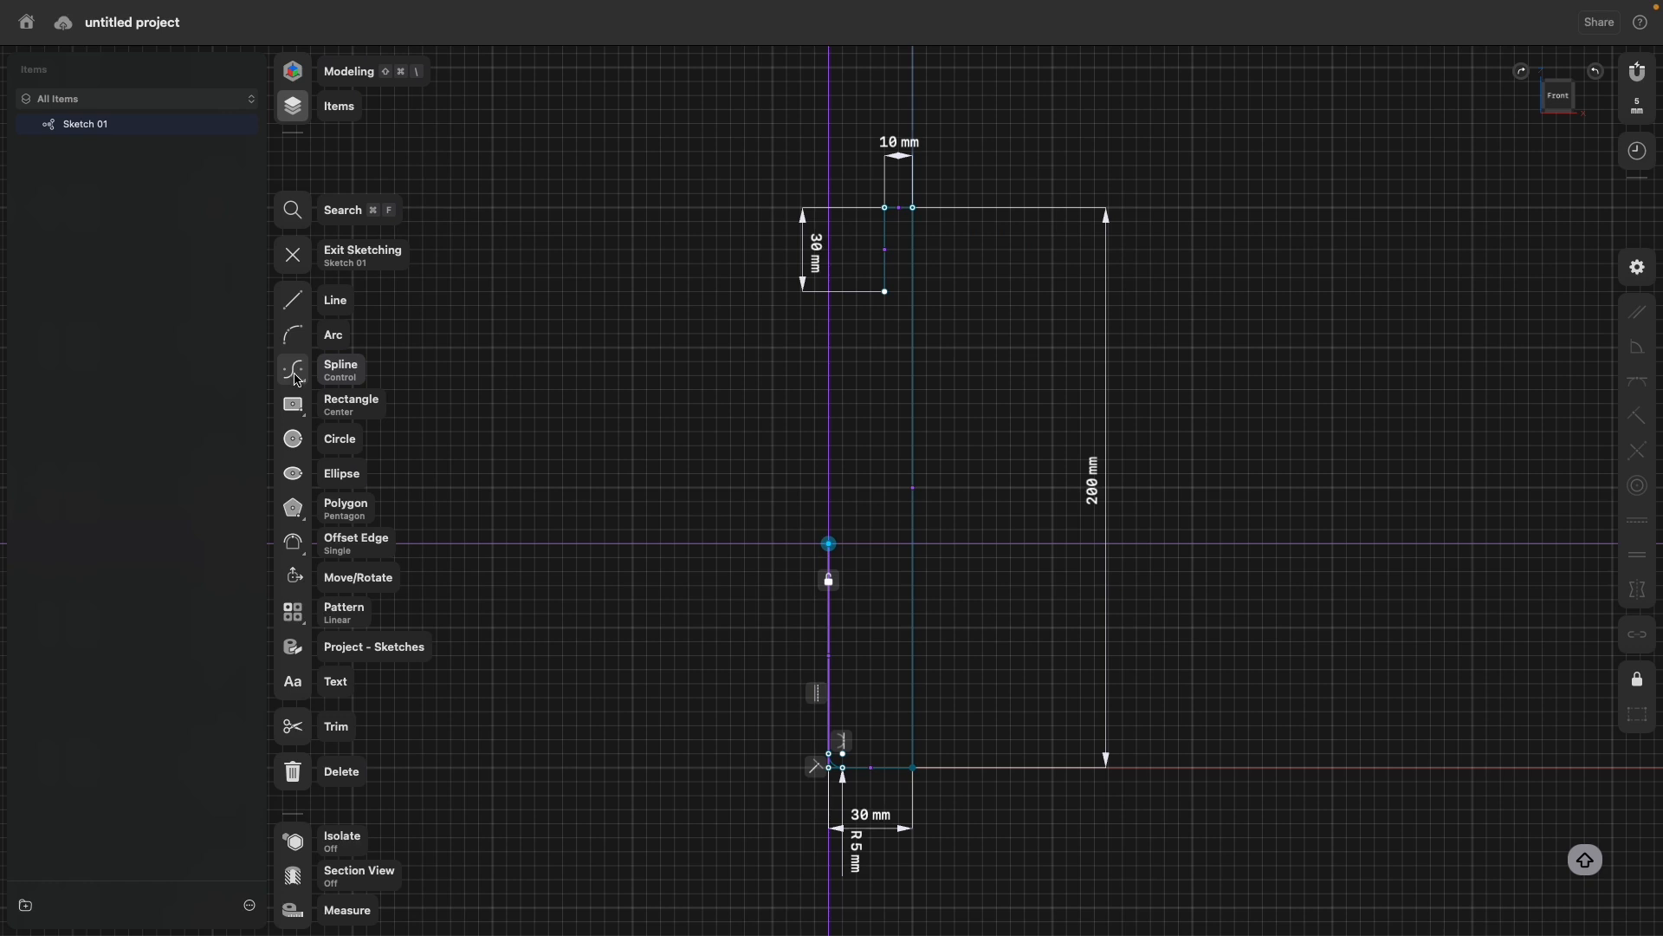
Draw a control-point spline from the neck corner down to the body line.
click(293, 369)
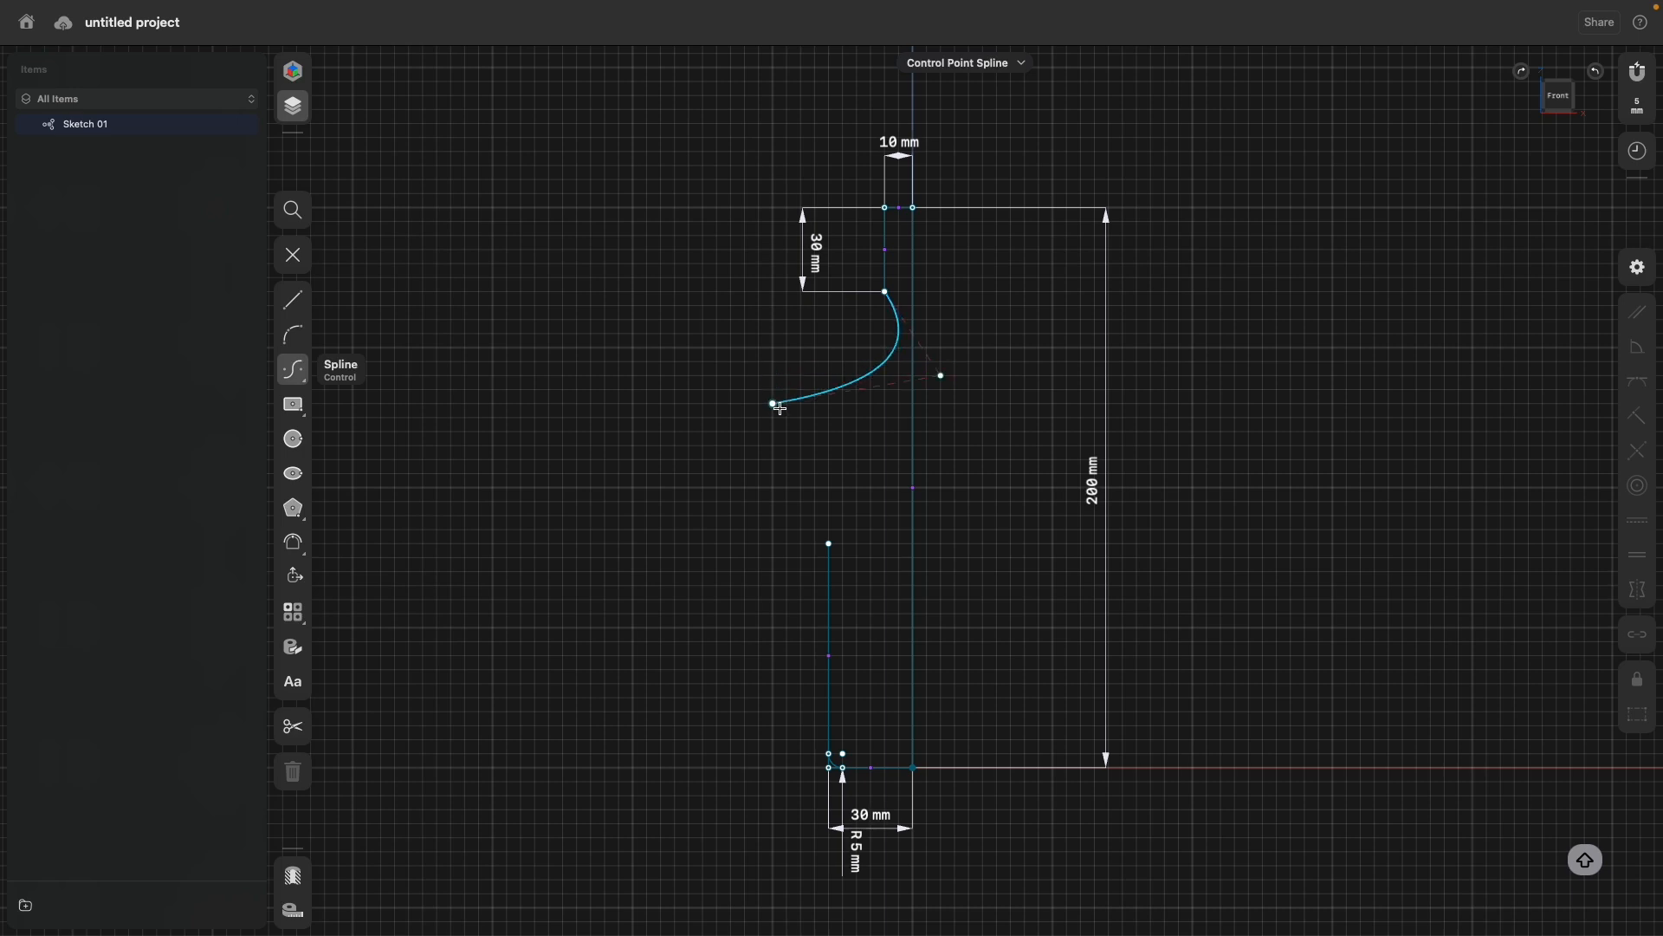
drag(773, 403, 860, 461)
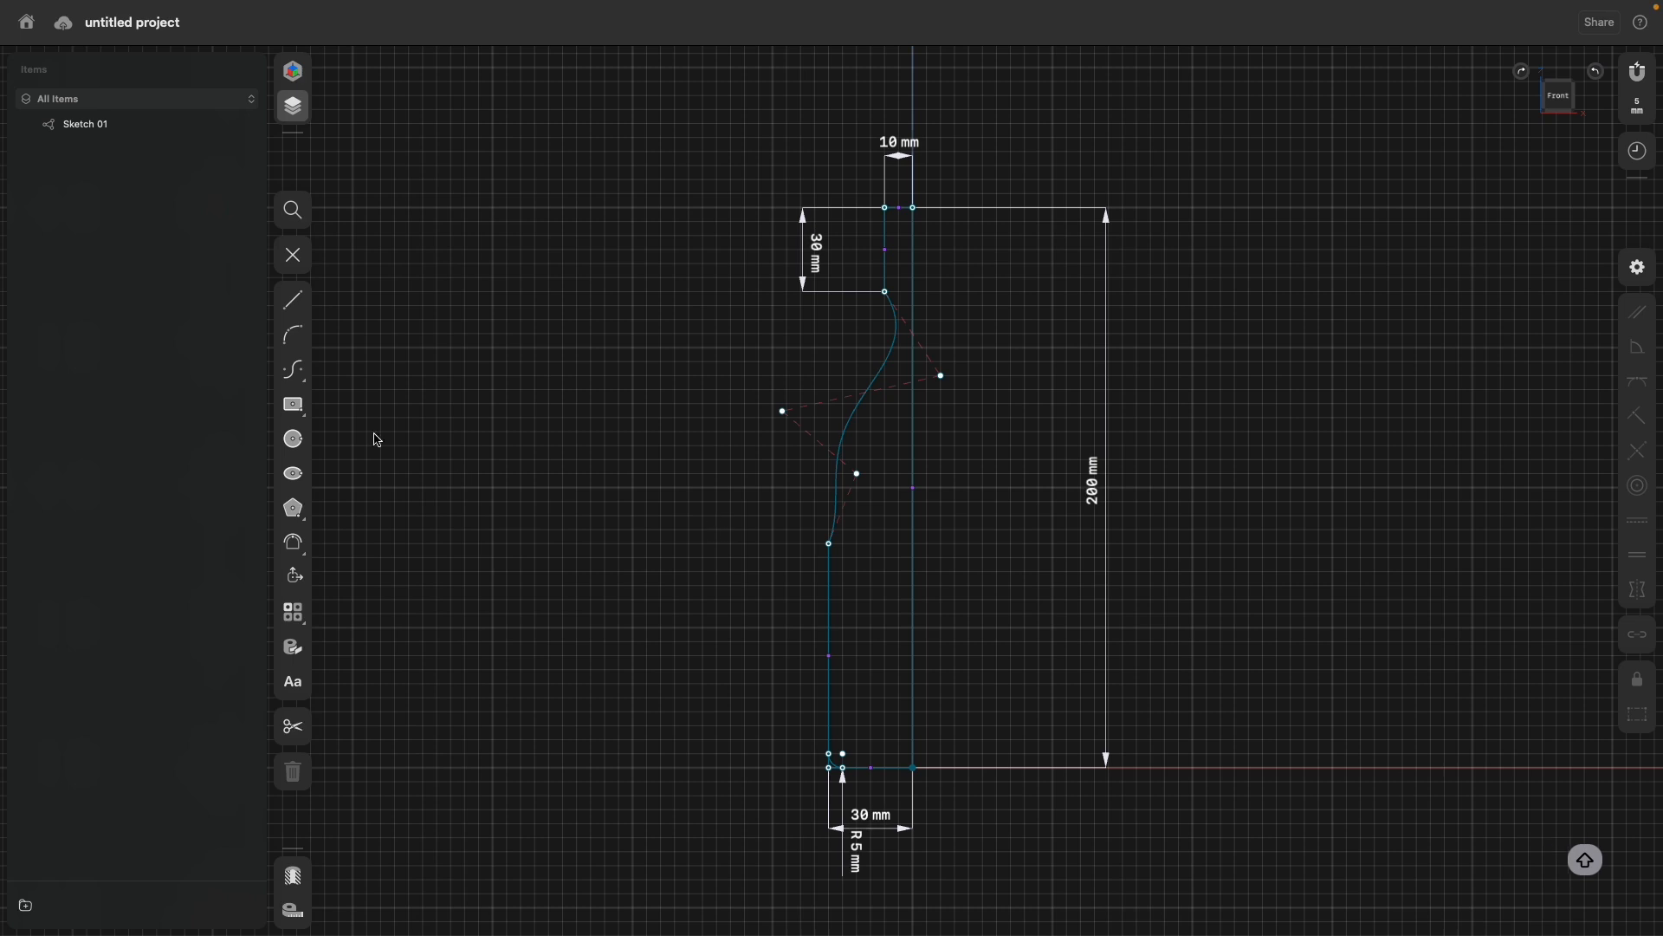
mouse_move(645, 500)
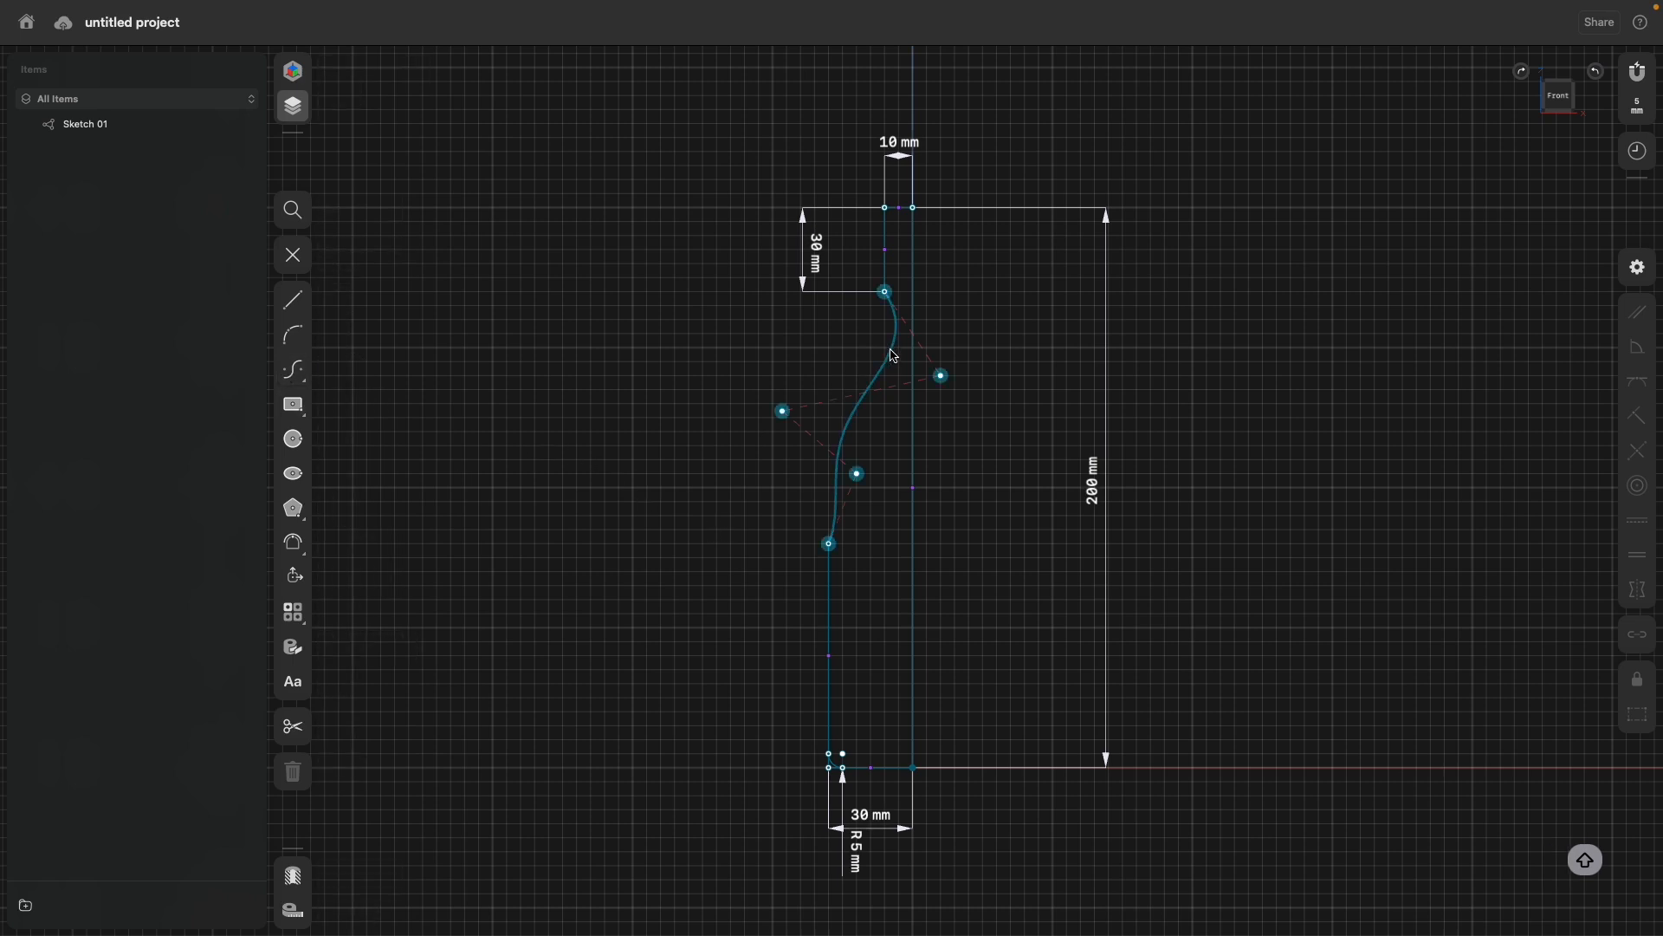
Drag the spline's lower end down the body side and smooth its departure from the neck.
click(891, 354)
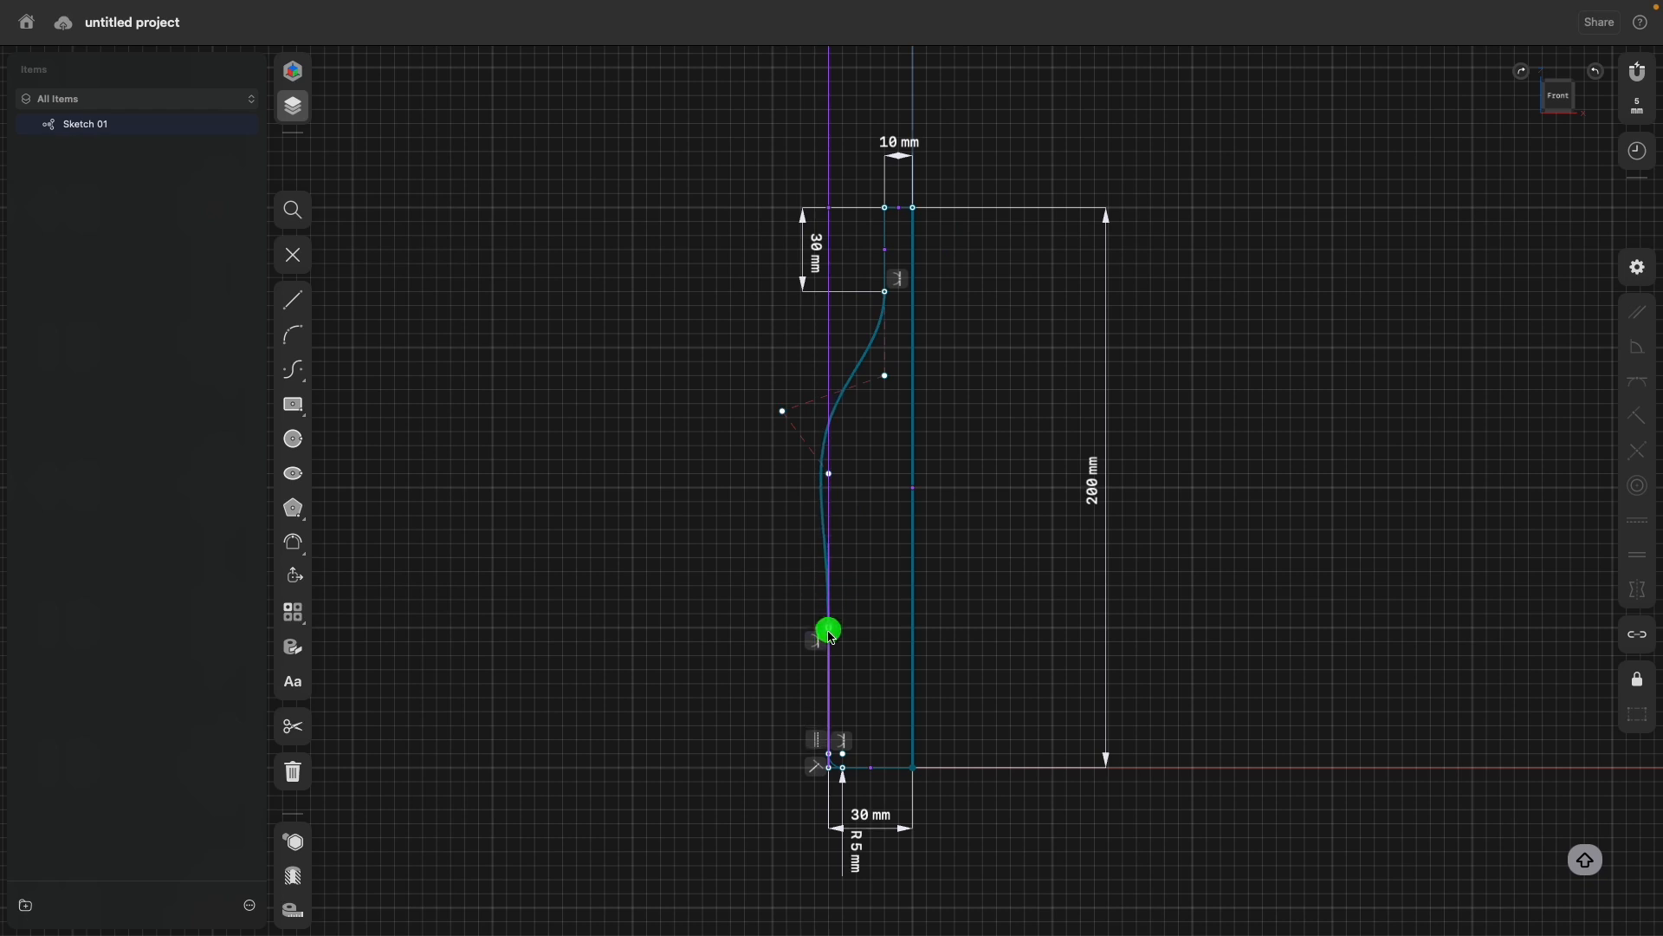
drag(828, 632, 833, 531)
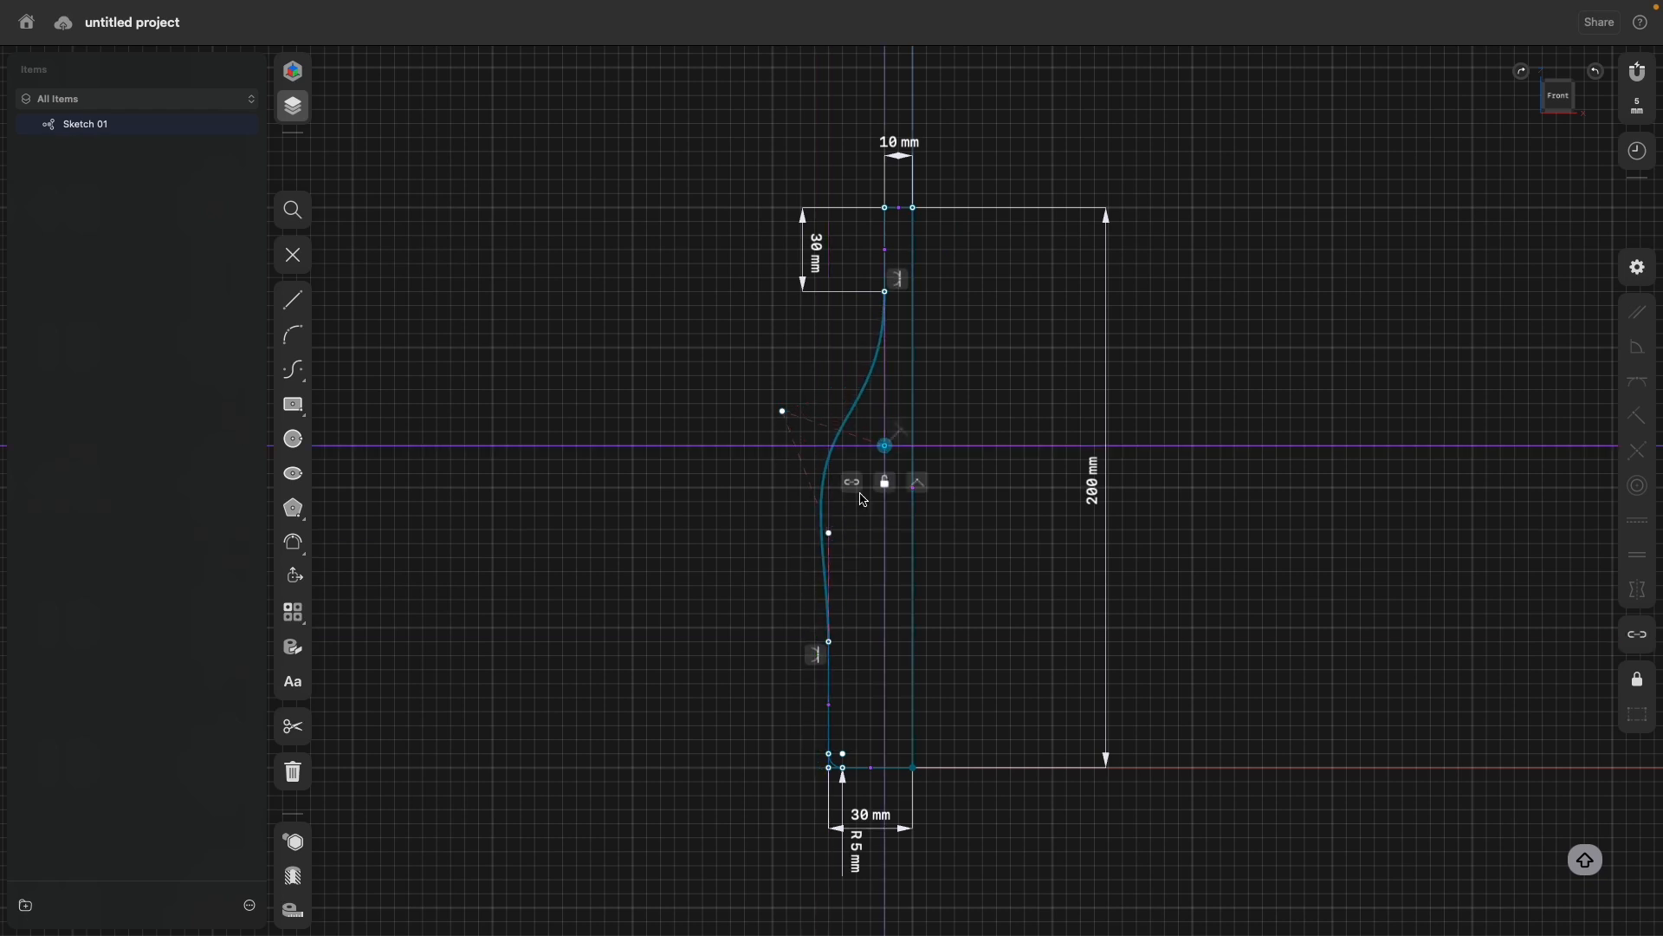
drag(883, 445, 828, 446)
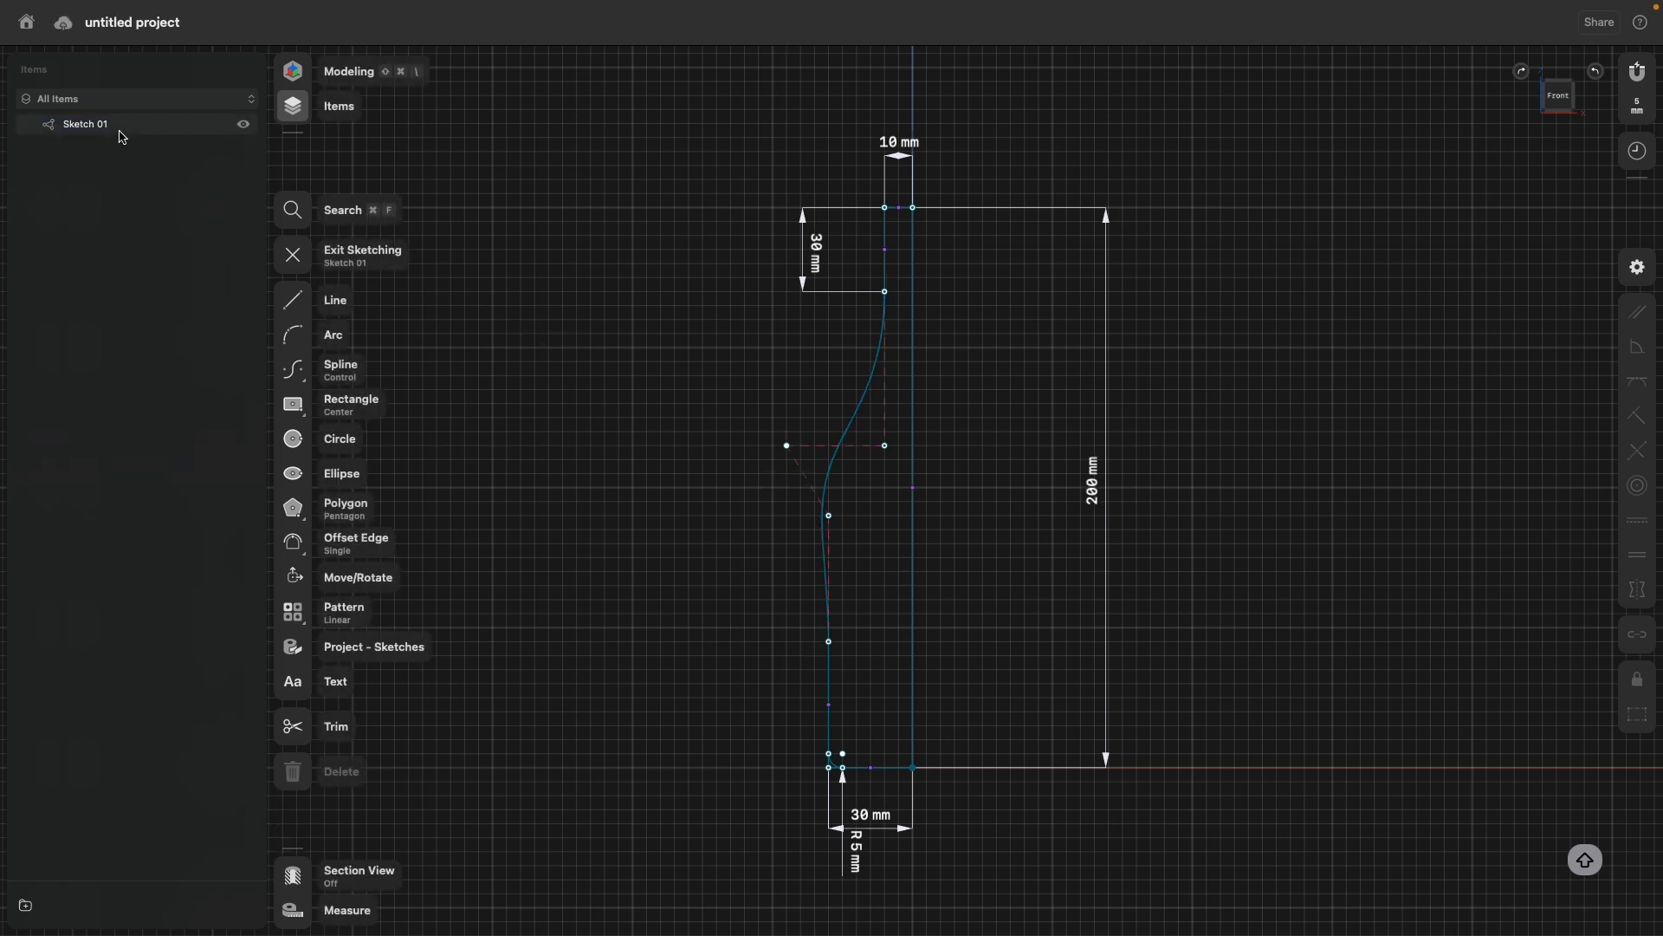
Exit the sketch and fix Revolution 01's profile by reselecting the new spline face.
click(293, 253)
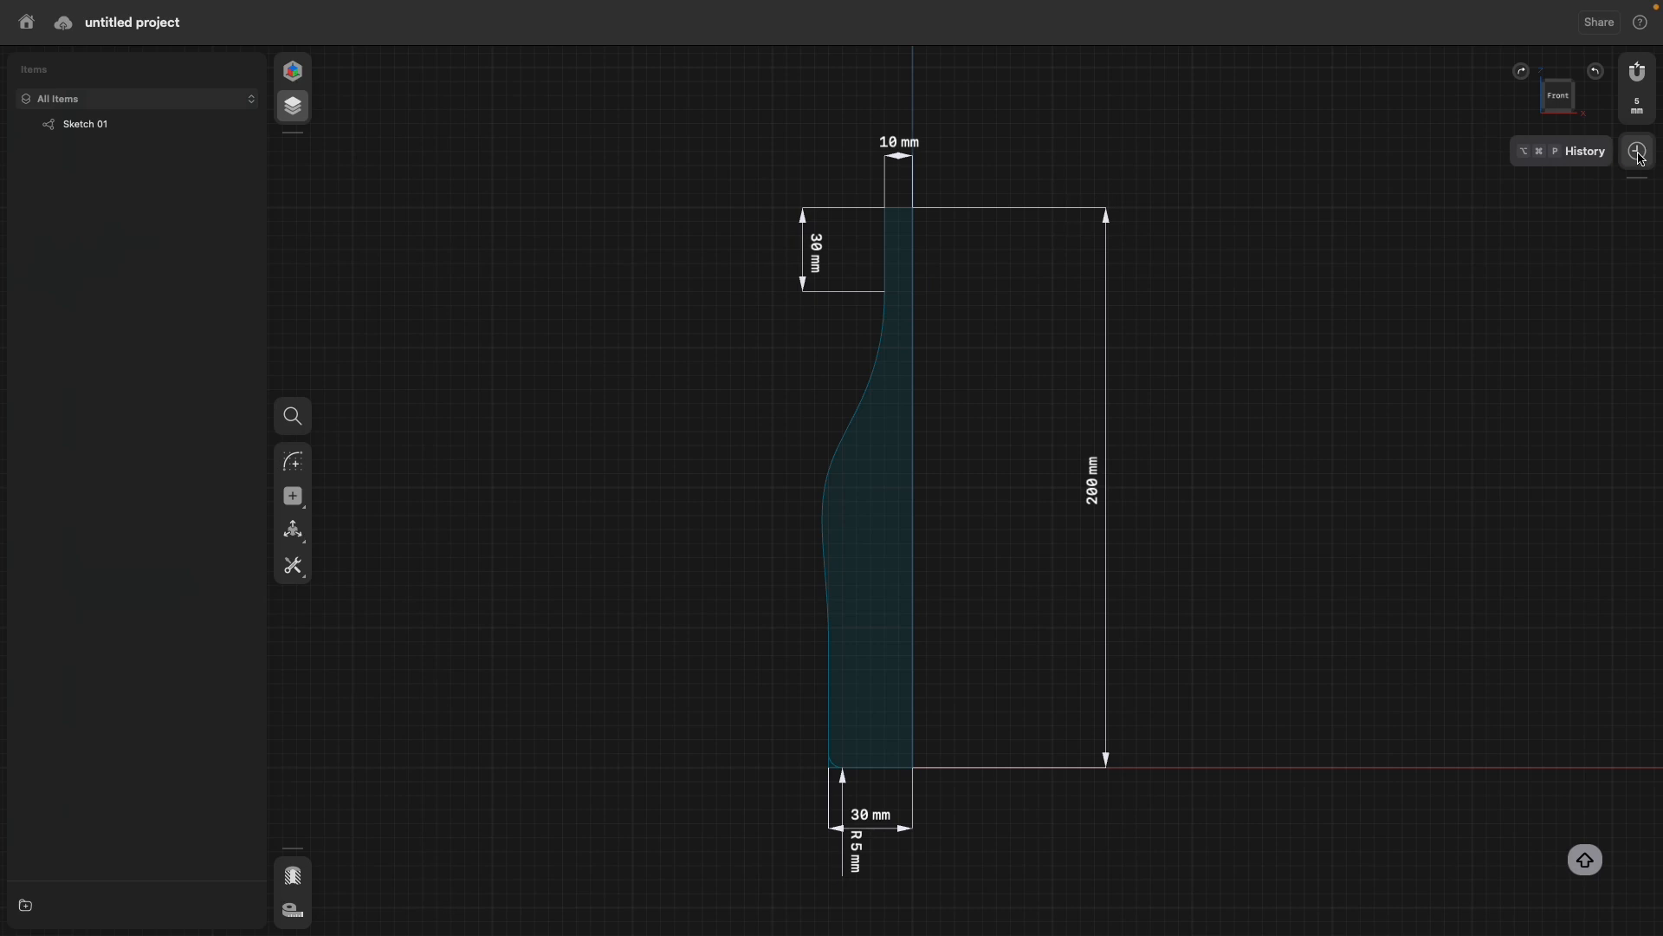
click(1636, 150)
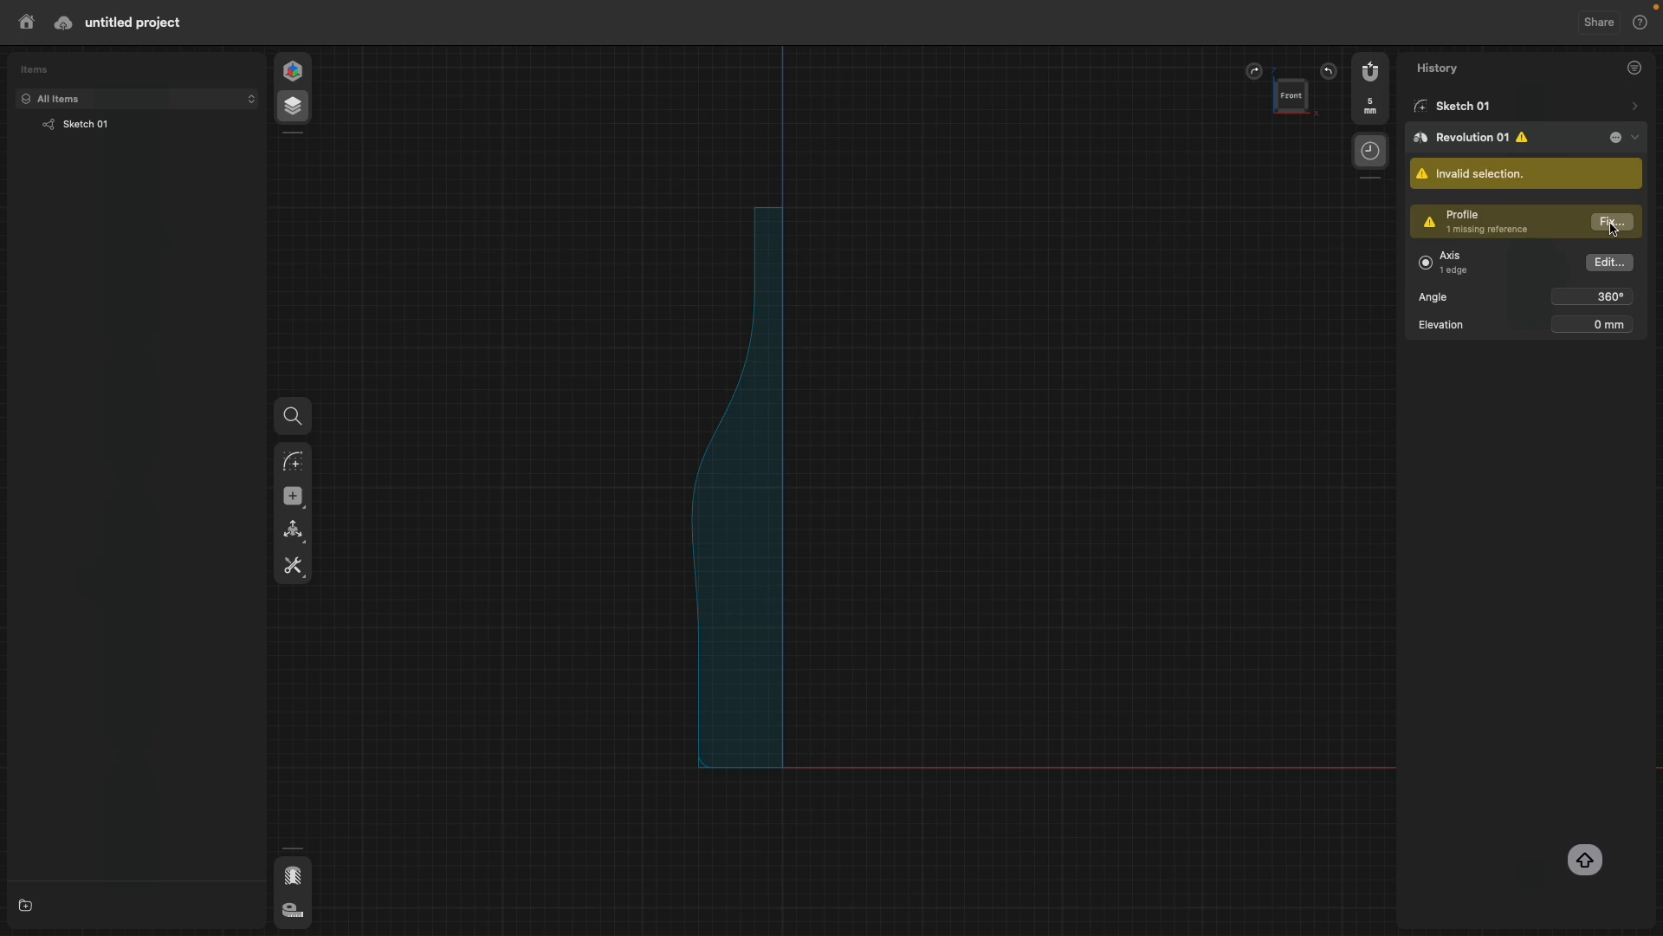
click(1610, 222)
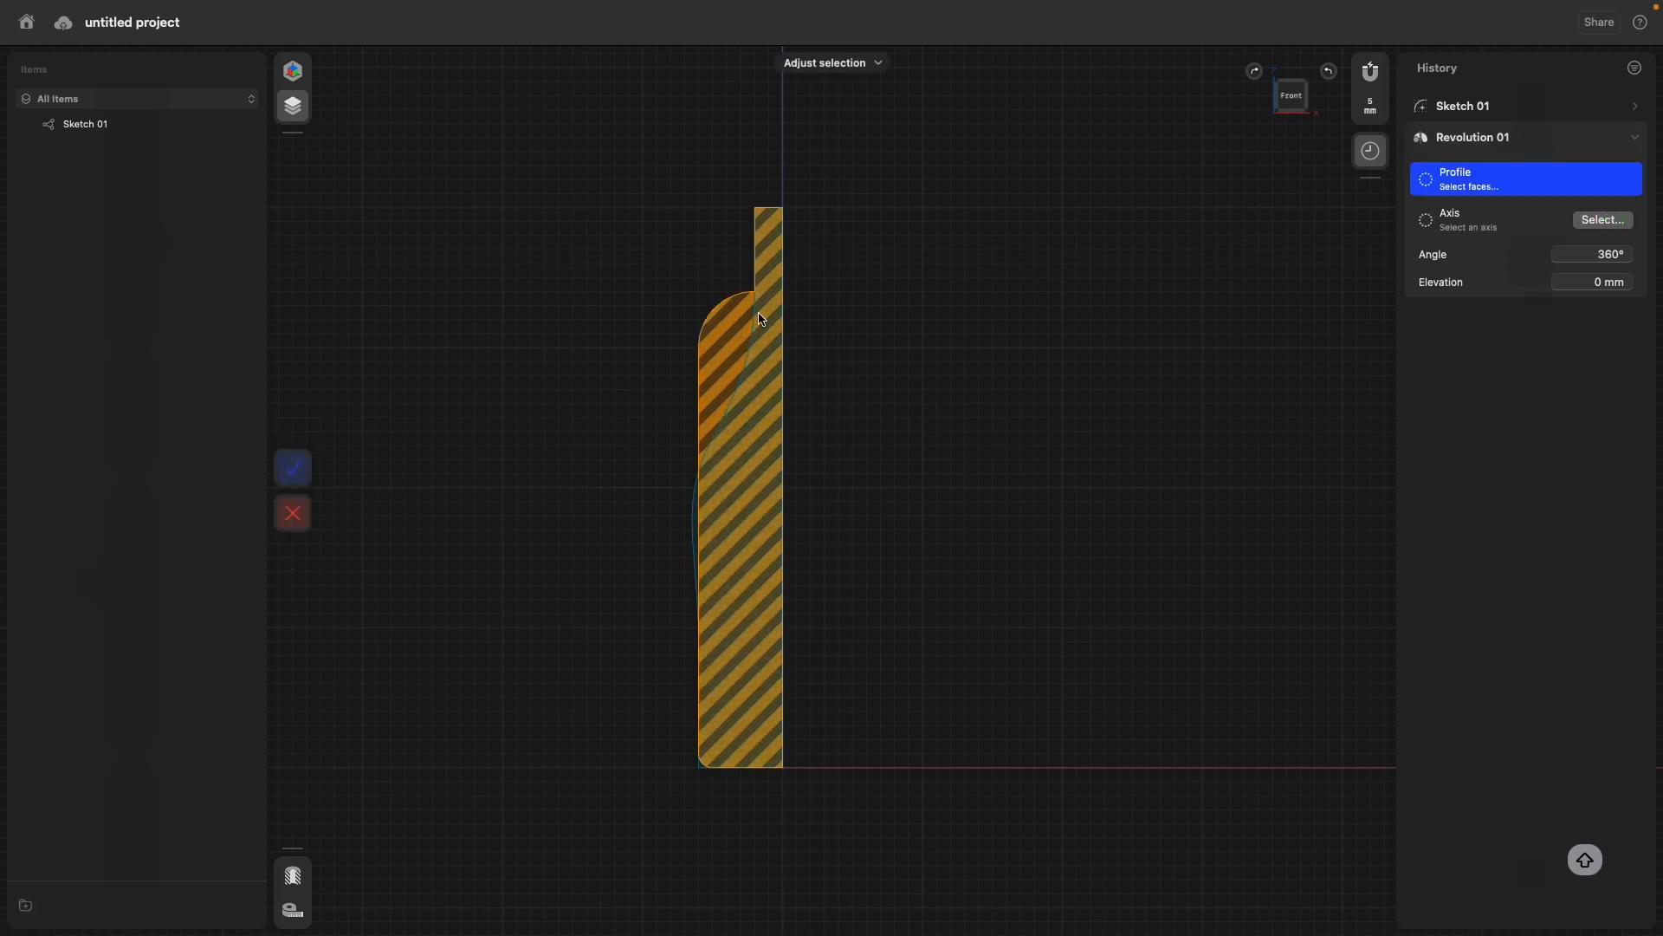
click(748, 504)
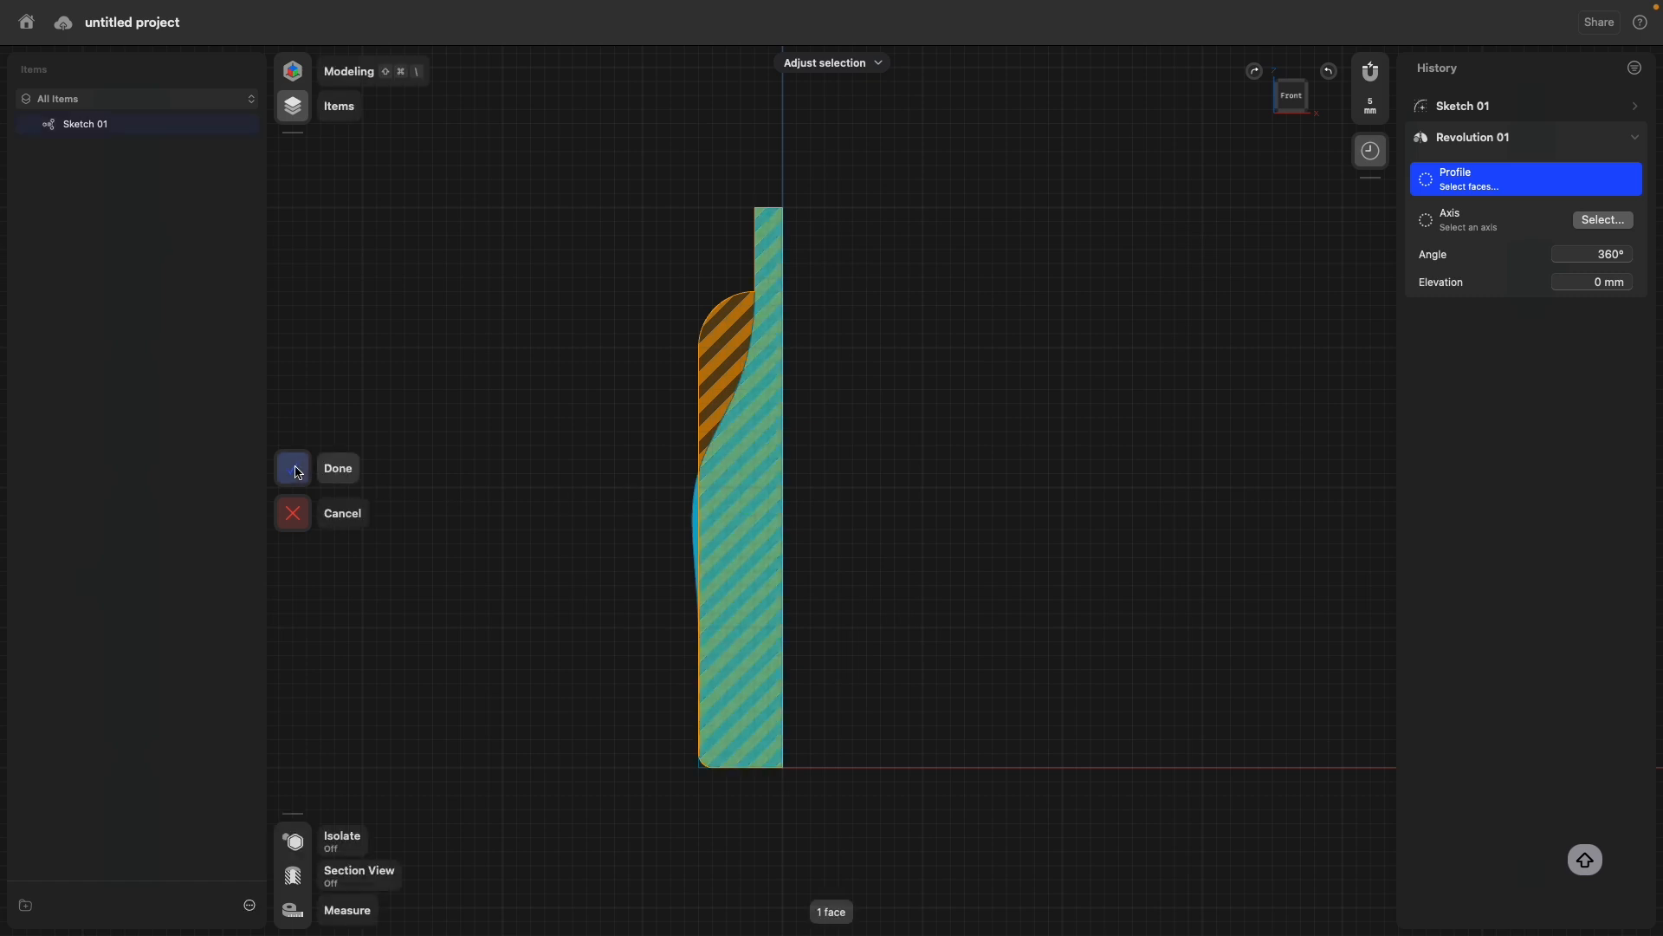
click(291, 468)
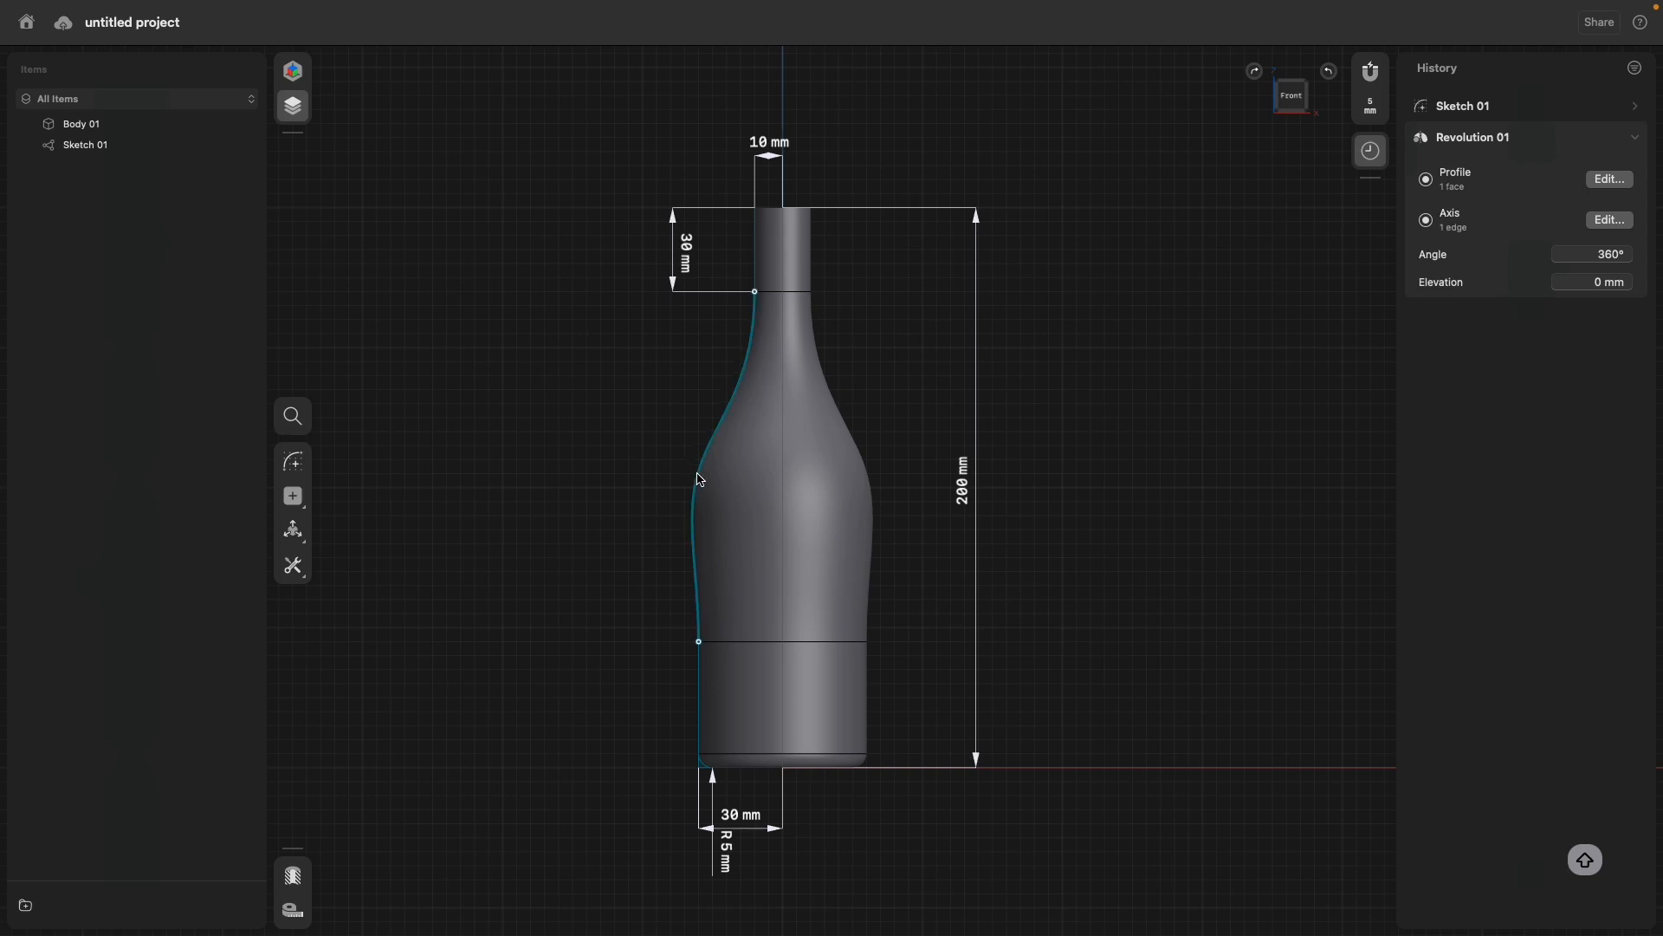
Pull the spline's control points outward and down, giving the bottle a fuller bulging body.
double_click(85, 146)
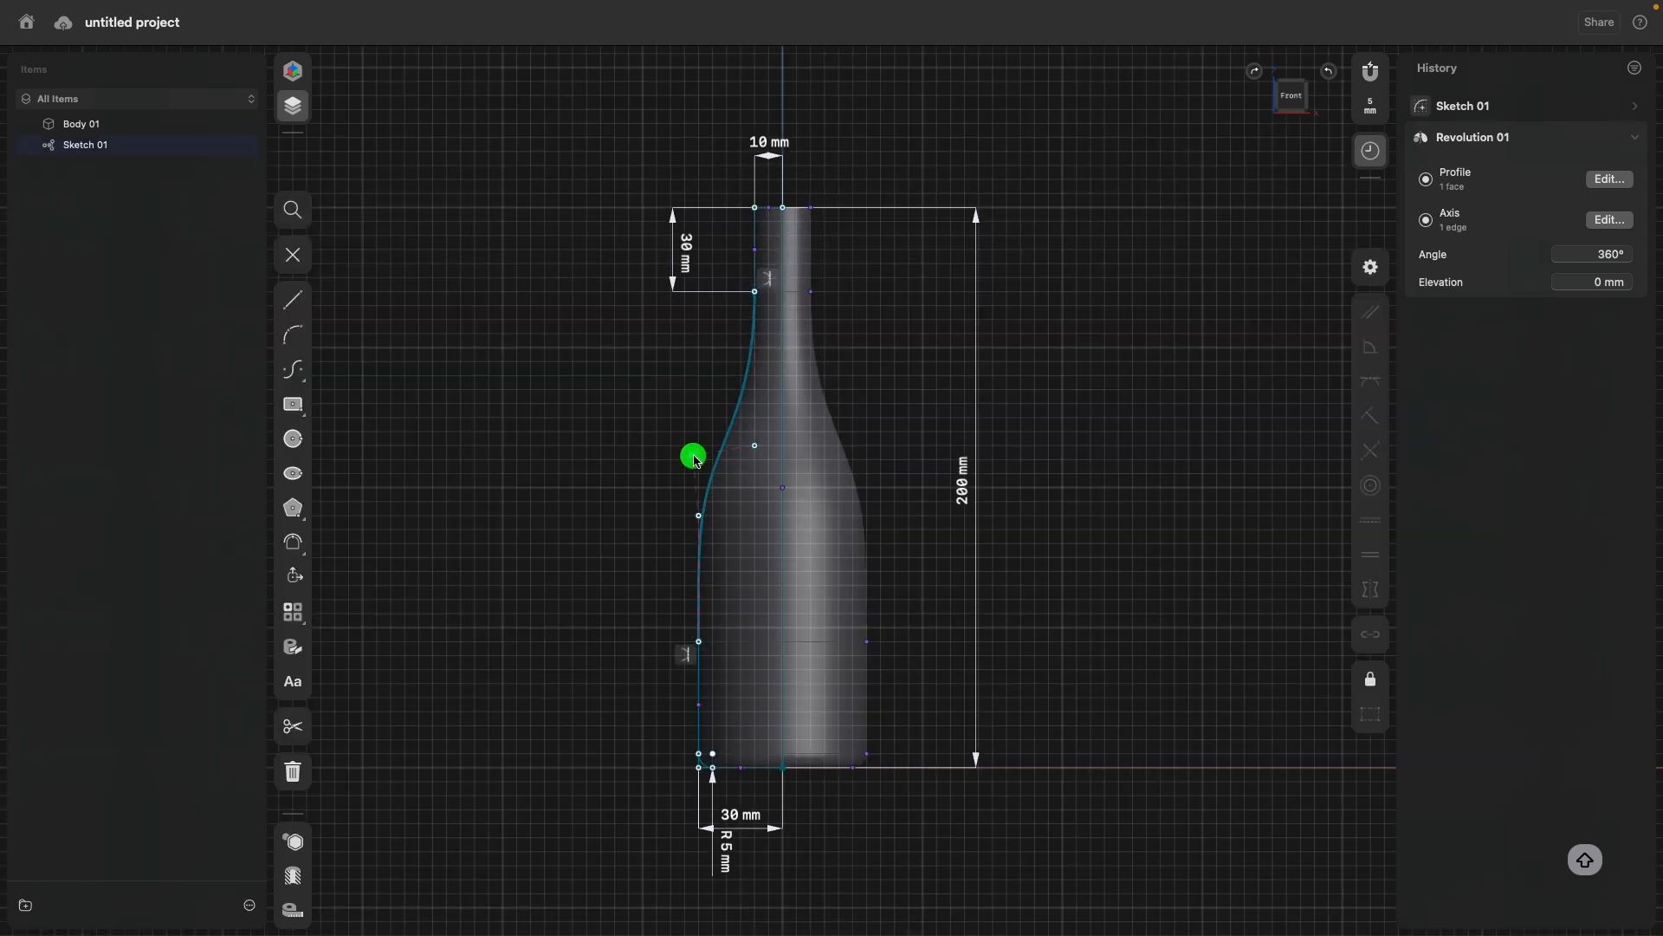
drag(693, 455, 753, 376)
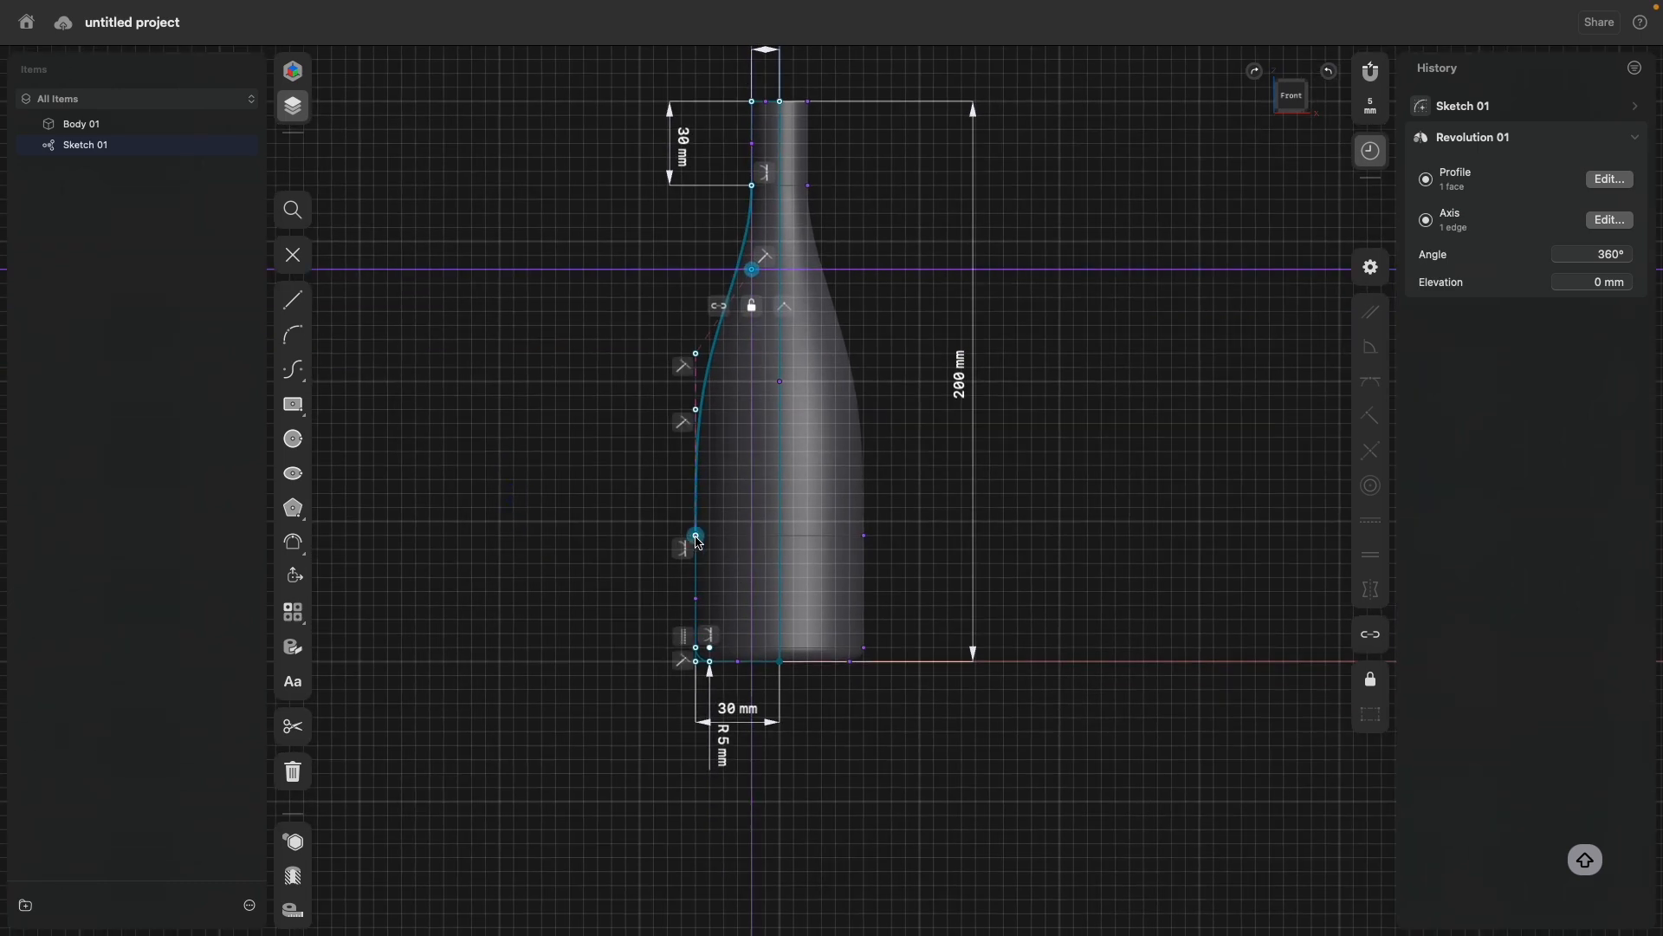
drag(695, 535, 695, 591)
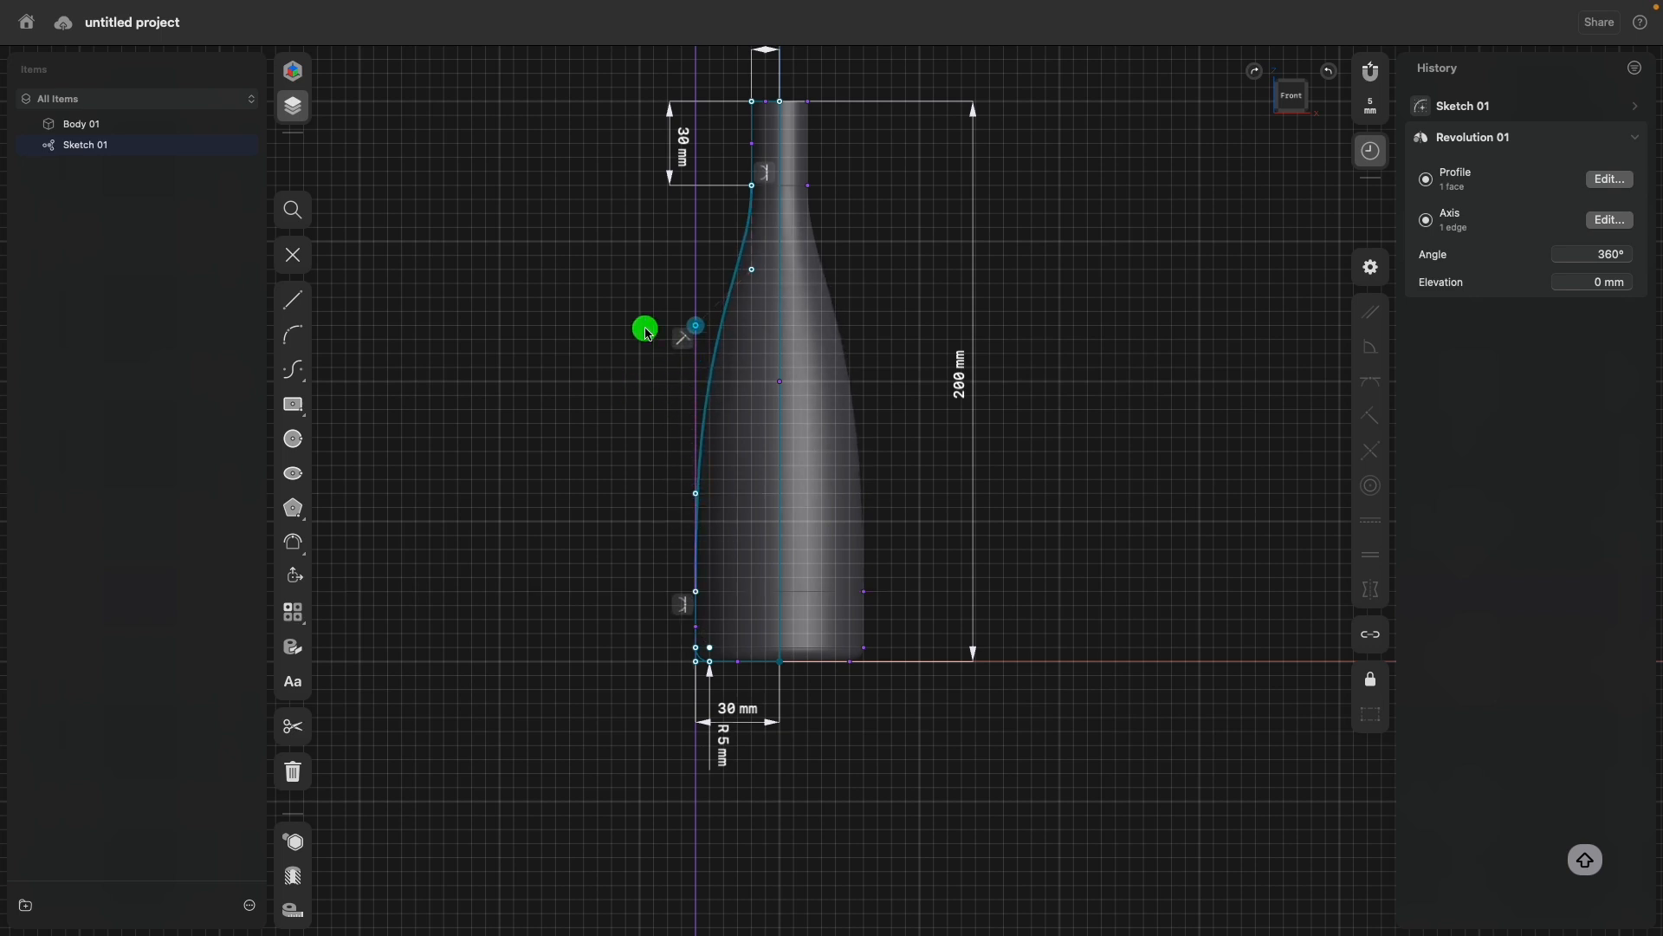
click(693, 326)
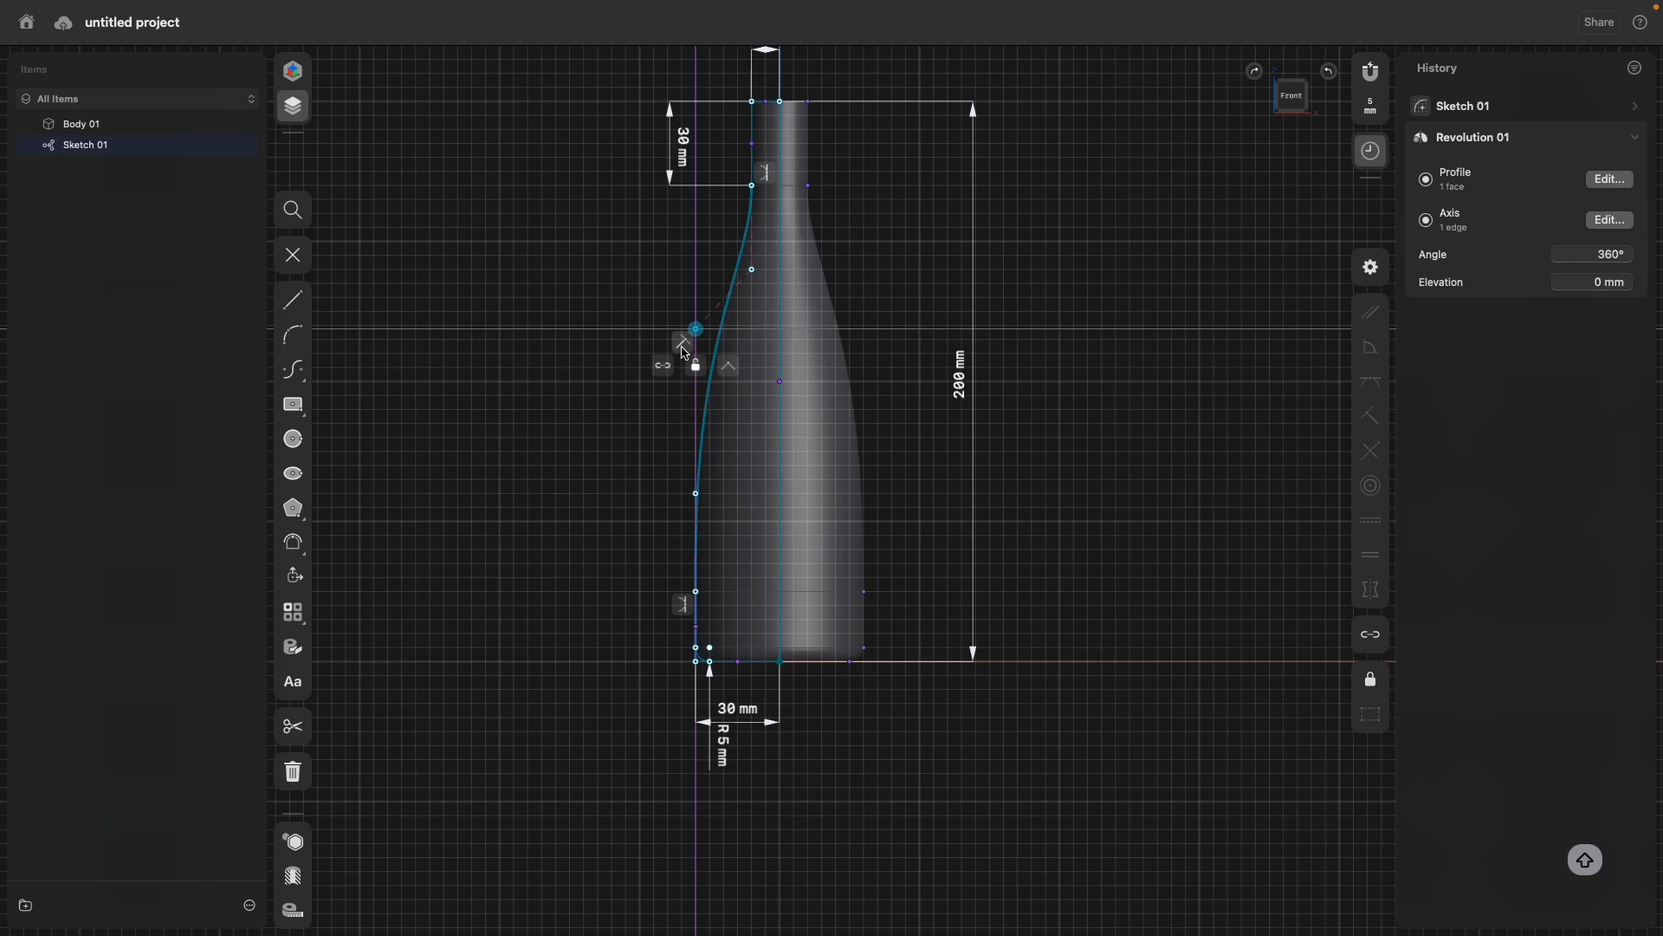
mouse_move(693, 329)
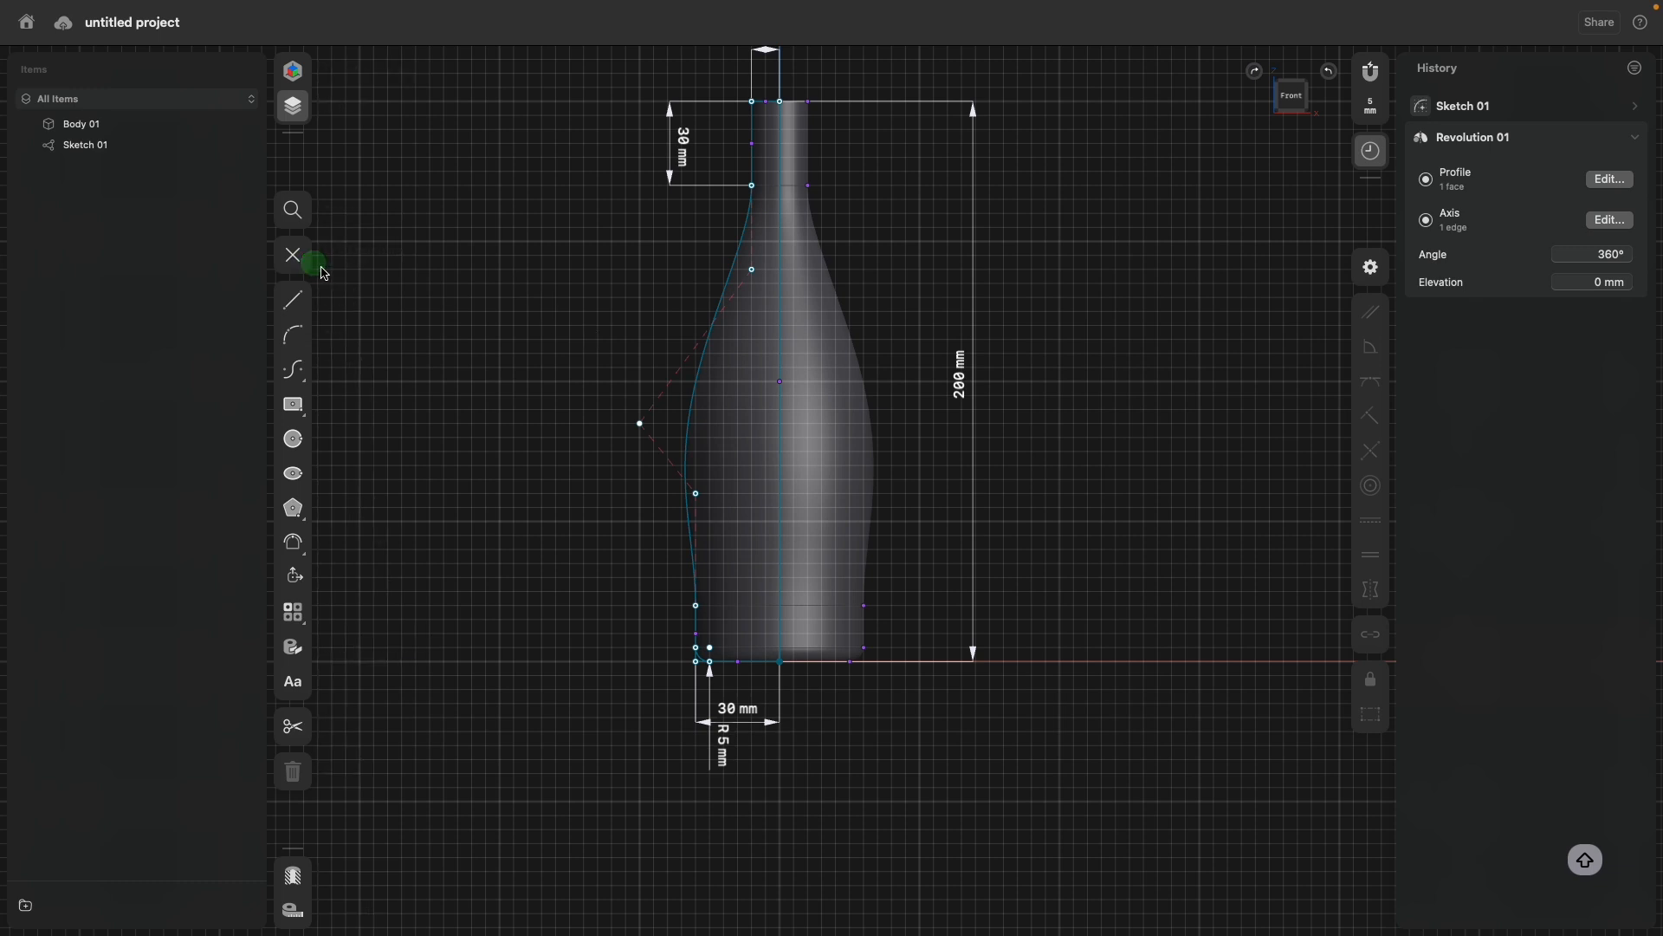
click(291, 253)
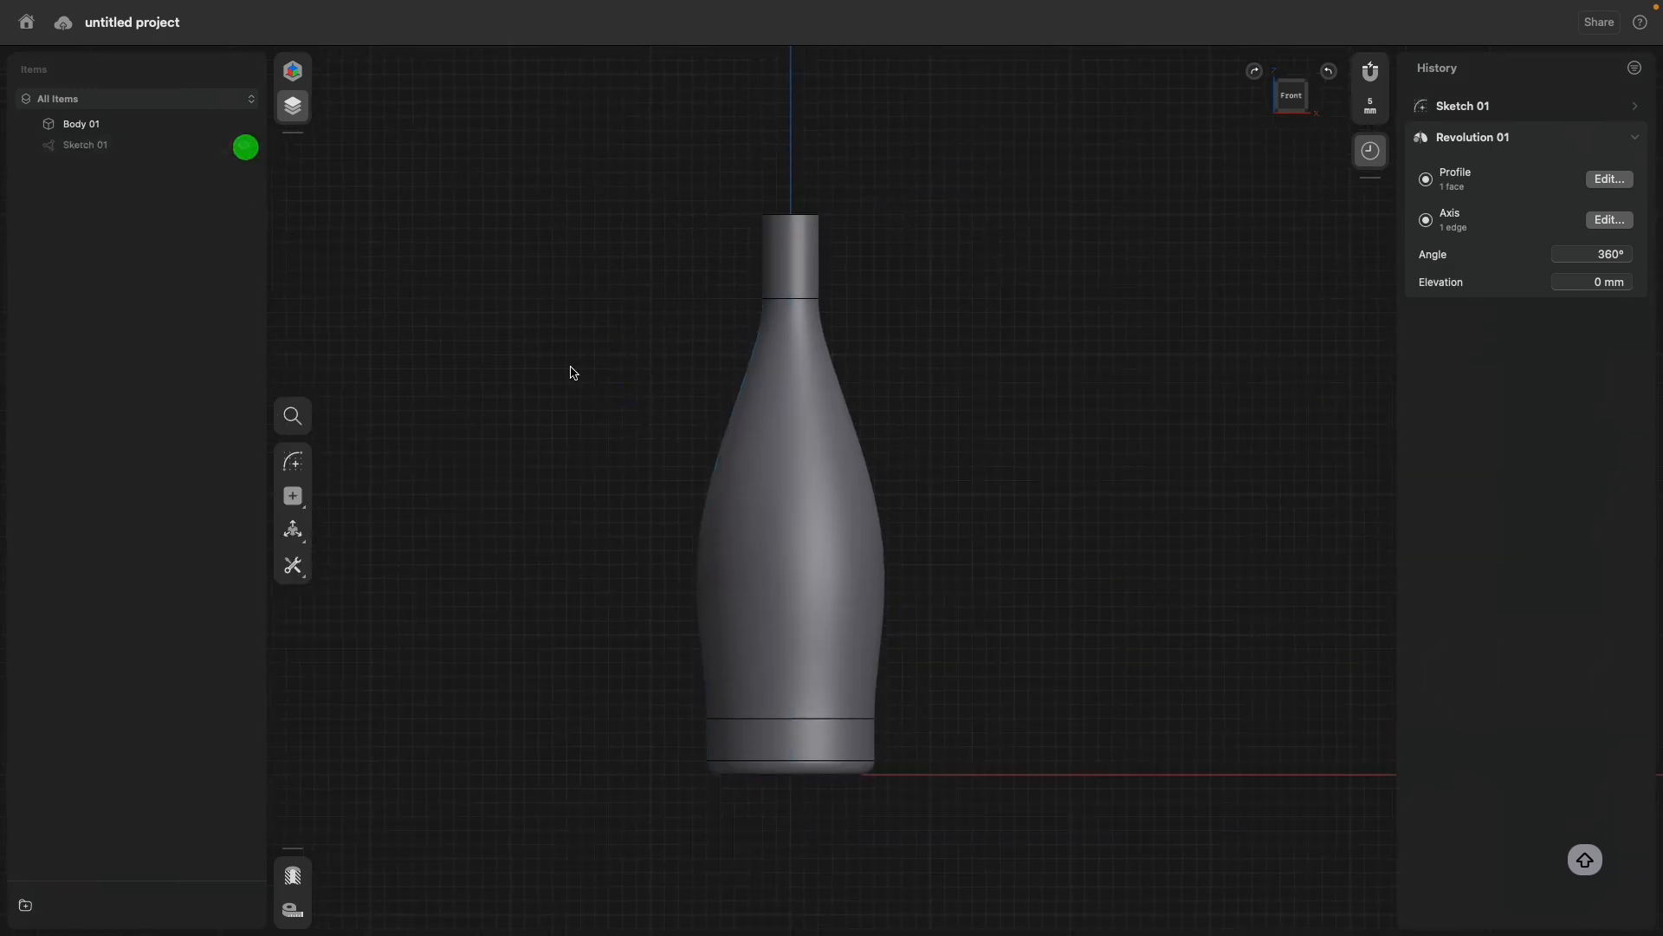
Hide Sketch 01, leaving only the finished bottle body visible.
click(246, 146)
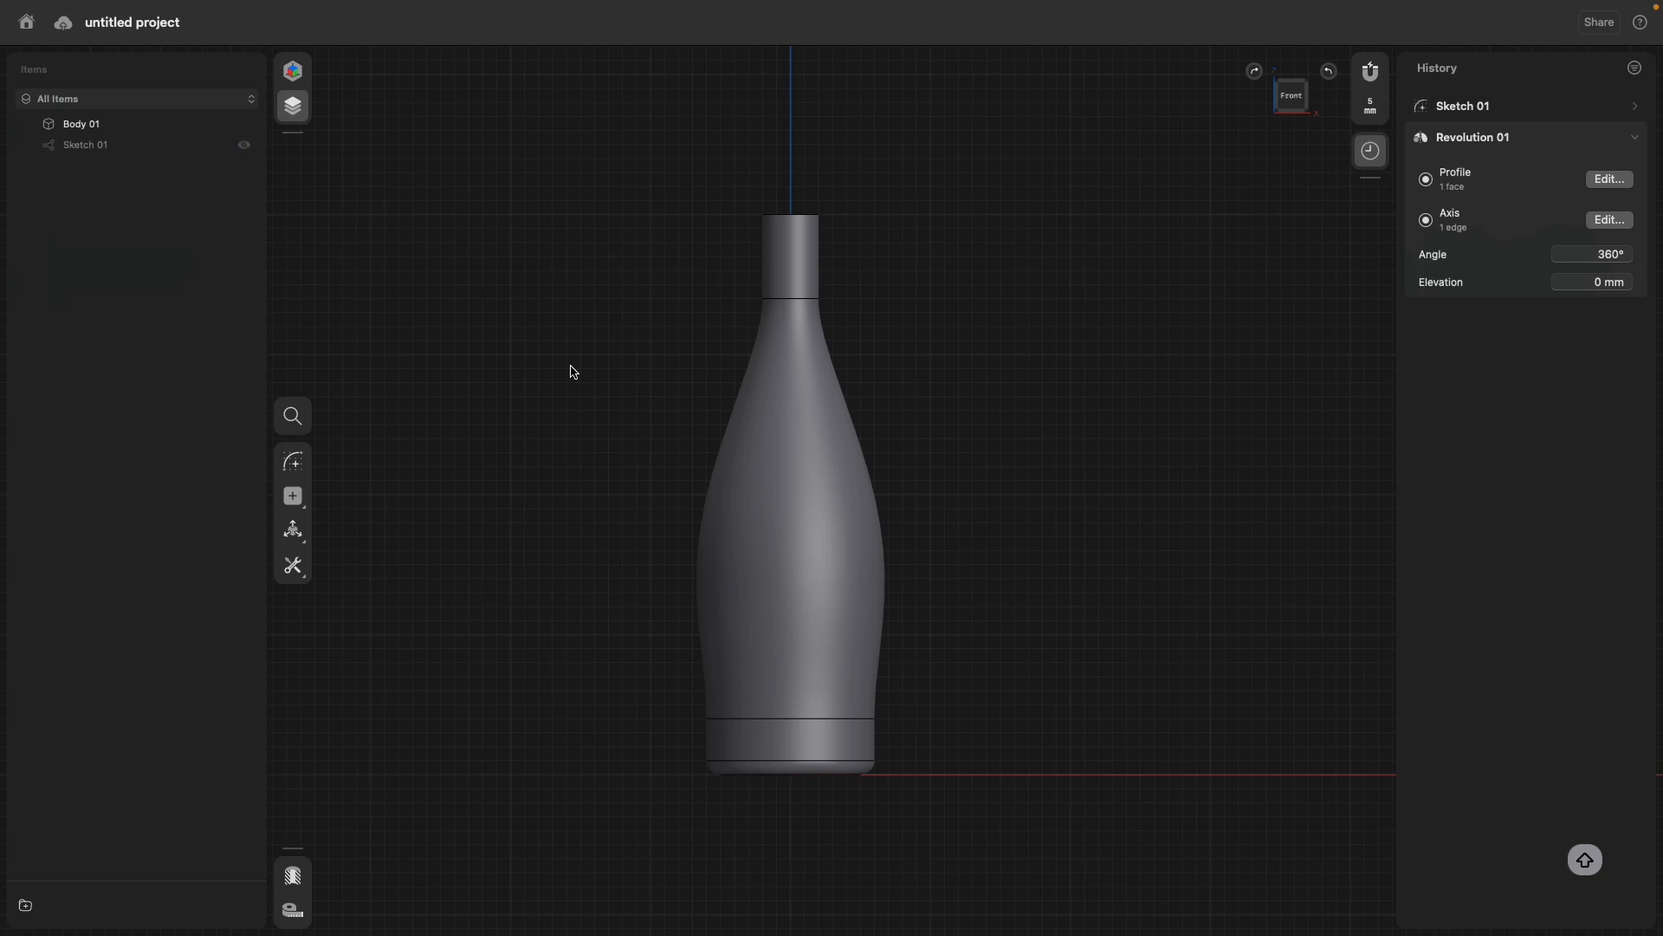